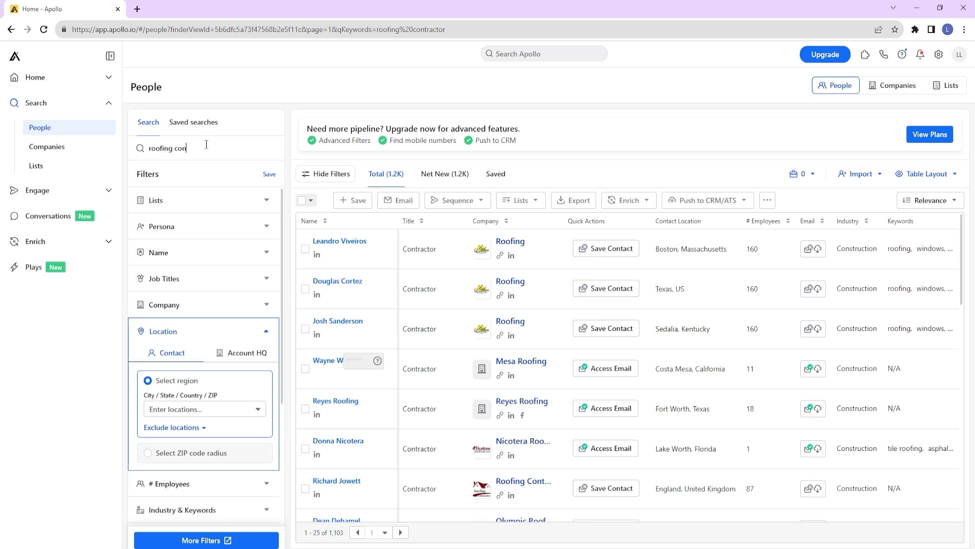
Step: Filter the contact location to Toronto, Canada
left_click(204, 409)
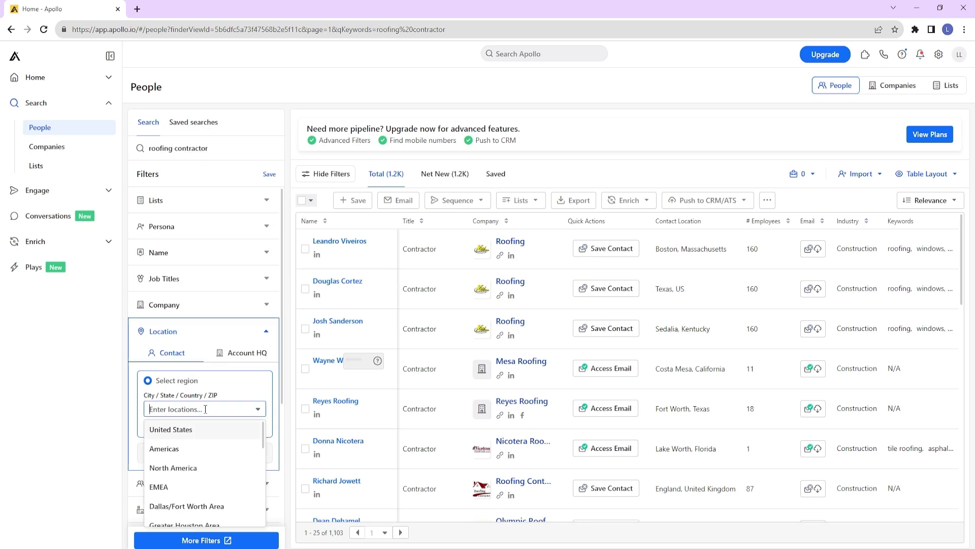
type("toronto")
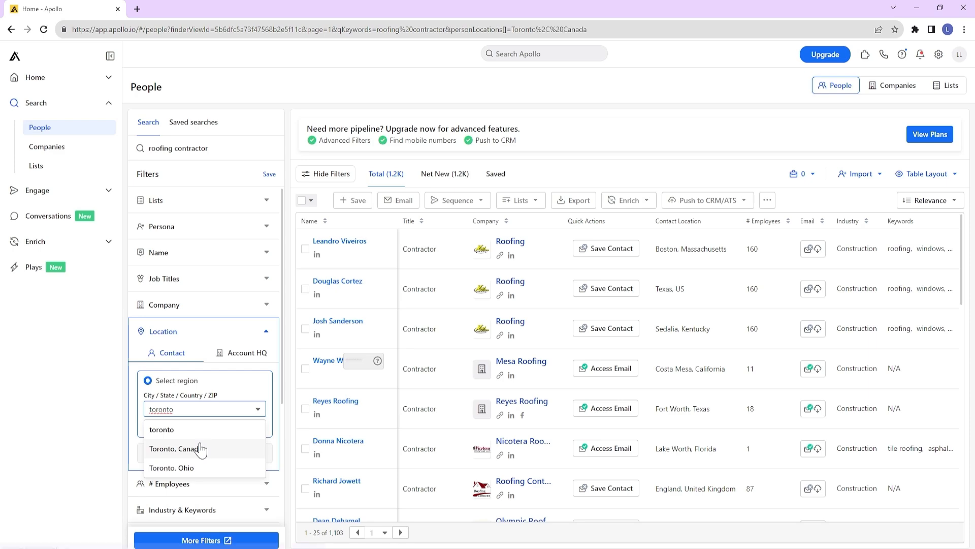
left_click(178, 448)
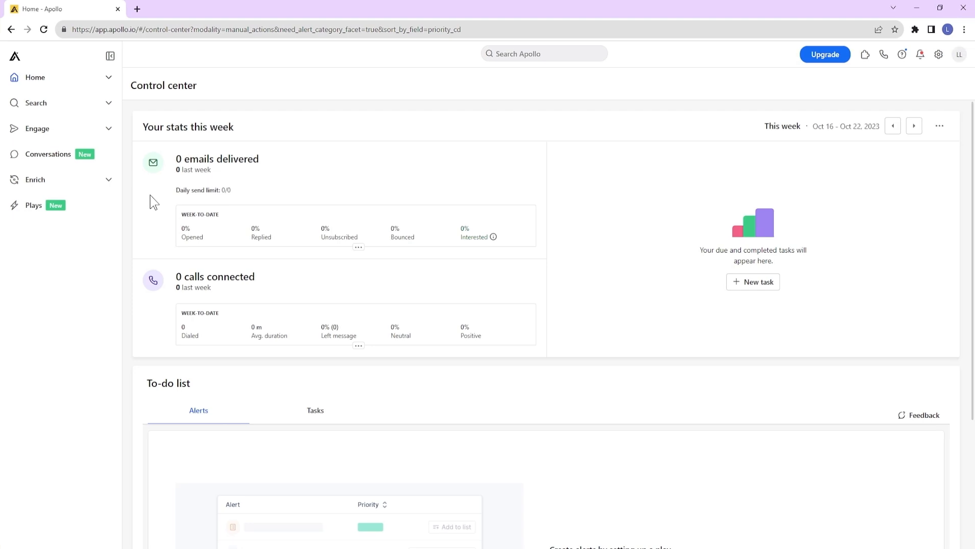
mouse_move(36, 102)
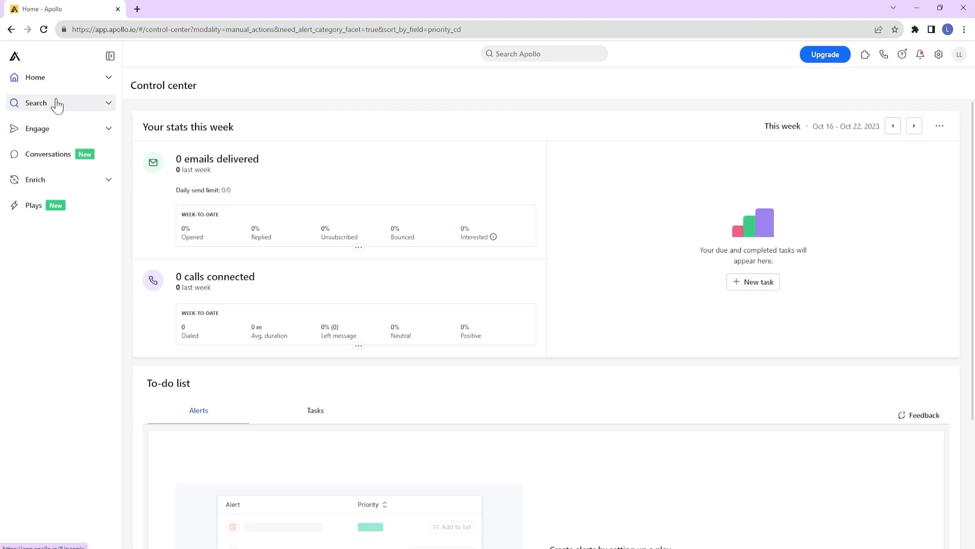
Step: Expand Search and Engage in the sidebar, then go through Conversations to the Plays page
left_click(36, 103)
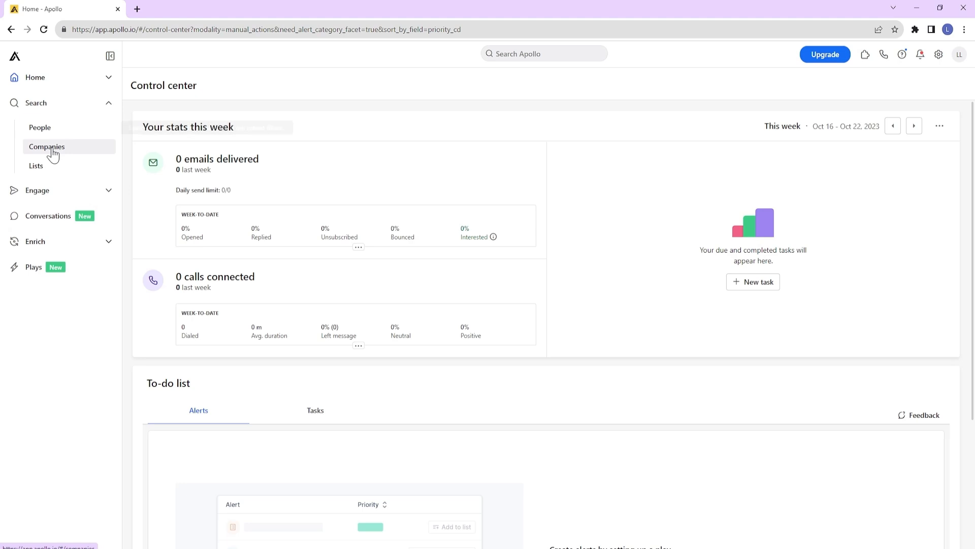
left_click(37, 190)
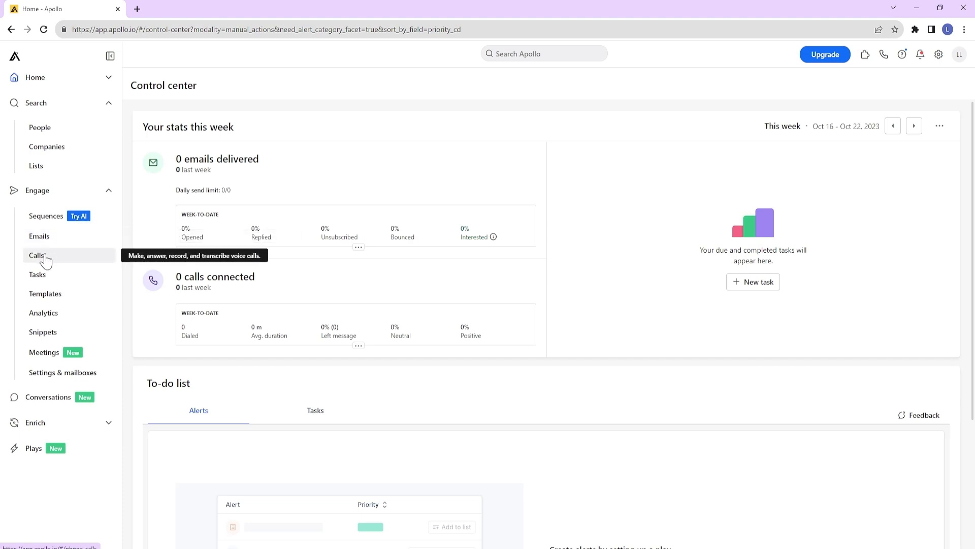
mouse_move(38, 274)
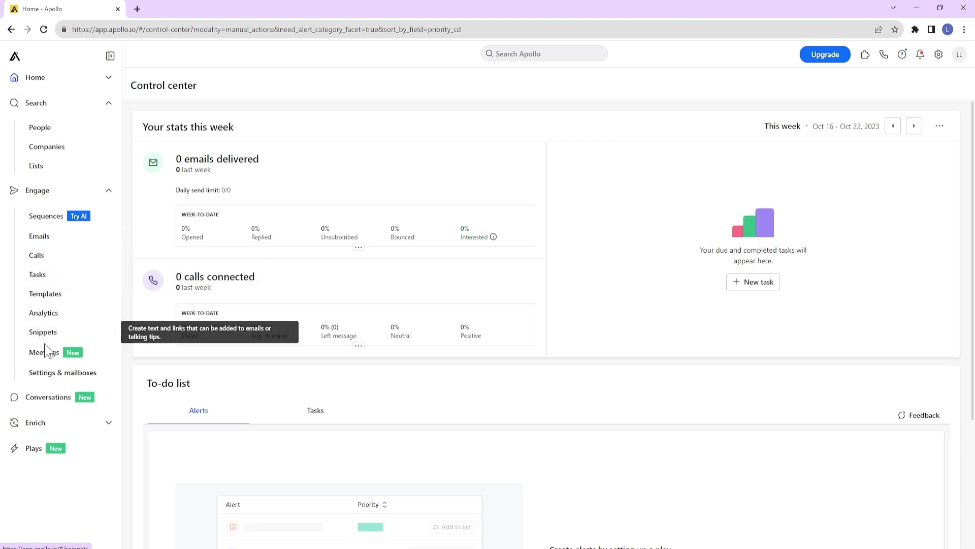
mouse_move(45, 293)
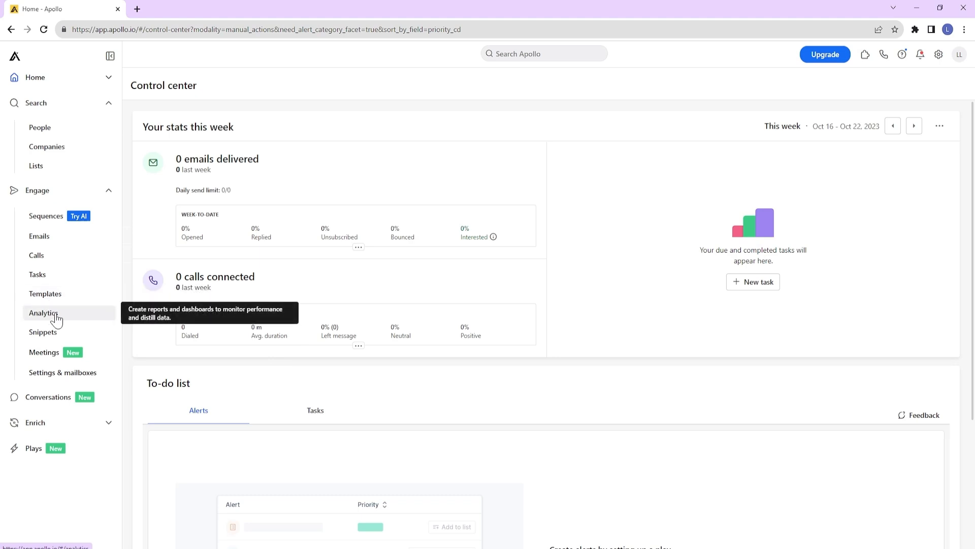
mouse_move(63, 372)
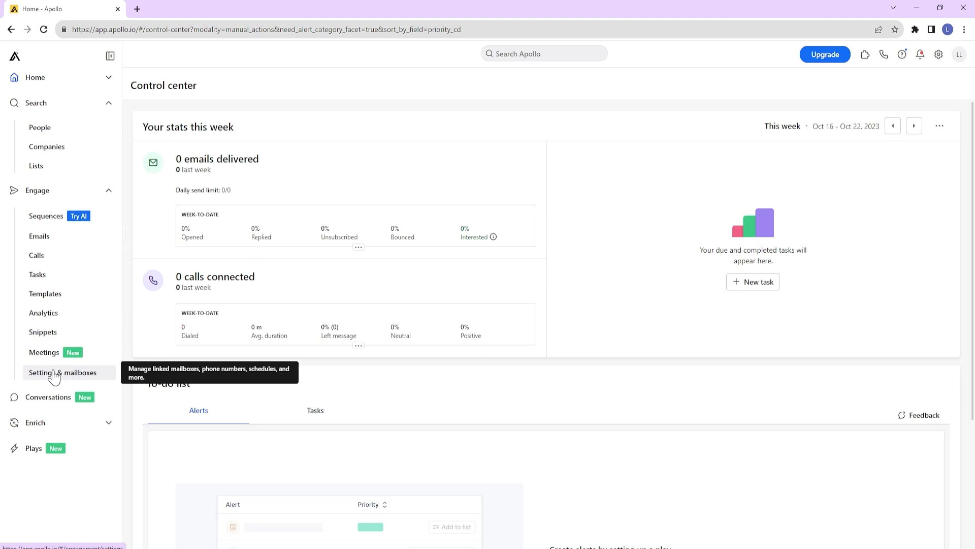
left_click(48, 397)
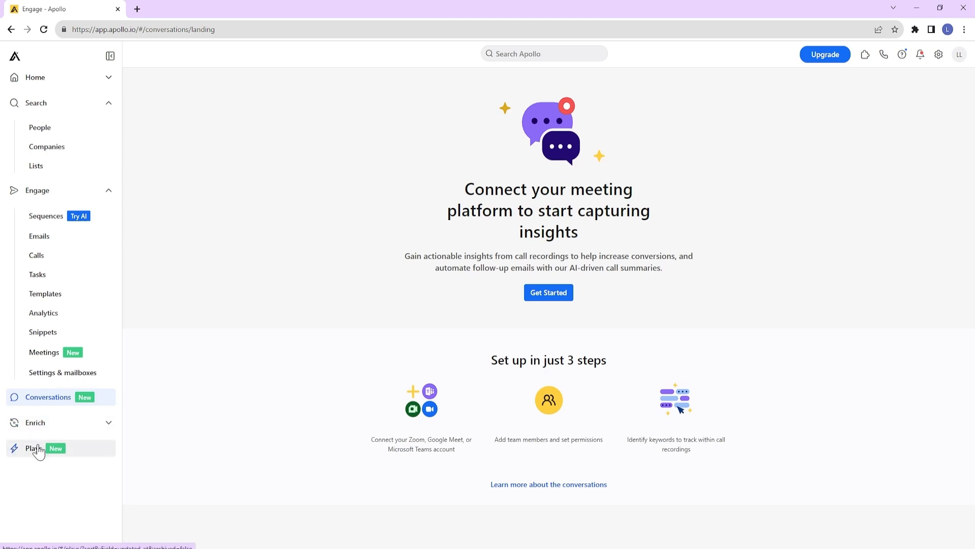
left_click(34, 448)
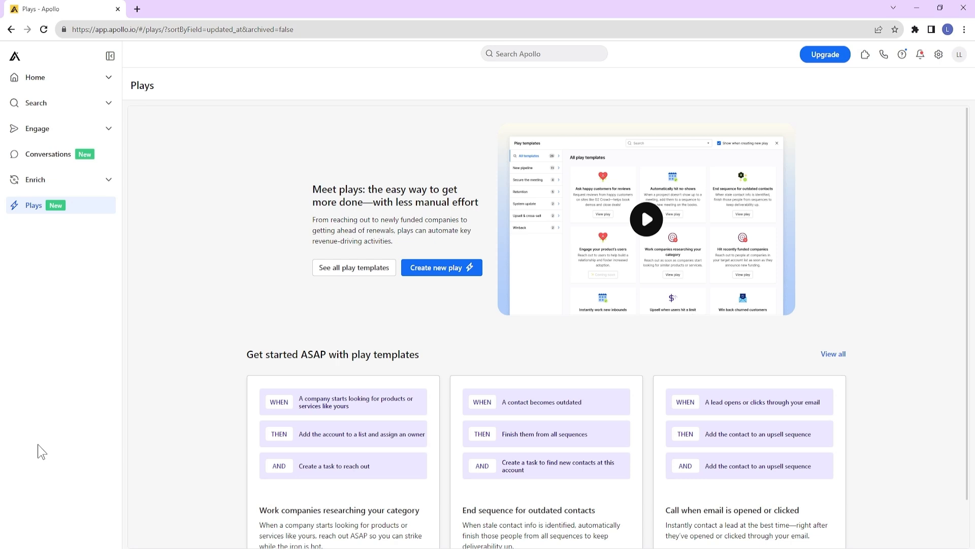
mouse_move(42, 445)
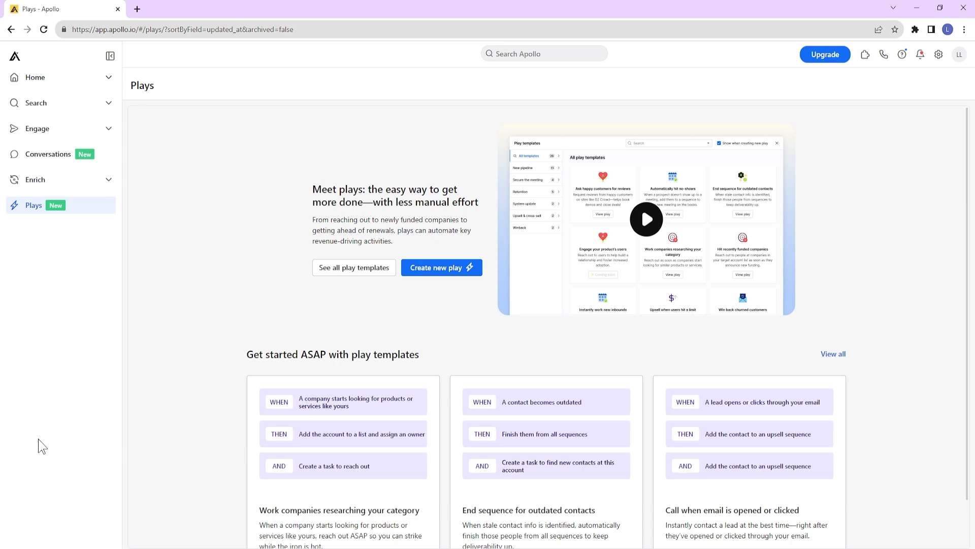
Step: View the filtered Toronto people results, then the matching companies, and scroll Google Maps' roofing listings
left_click(35, 102)
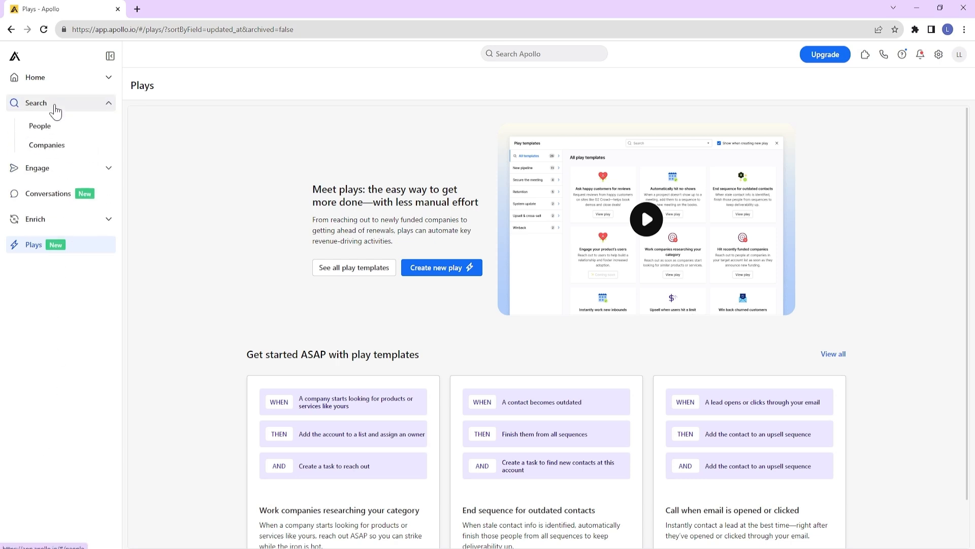
left_click(39, 128)
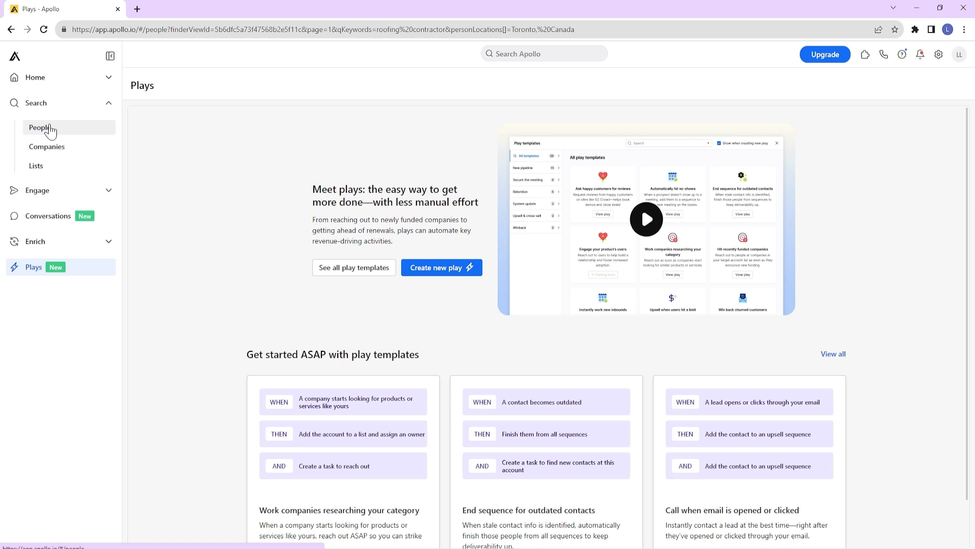
left_click(39, 128)
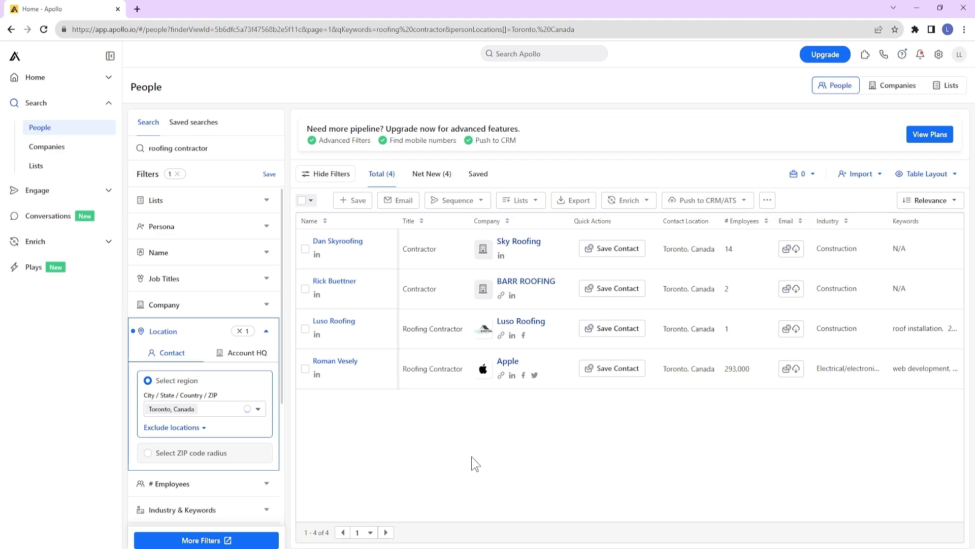
mouse_move(504, 384)
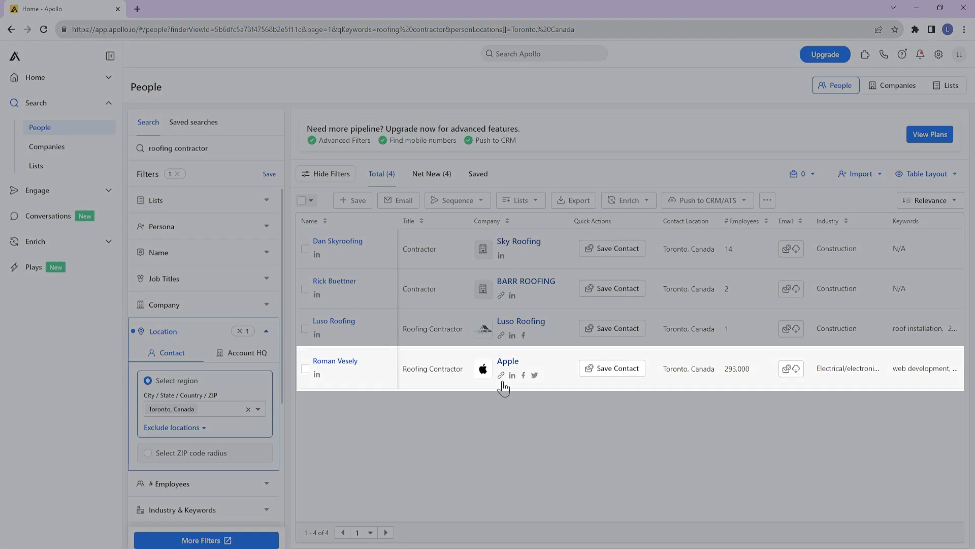
mouse_move(504, 386)
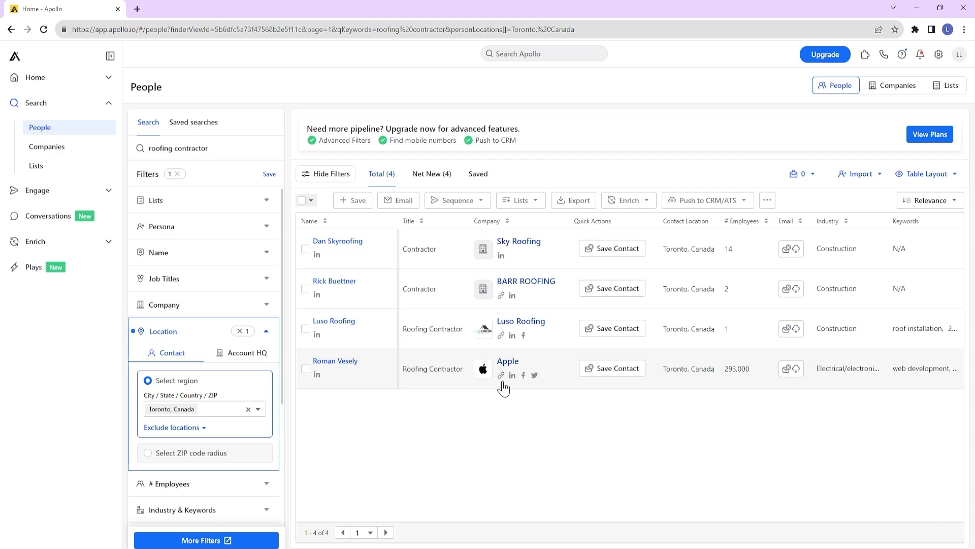
left_click(897, 85)
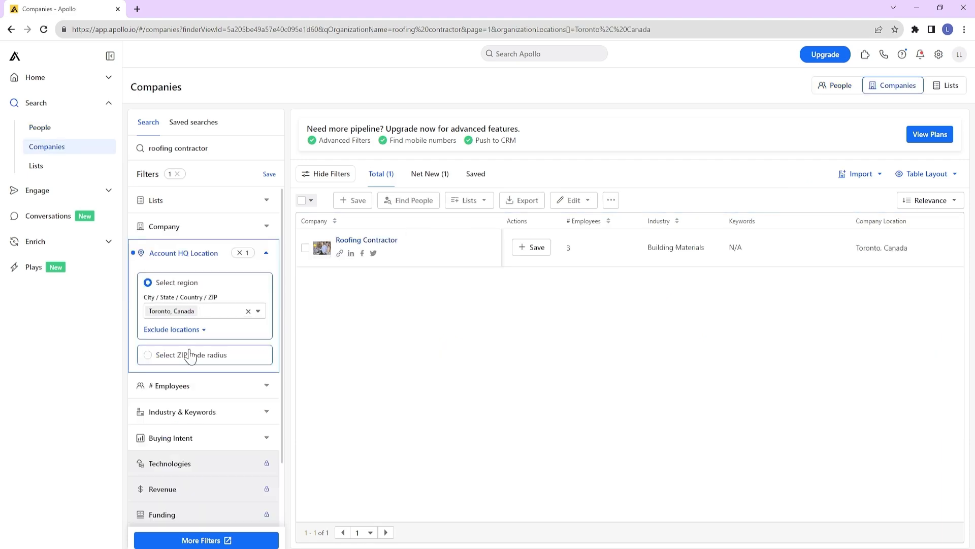
mouse_move(430, 283)
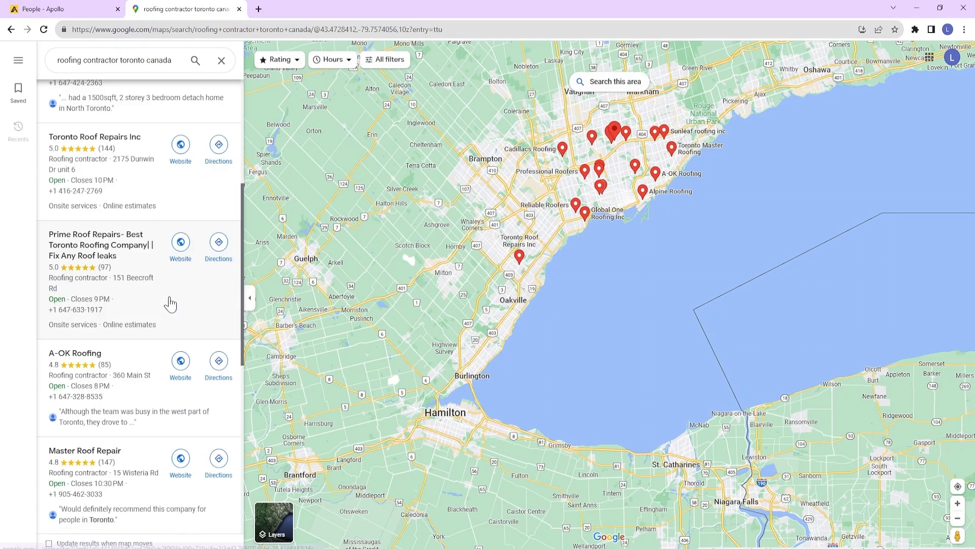
scroll("down", 3)
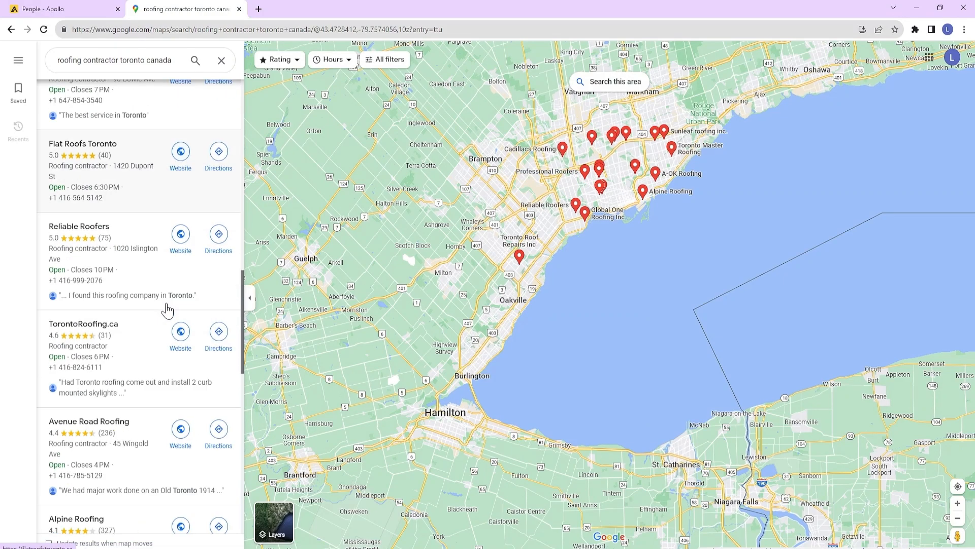
left_click(58, 9)
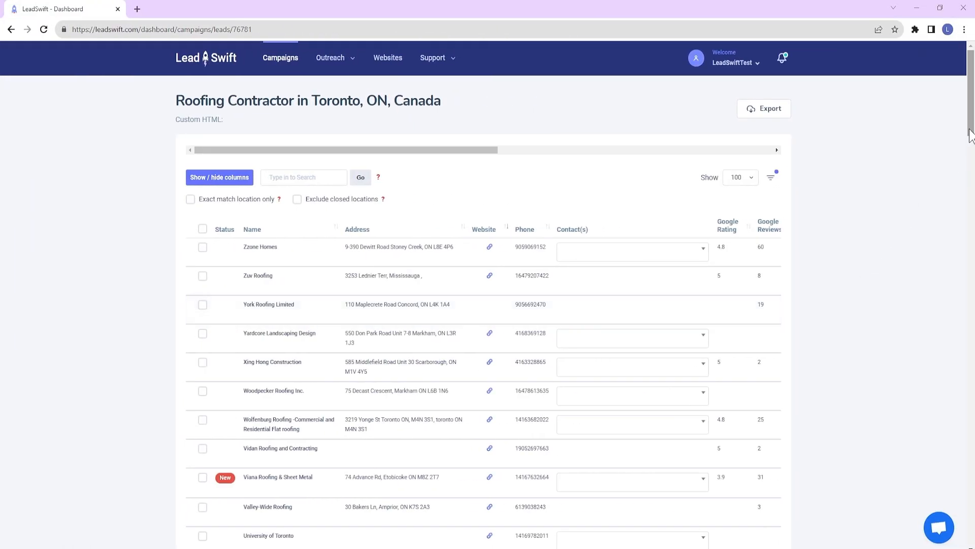
scroll("down", 3)
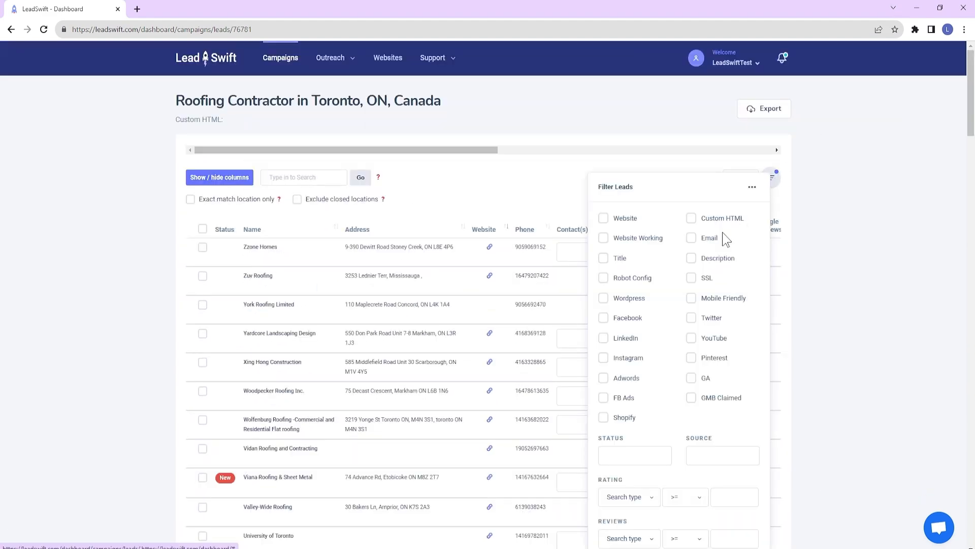
scroll("down", 3)
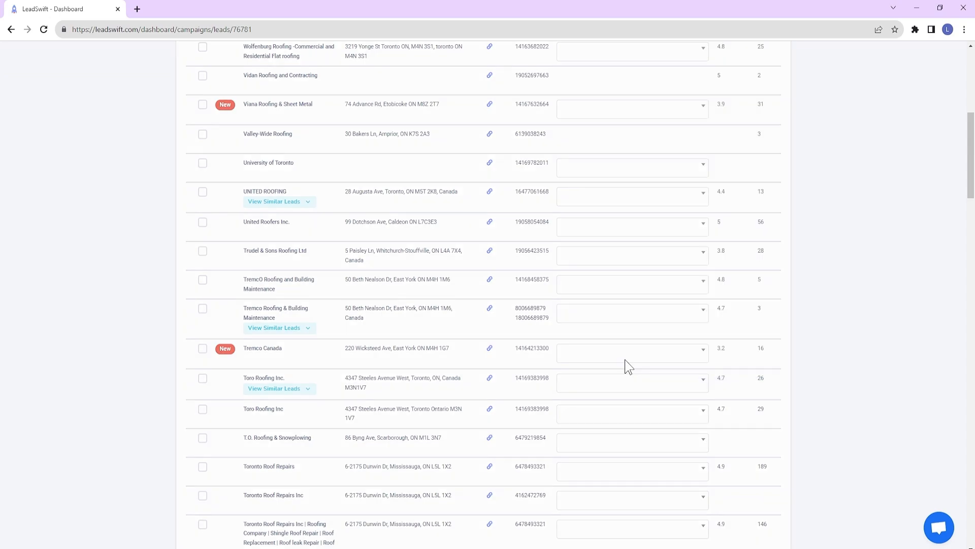
scroll("down", 3)
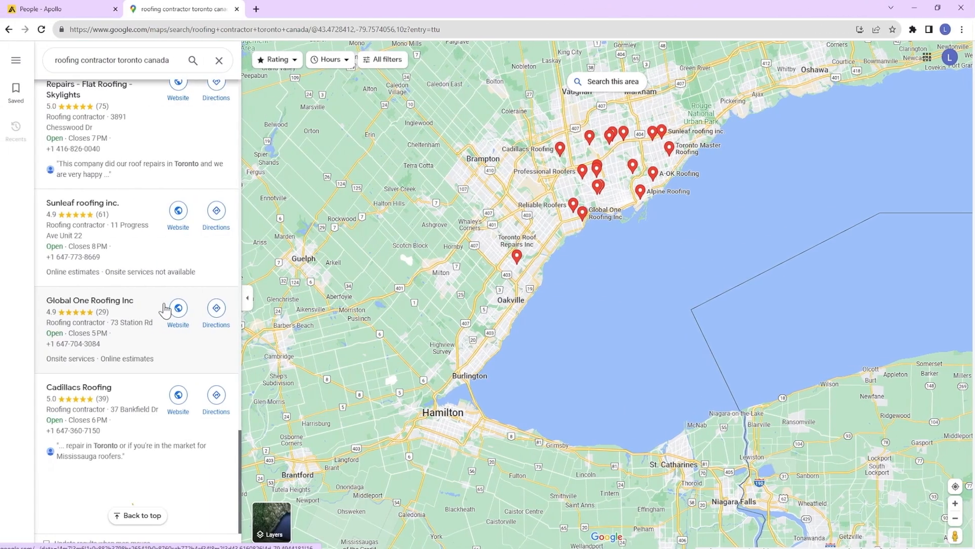
Step: Search Google Maps for 'remodeler toronto canada' and scroll the results
left_click(58, 9)
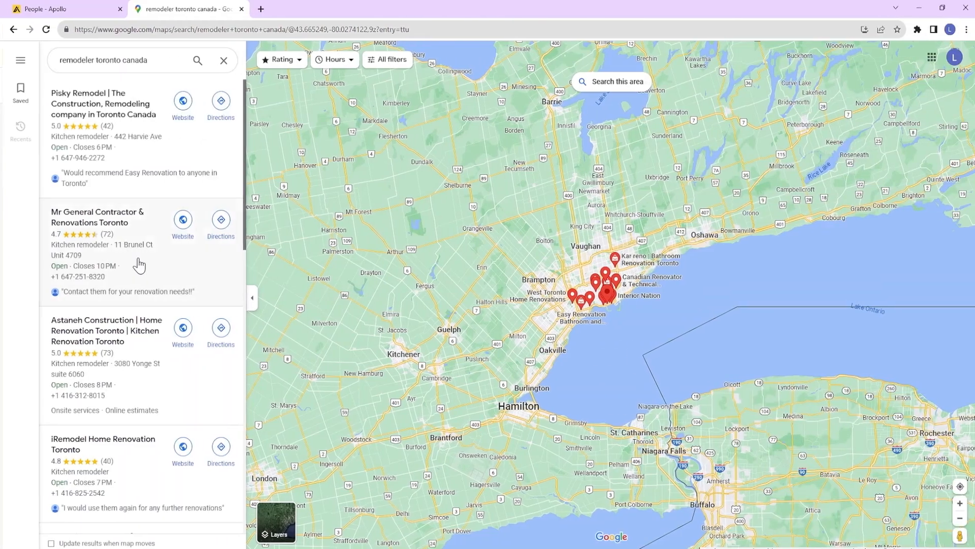
scroll("down", 3)
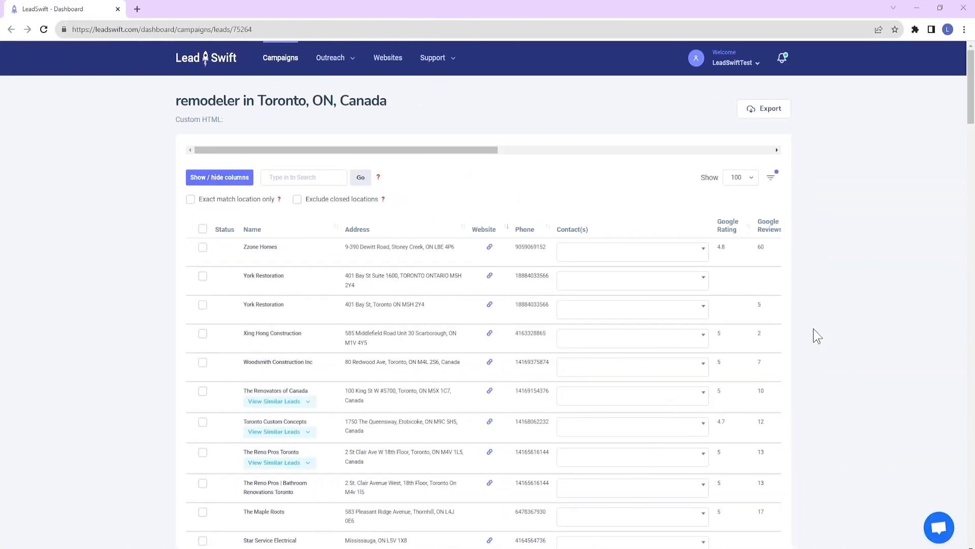
scroll("down", 3)
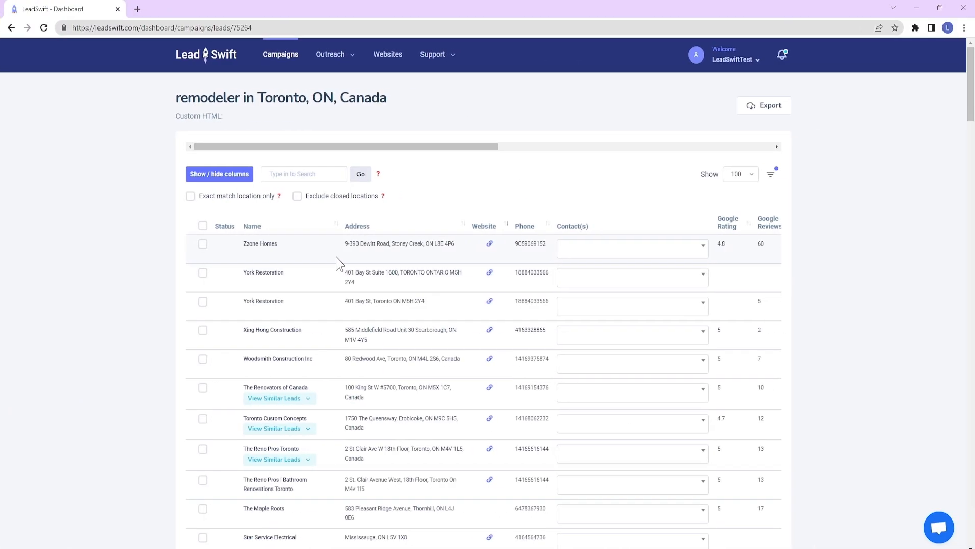
Step: Search leads by decision-maker titles ending ',CEO,exec', check a contact's details and close it
left_click(303, 174)
type("owner,founder,president")
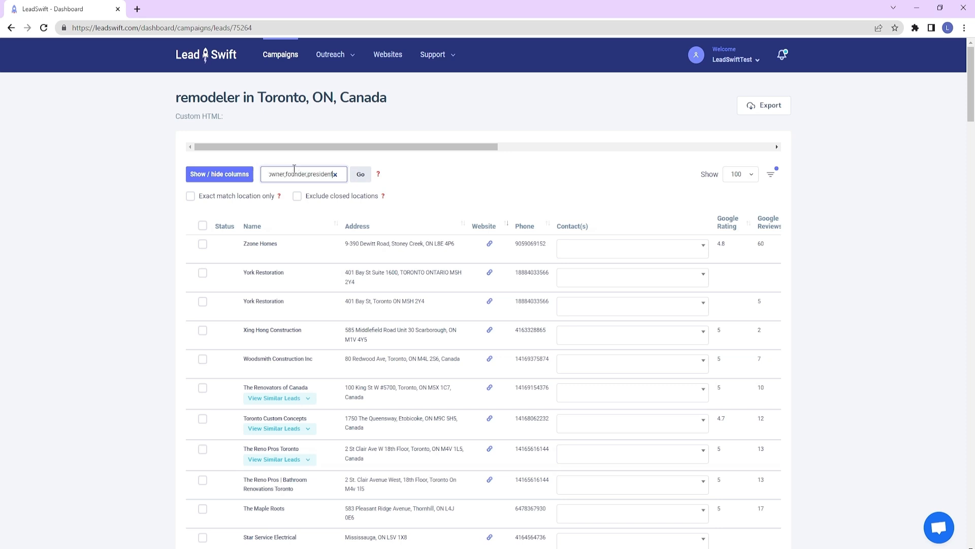
type(",CEO,exec")
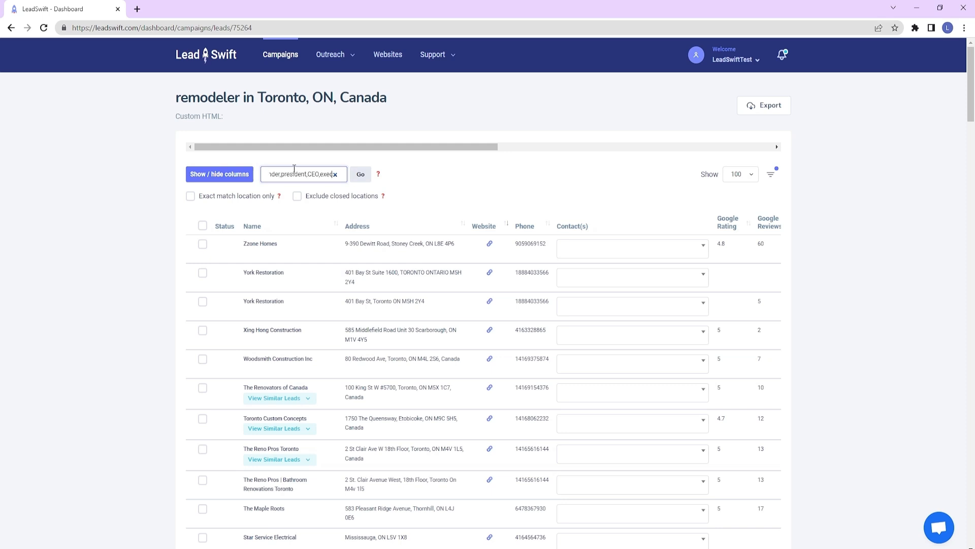
left_click(360, 174)
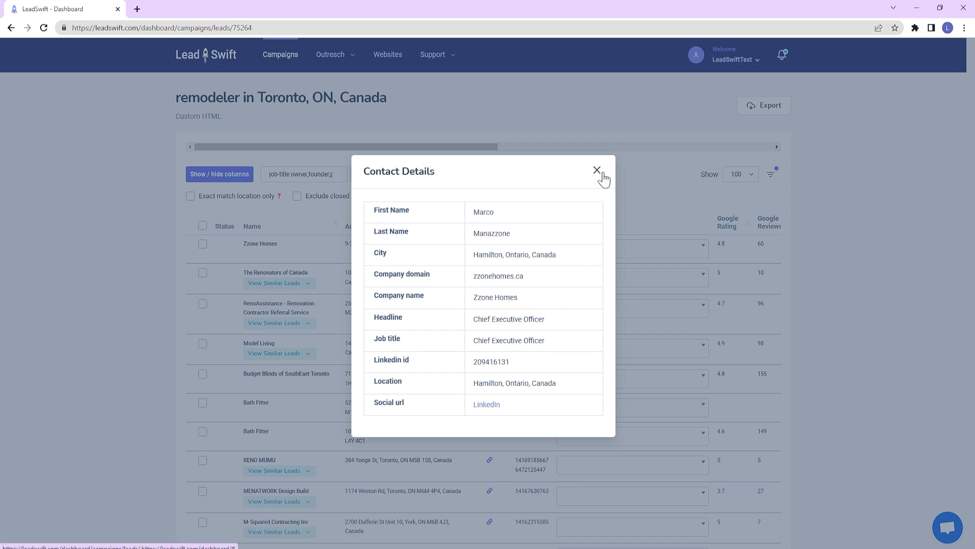
left_click(596, 169)
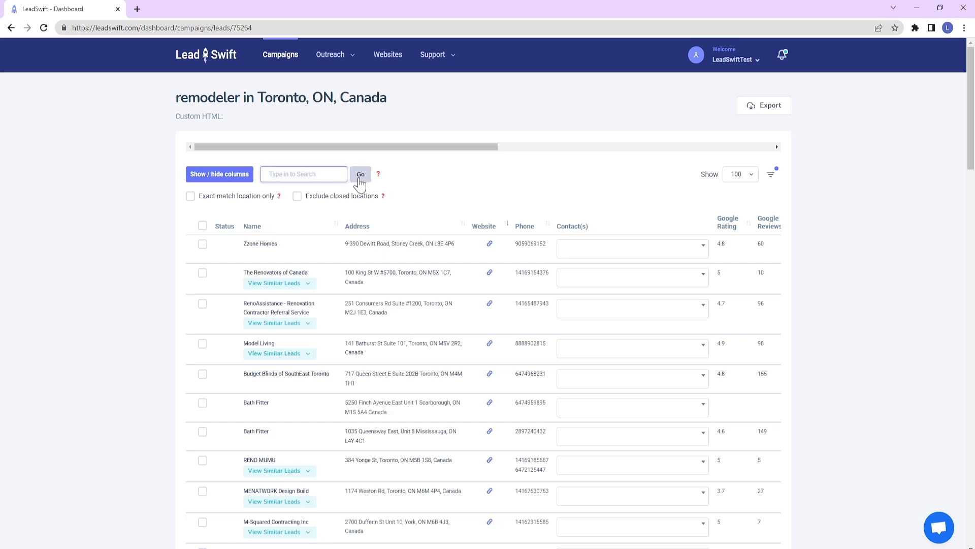
Step: Clear the search to show all leads, then filter to leads that have an email and scan the list
left_click(361, 174)
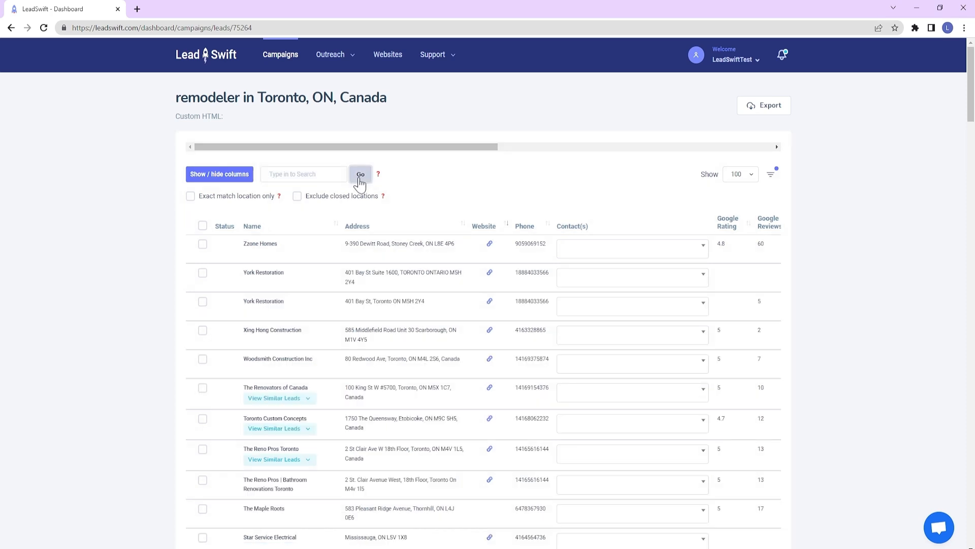
left_click(774, 173)
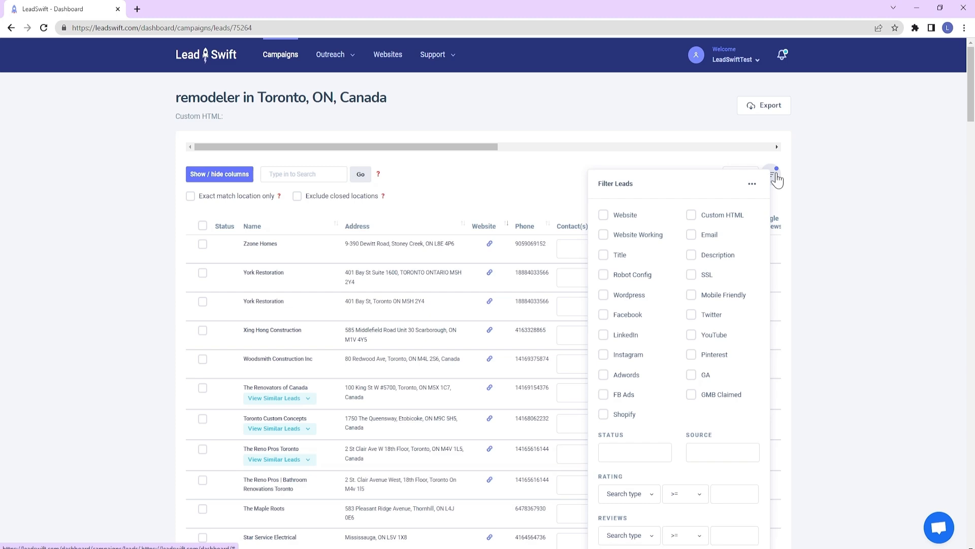
left_click(690, 235)
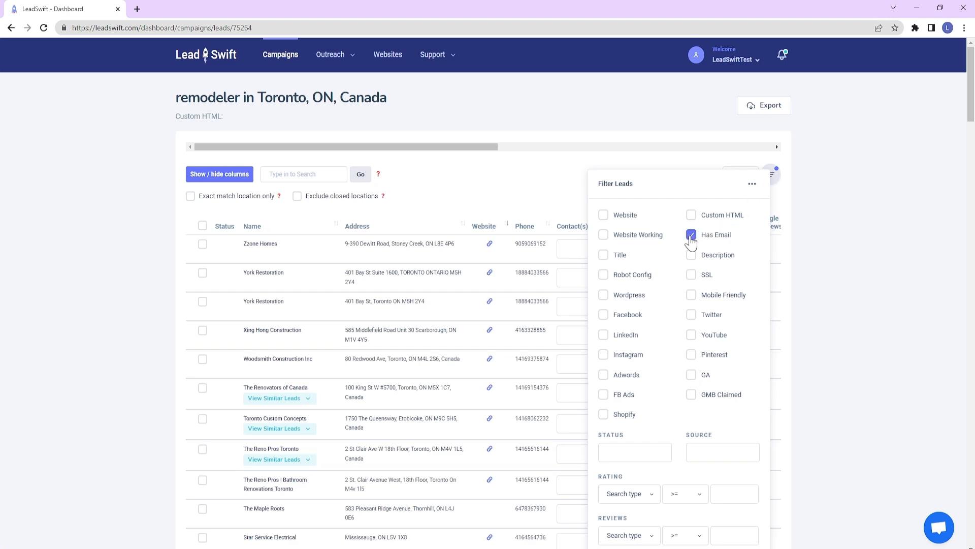
scroll("down", 3)
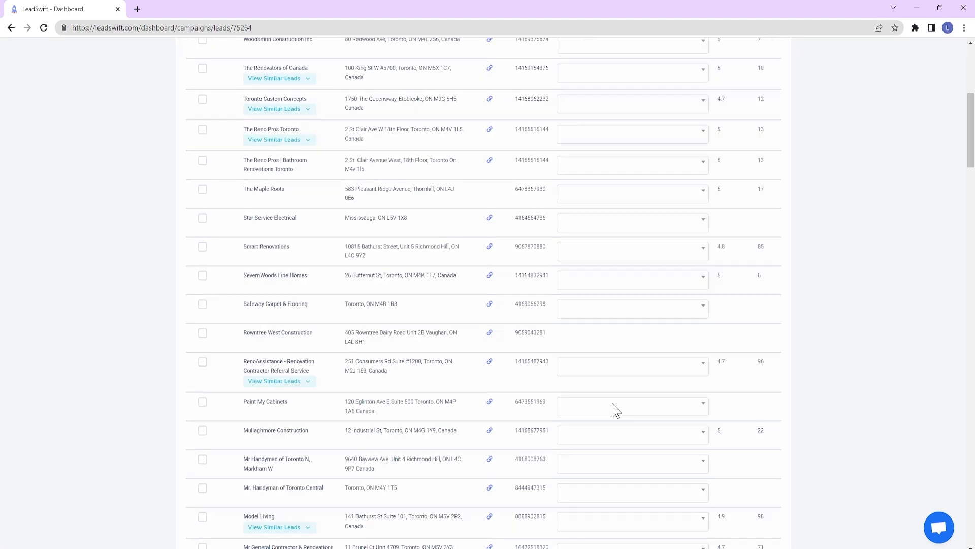
scroll("up", 3)
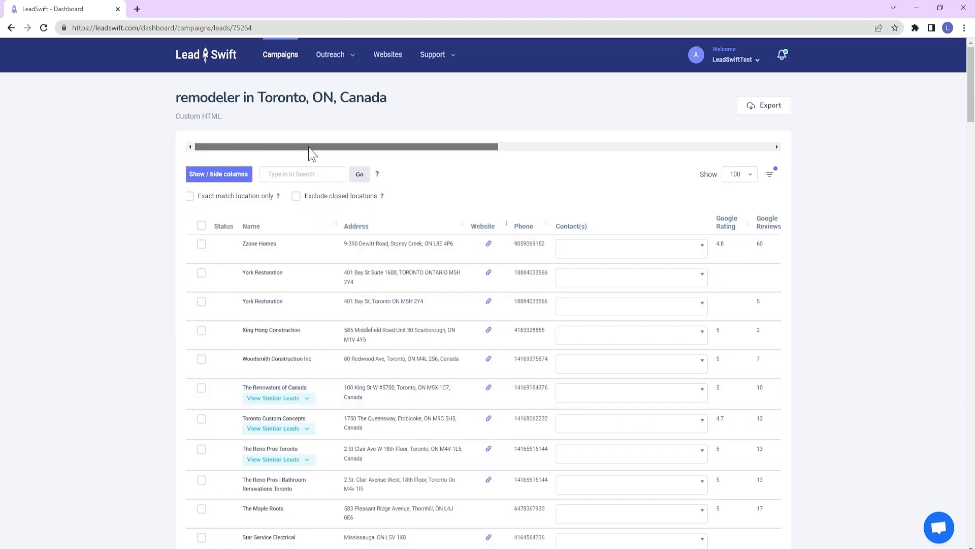
scroll("right", 3)
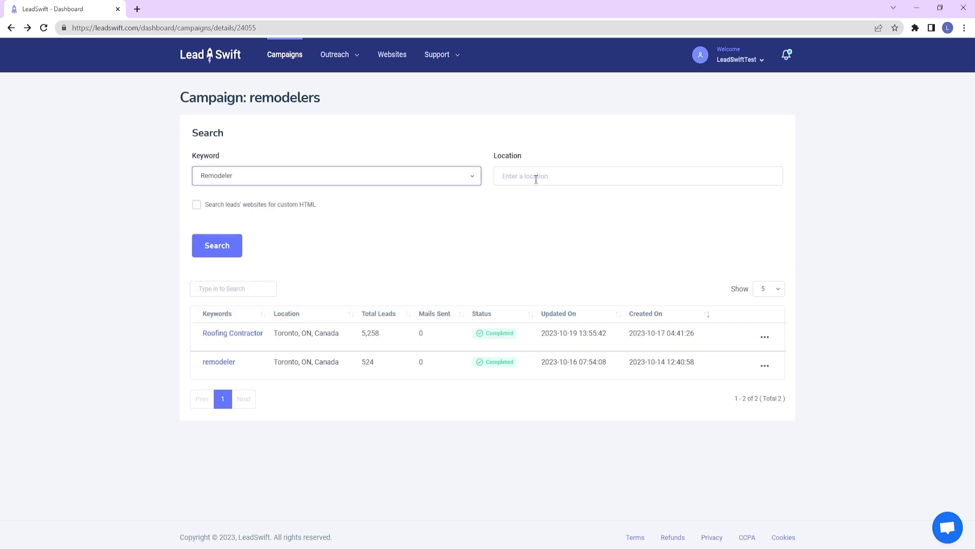
Step: Set location to Toronto, ON, Canada and enable searching lead websites for custom HTML
type("toronto")
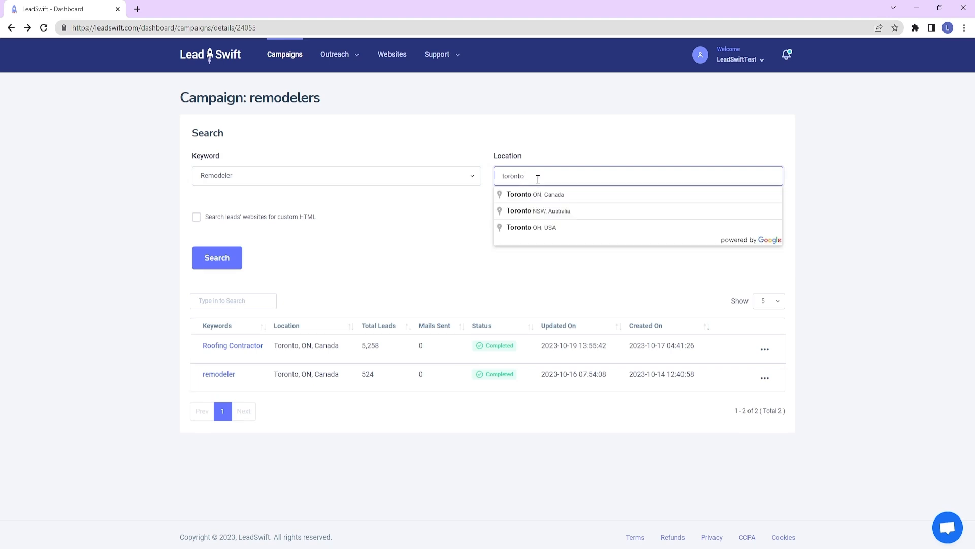
left_click(536, 194)
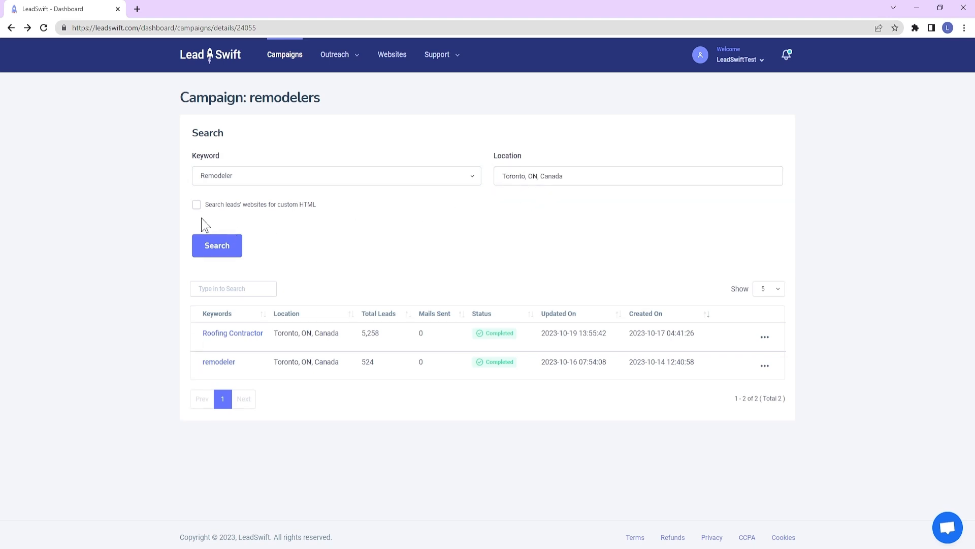
left_click(196, 204)
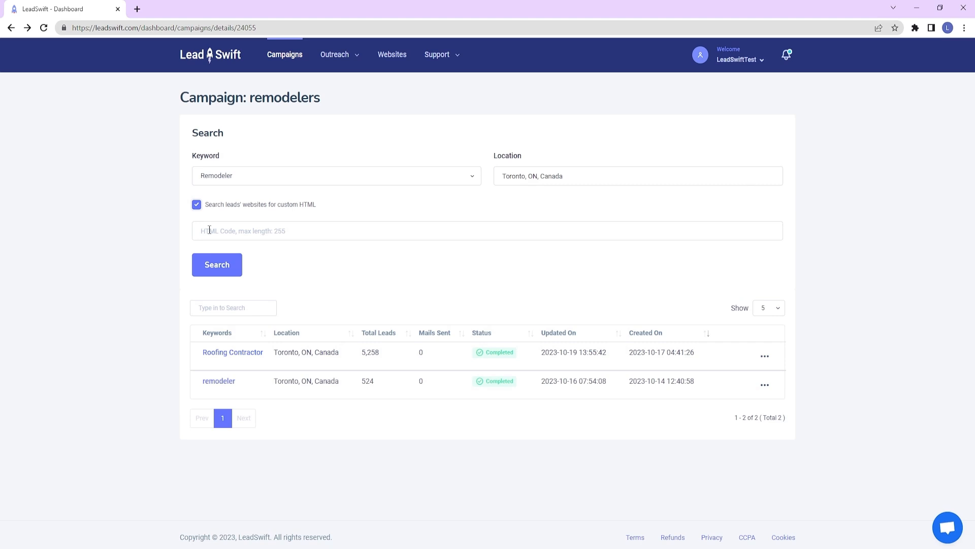
Step: Search with terms 'kitchen;washroo', then replace them with 'powered by XYZ competitor'
type("kitchen;washroom;bathroom")
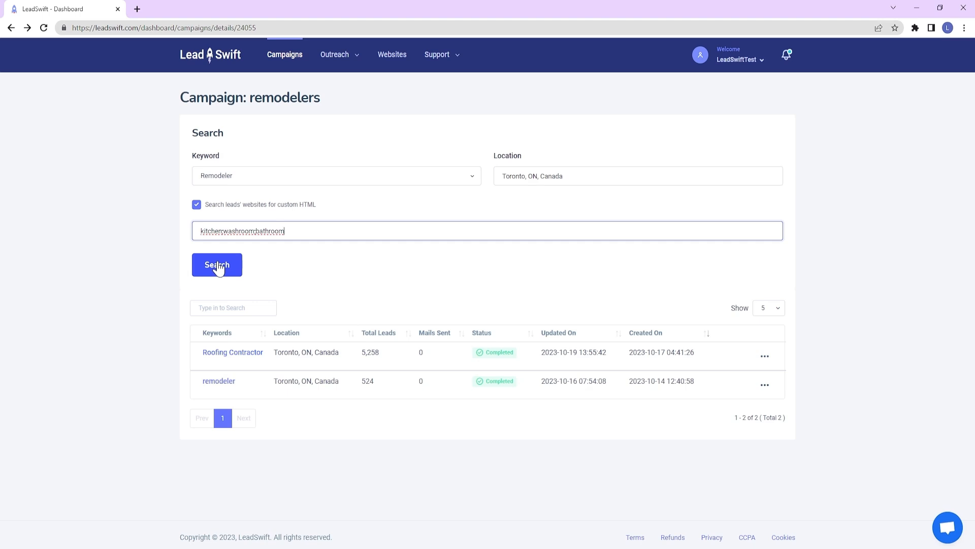
left_click(217, 264)
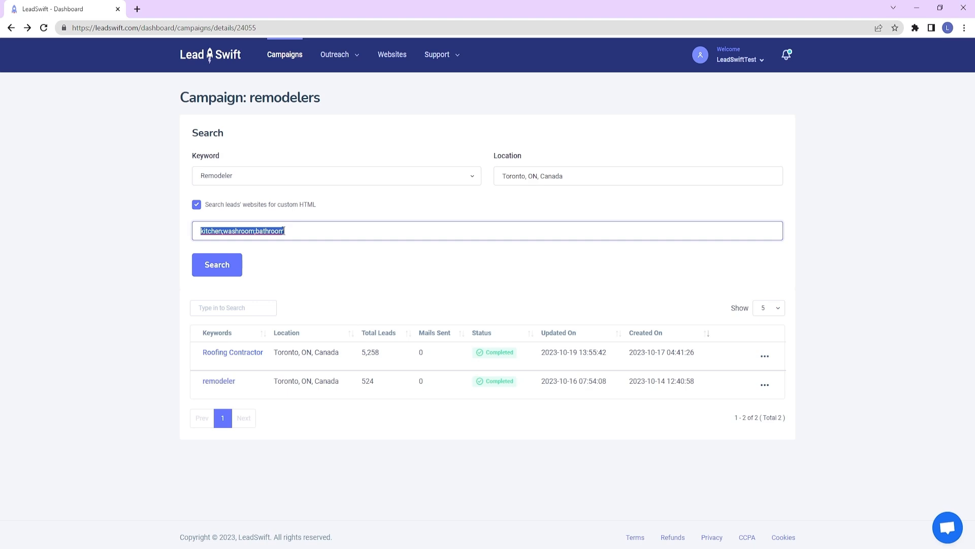
key("Delete")
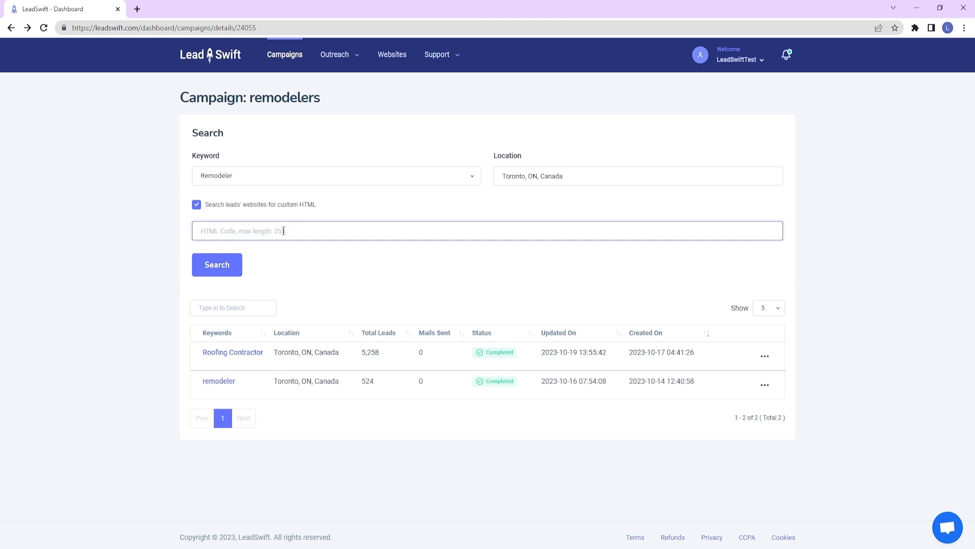
type("powered by XYZ competitor")
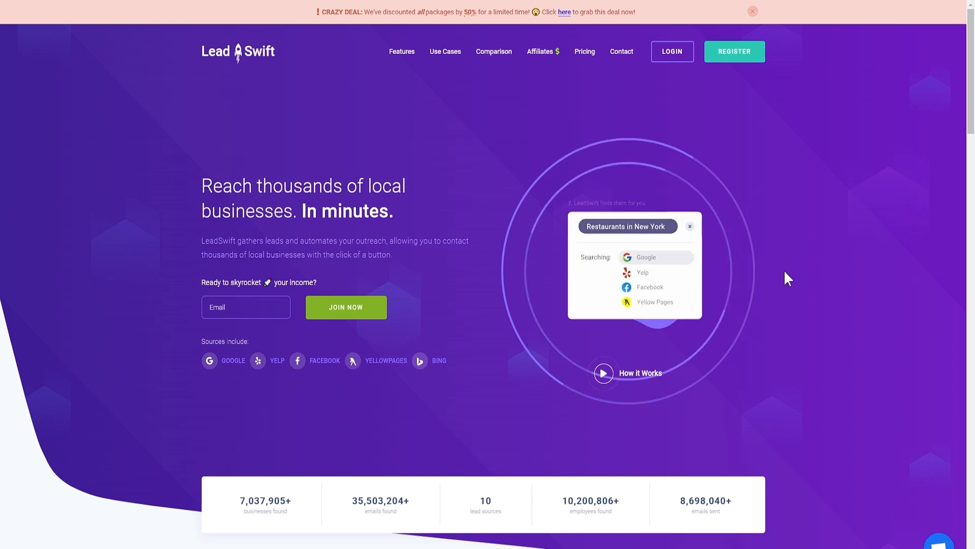
Step: In the Websites builder, name the agency AgencySwift with domain 'agencys' and generate the site
left_click(672, 51)
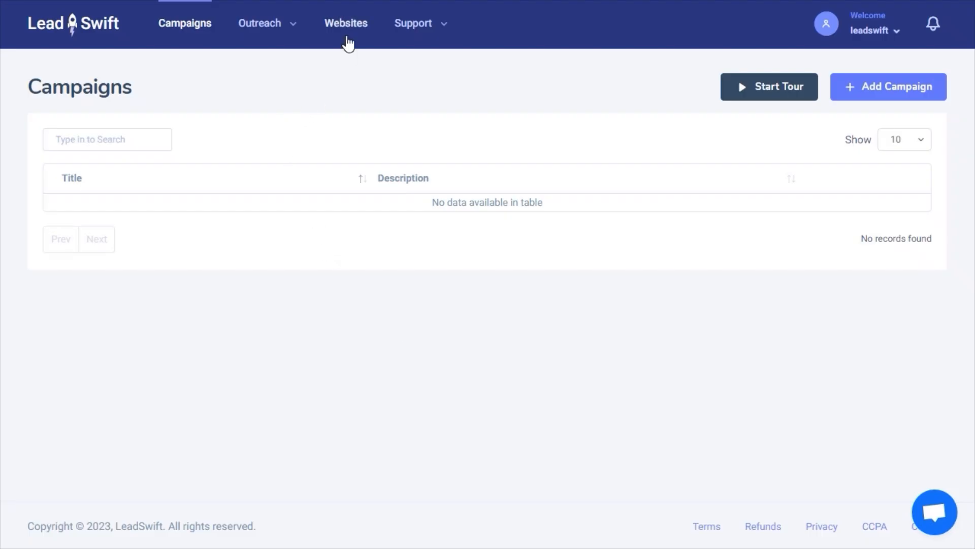
left_click(345, 23)
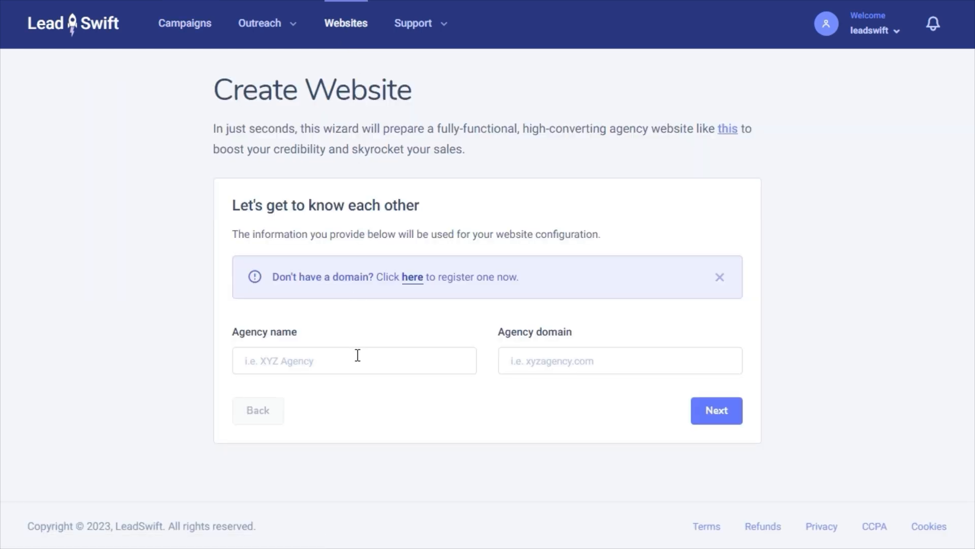
left_click(353, 359)
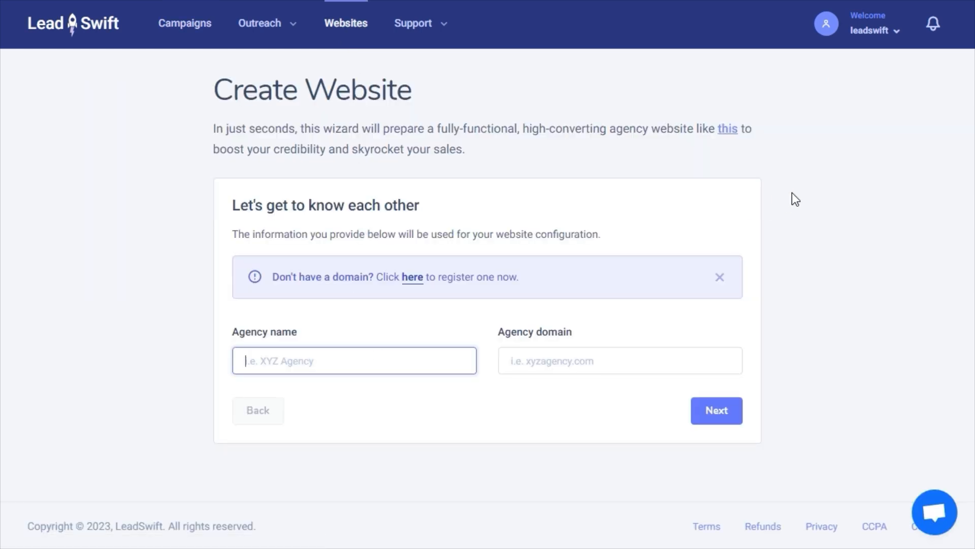
type("AgencySwift")
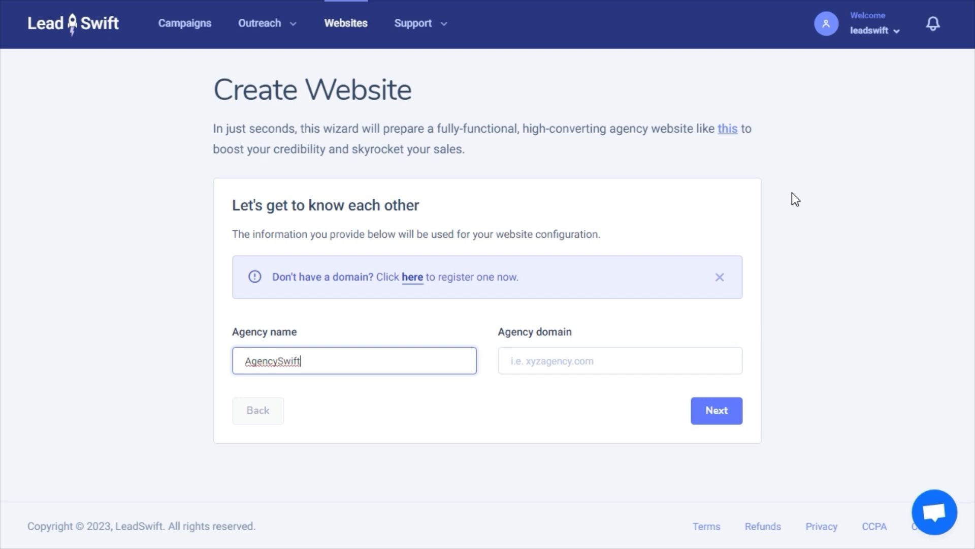
type("agencys")
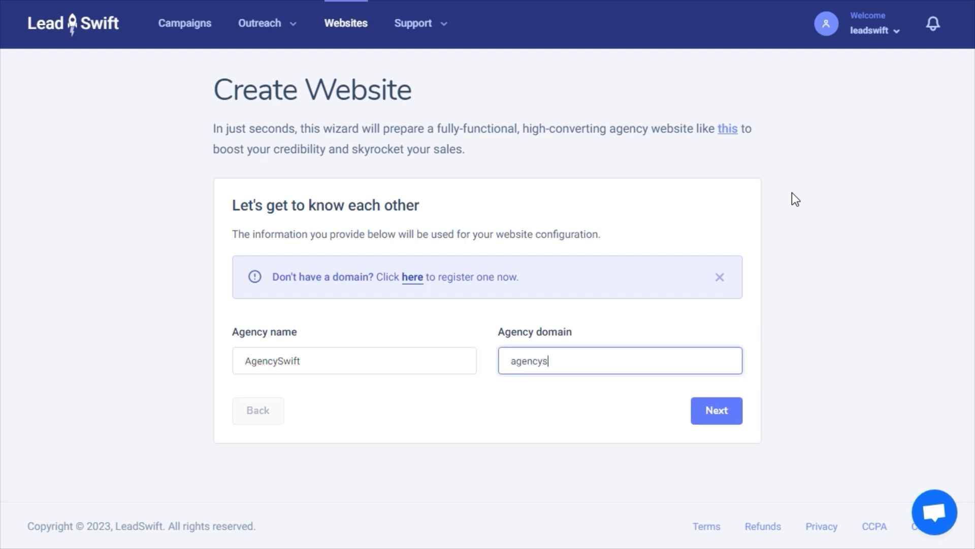
left_click(717, 410)
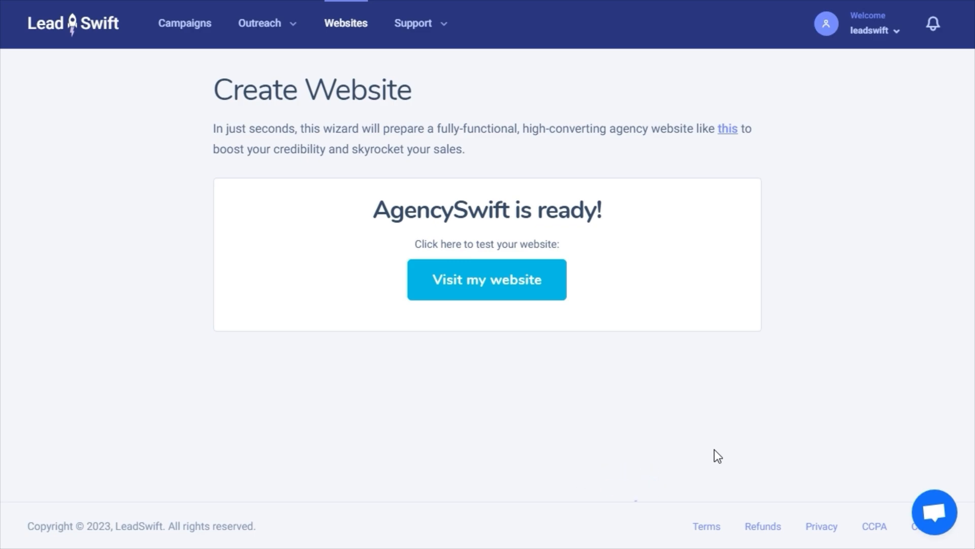
Step: Visit the newly built agency website and scroll down to the 'Ready to get started?' form
left_click(486, 280)
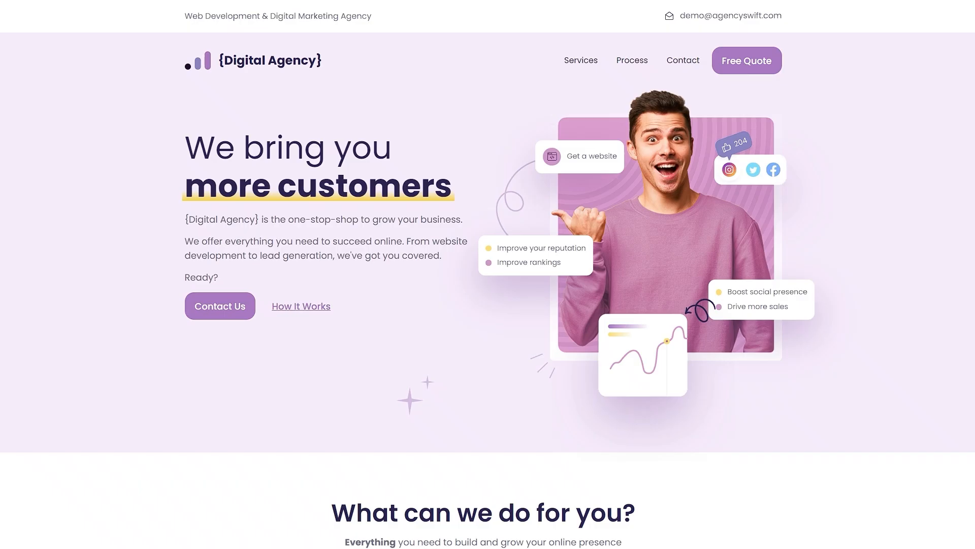
scroll("down", 3)
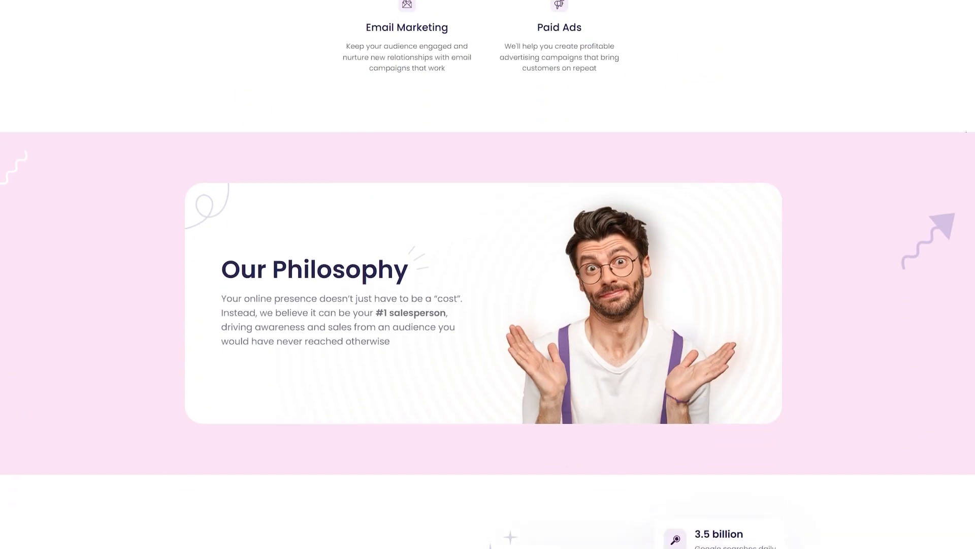
scroll("down", 3)
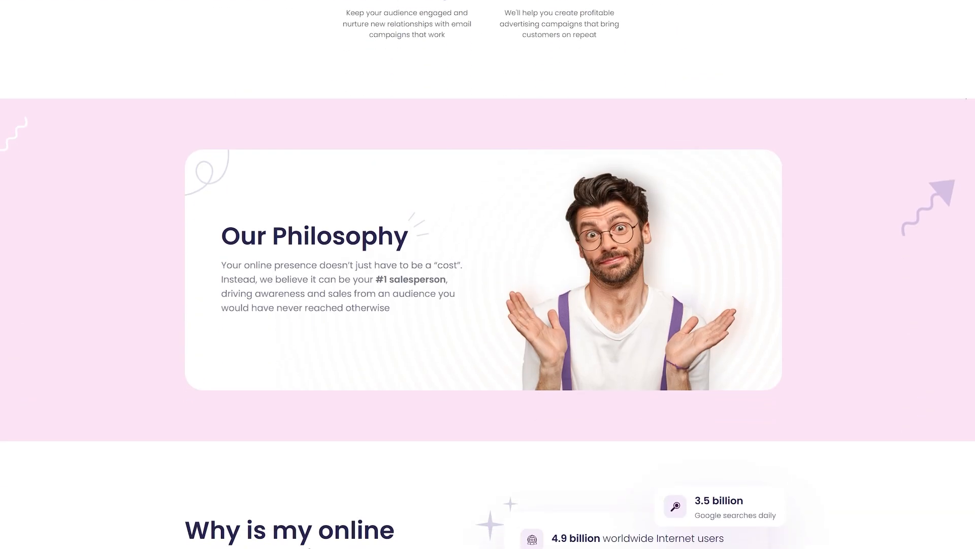
scroll("down", 3)
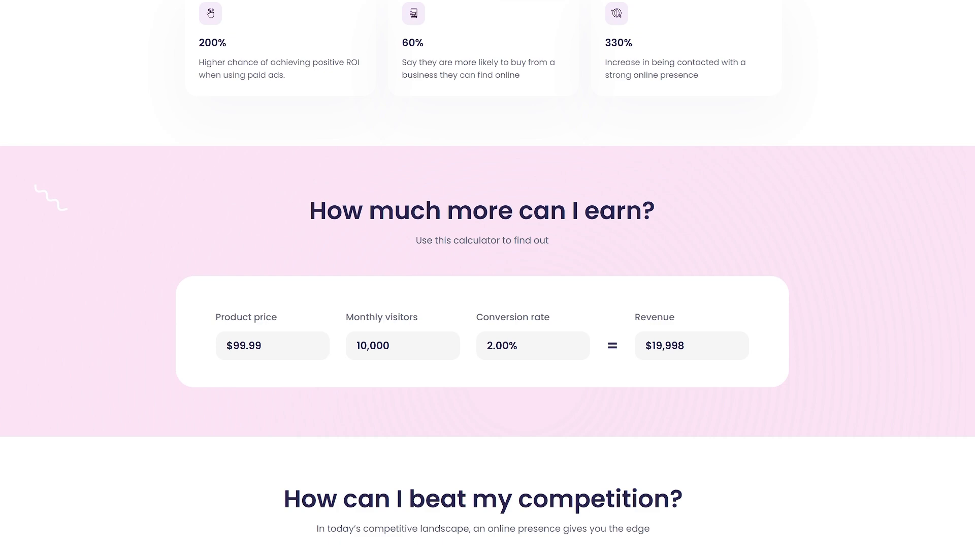
scroll("down", 3)
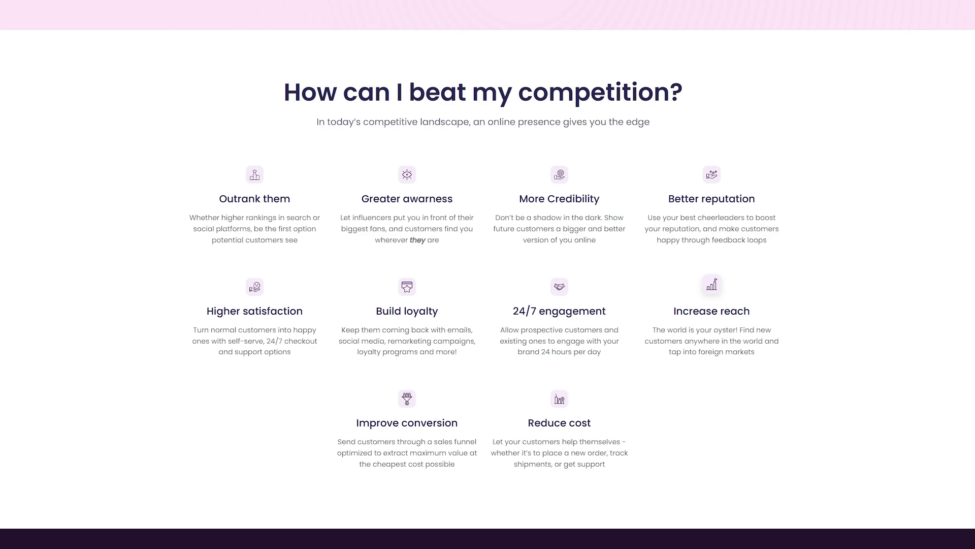
scroll("down", 3)
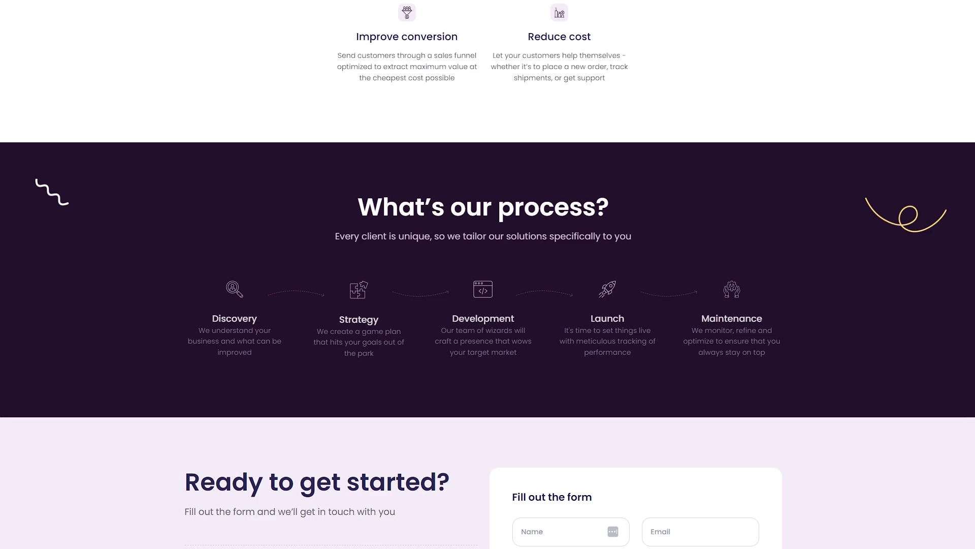
scroll("down", 3)
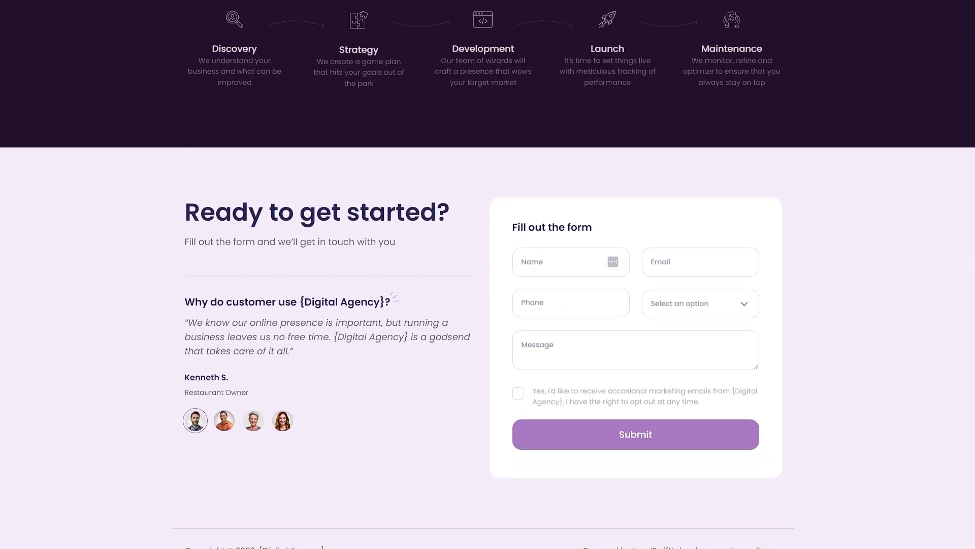
scroll("down", 3)
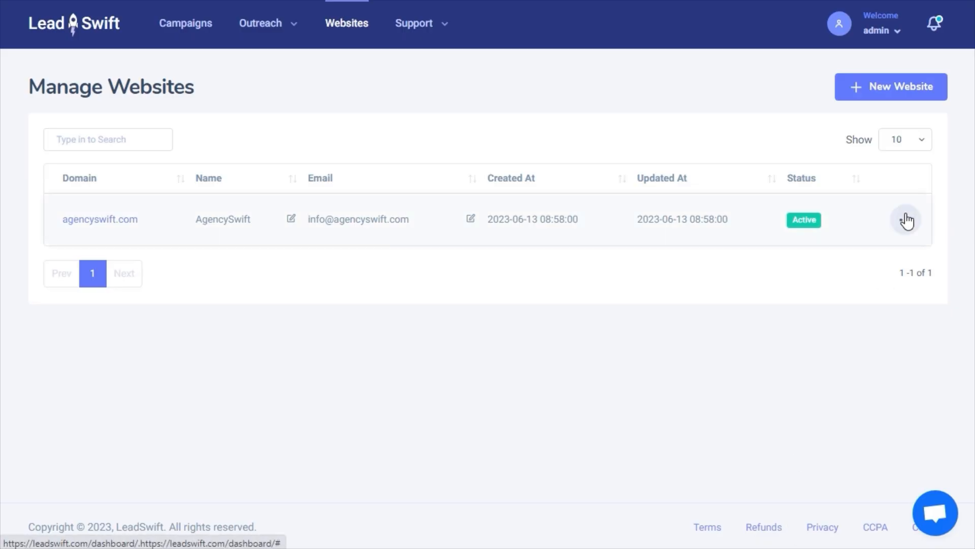
Step: Edit the AgencySwift site, changing the headline text to include 'clients'
left_click(905, 219)
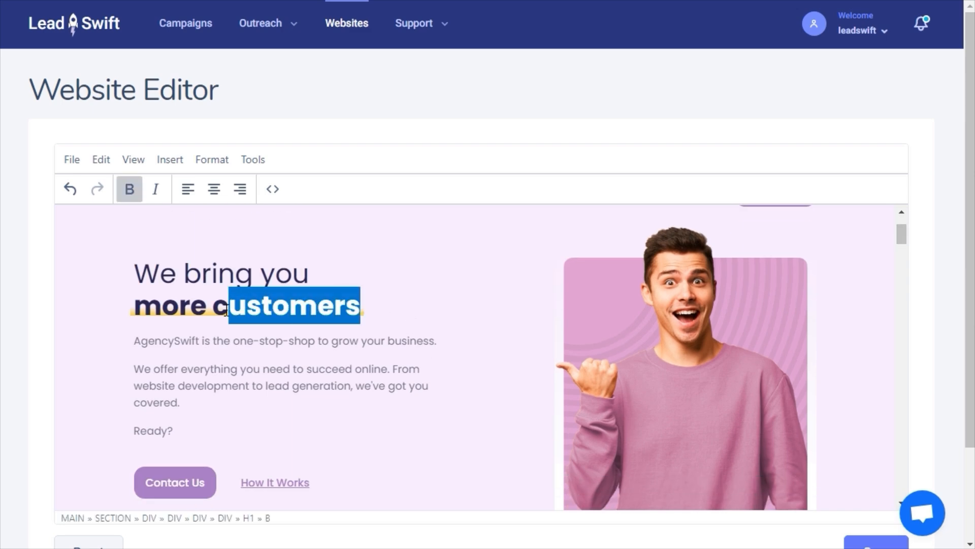
type("clients")
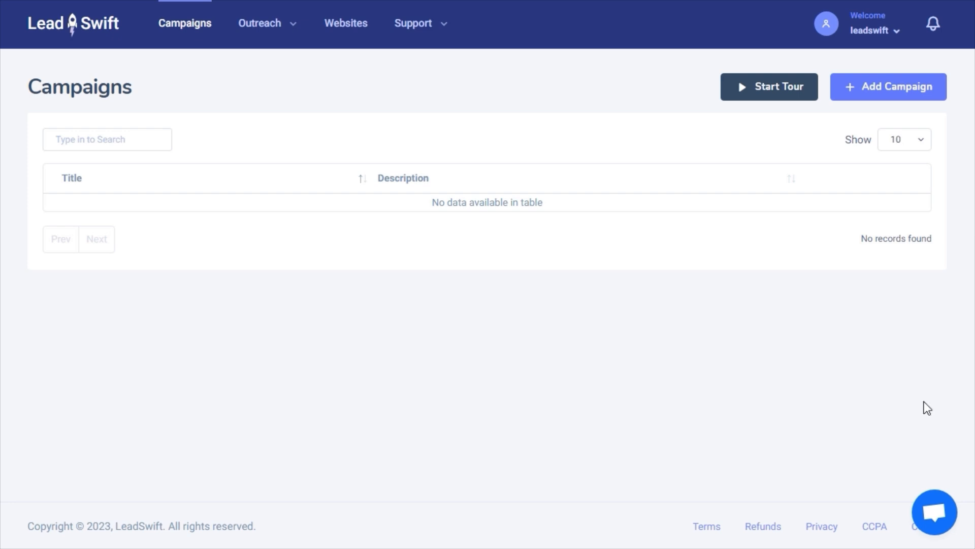
Step: Add a campaign titled HVAC and submit it to the Campaigns list
left_click(888, 86)
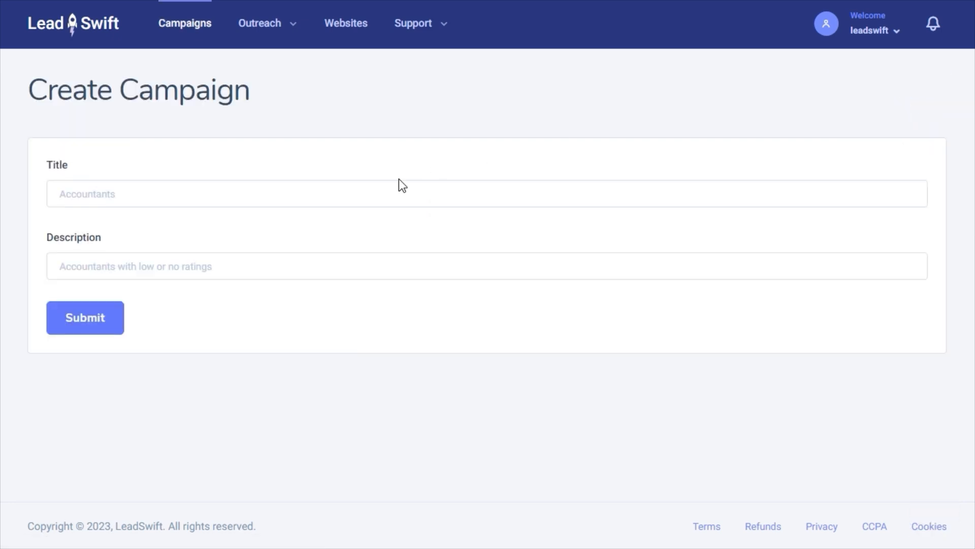
type("H")
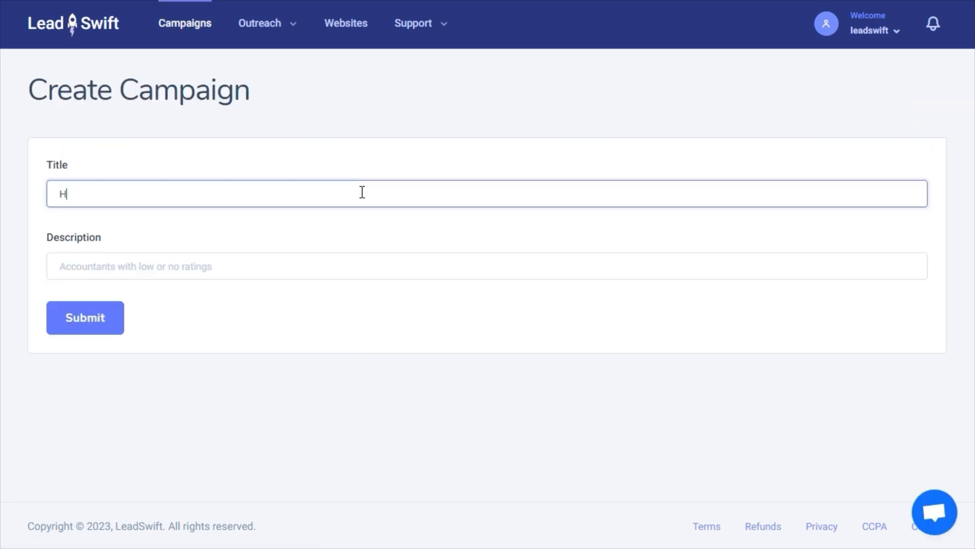
type("VAC")
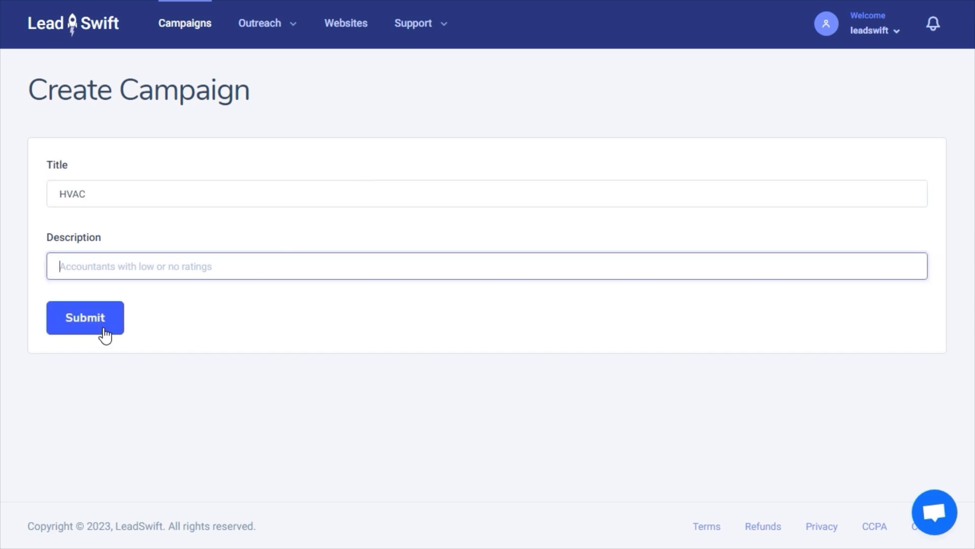
left_click(85, 317)
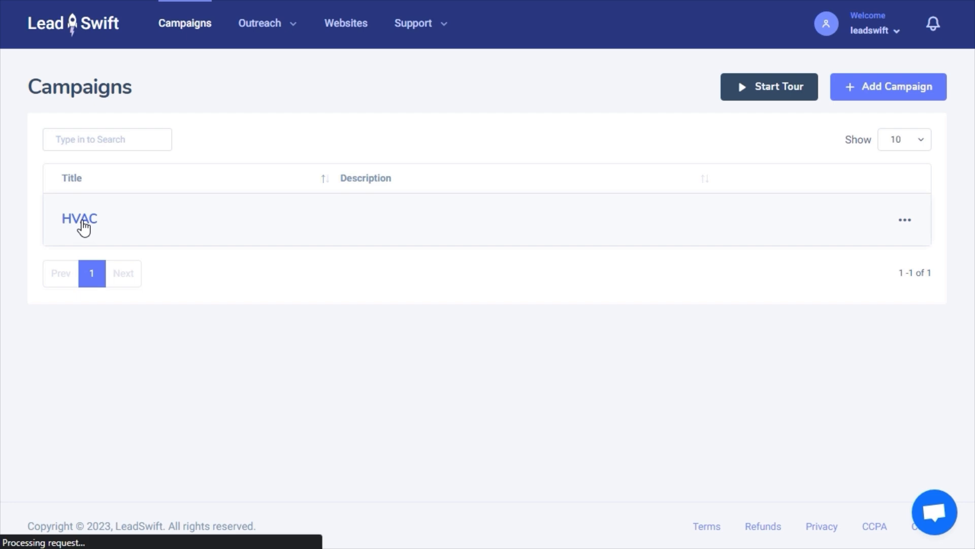
Step: In the HVAC campaign, set the search name to HVAC and location to Toronto, ON, Canada
left_click(79, 219)
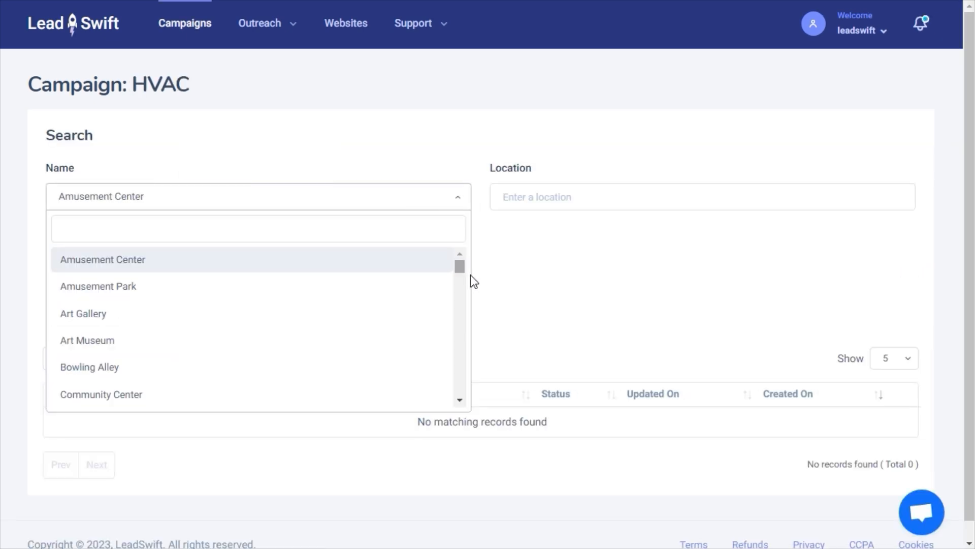
scroll("down", 3)
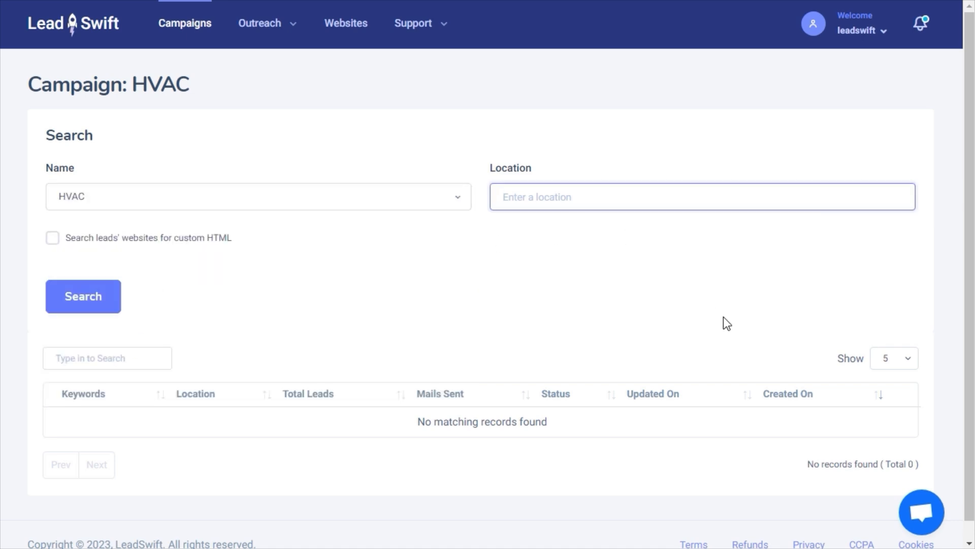
type("Toronto")
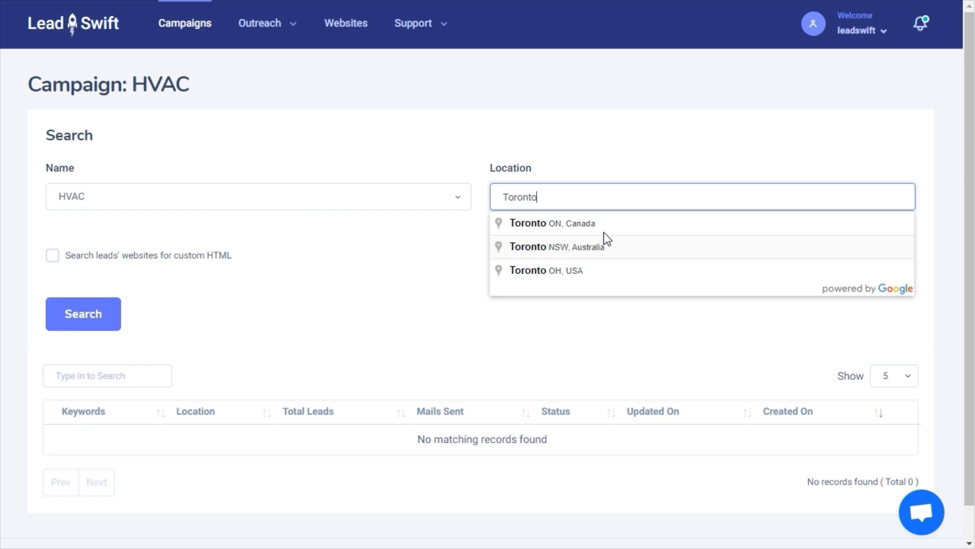
left_click(552, 222)
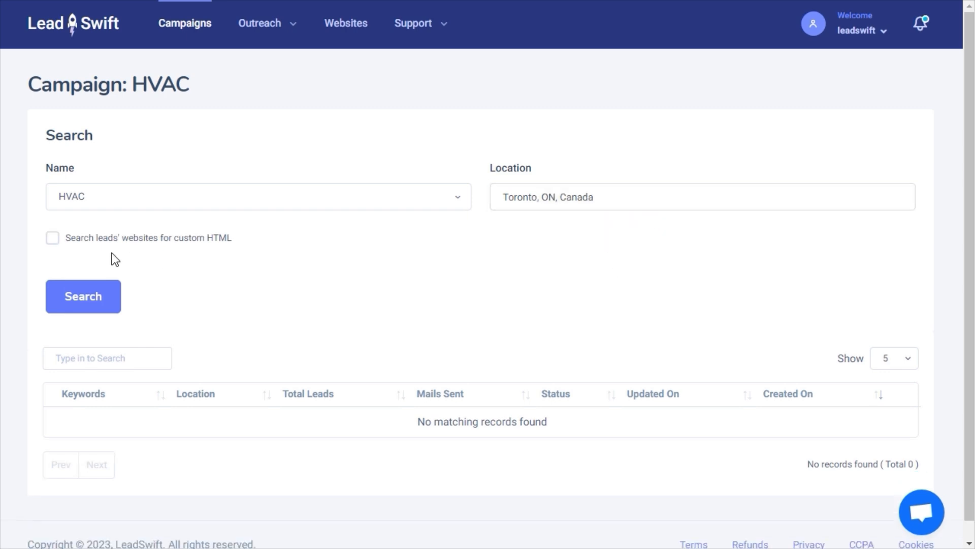
Step: Try the custom HTML website search with 'Powered by' text, then leave it turned off
left_click(52, 238)
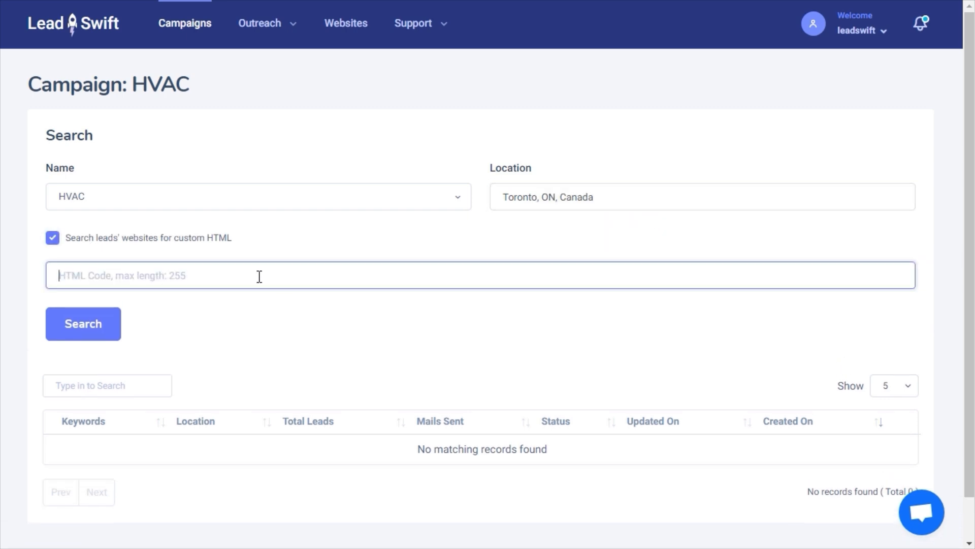
type("Powered by XYZ Competit")
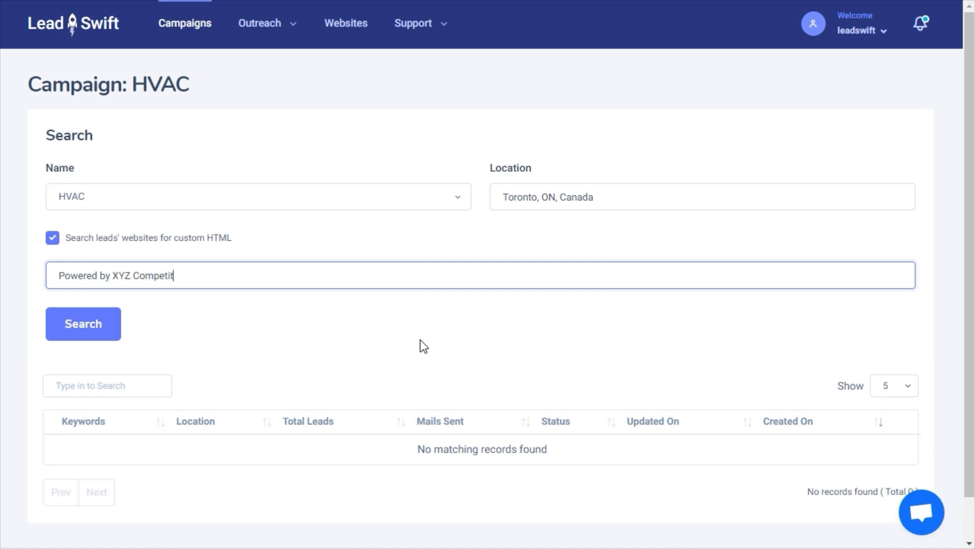
type("or")
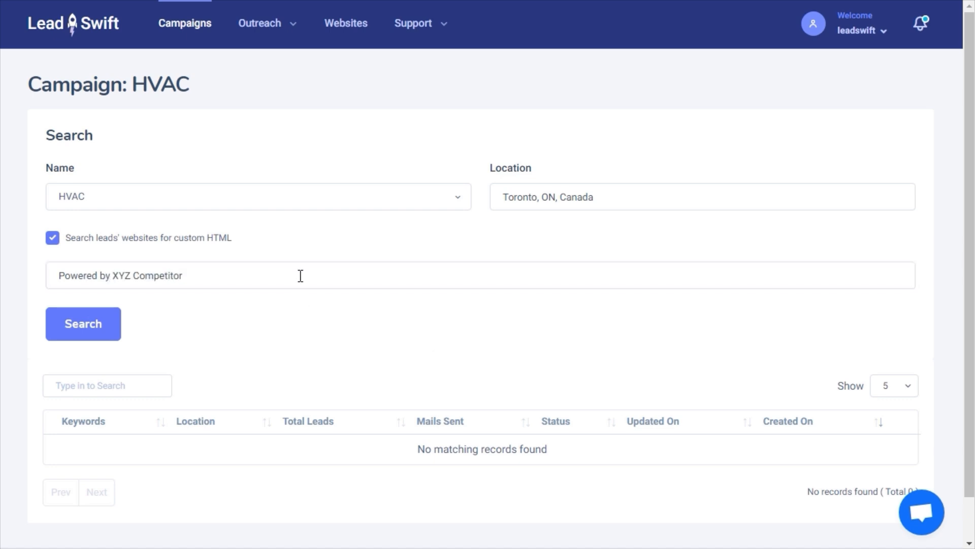
left_click(52, 238)
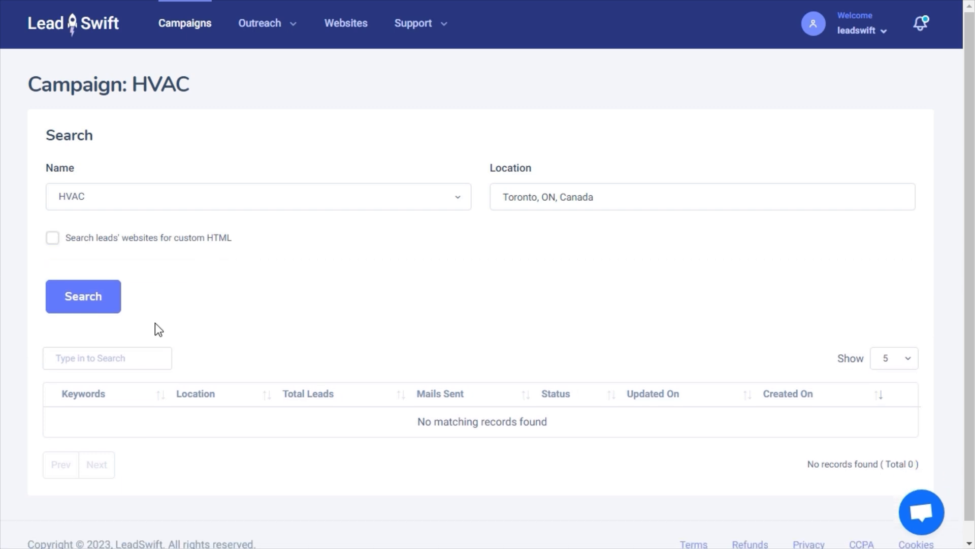
Step: Run the Toronto HVAC search past the Custom Search warning until 1,977 leads are found
left_click(82, 296)
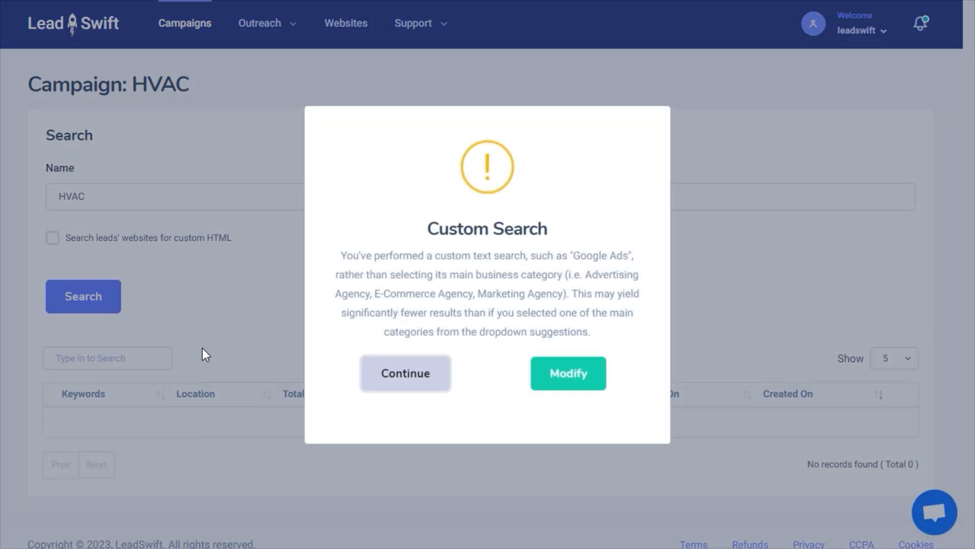
mouse_move(439, 390)
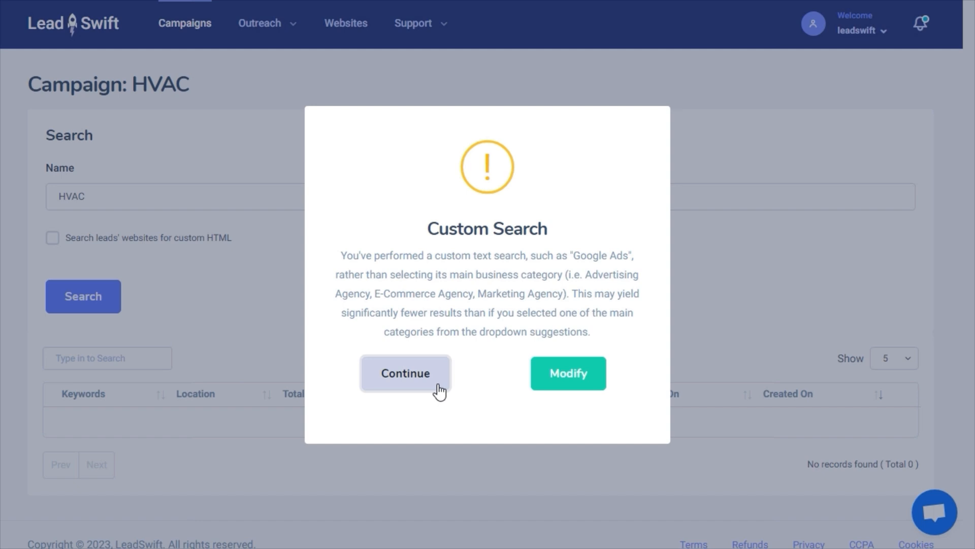
left_click(406, 373)
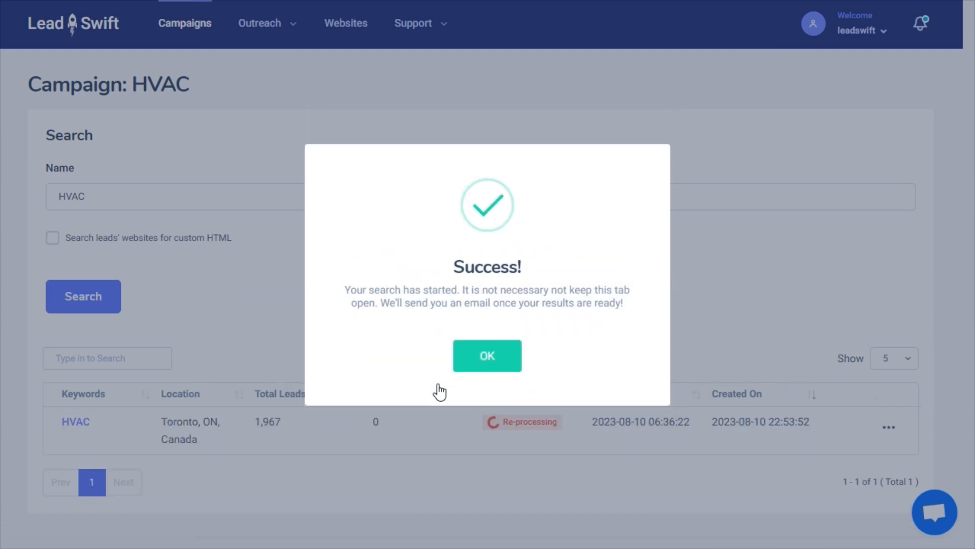
mouse_move(508, 363)
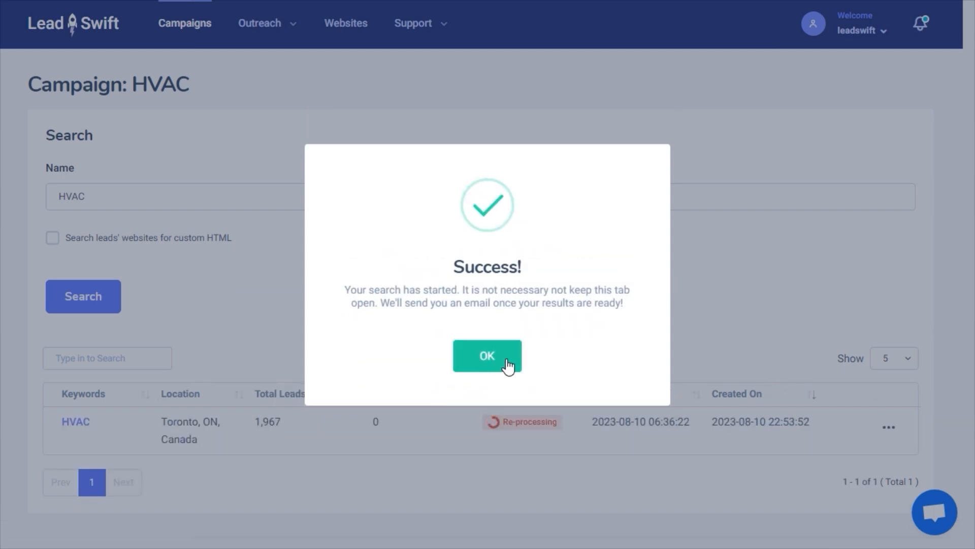
left_click(487, 356)
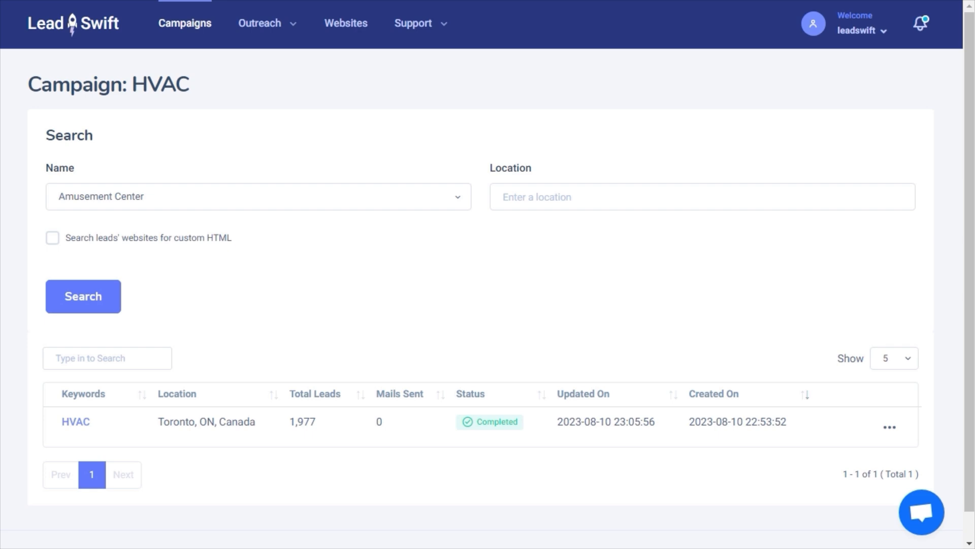
Step: View the HVAC Toronto leads and look through the Show / hide columns choices
left_click(857, 427)
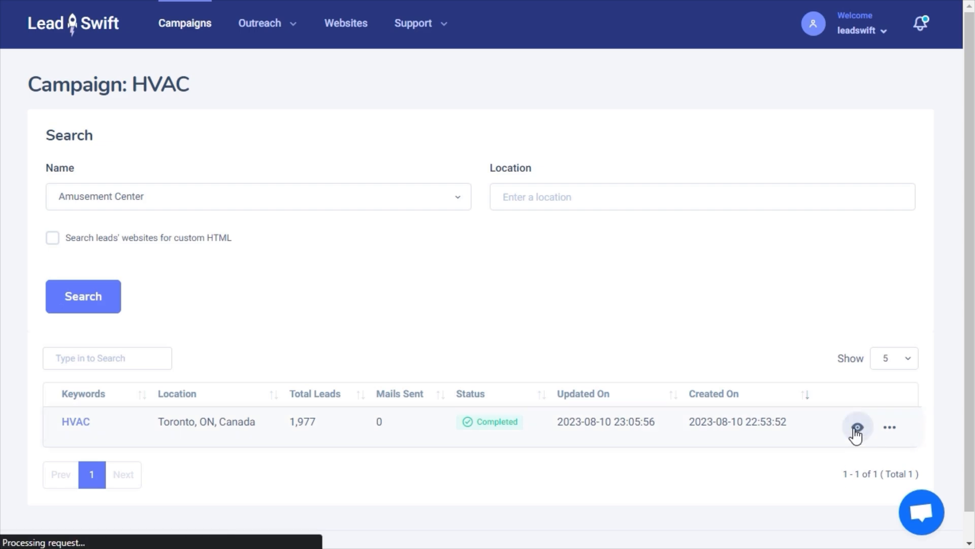
left_click(857, 426)
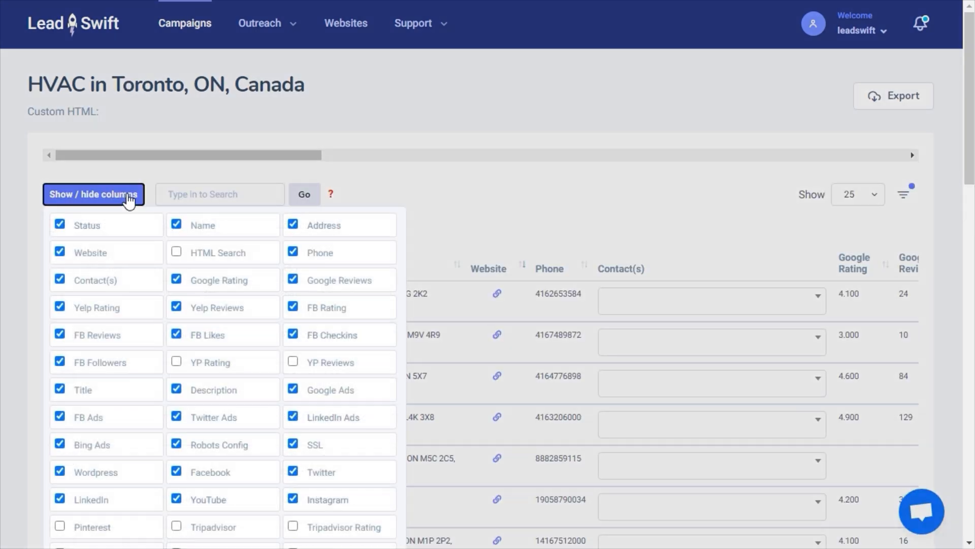
scroll("down", 3)
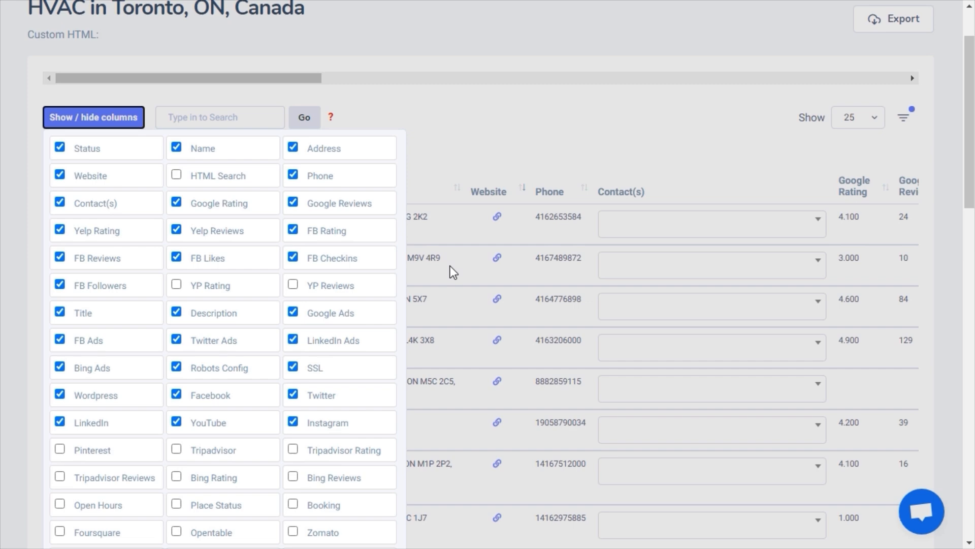
scroll("down", 3)
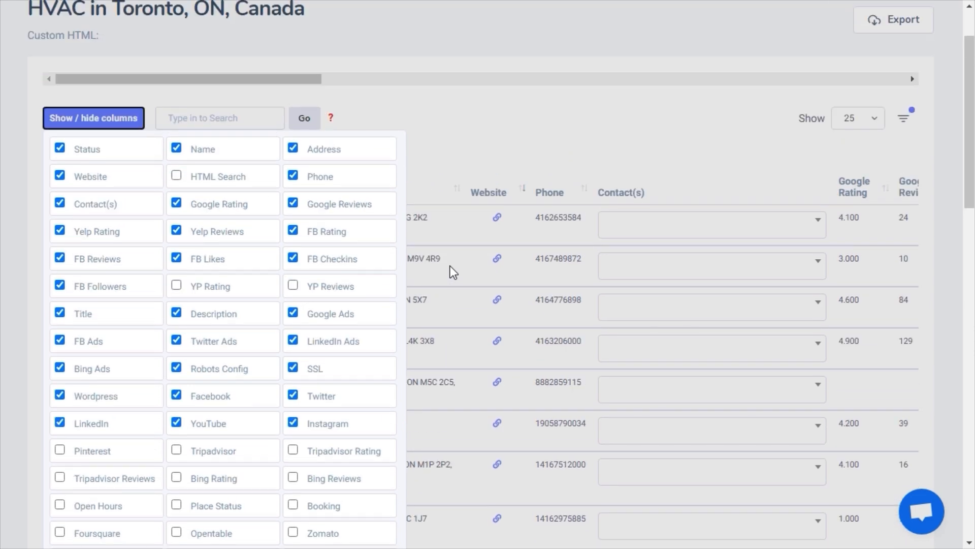
left_click(93, 118)
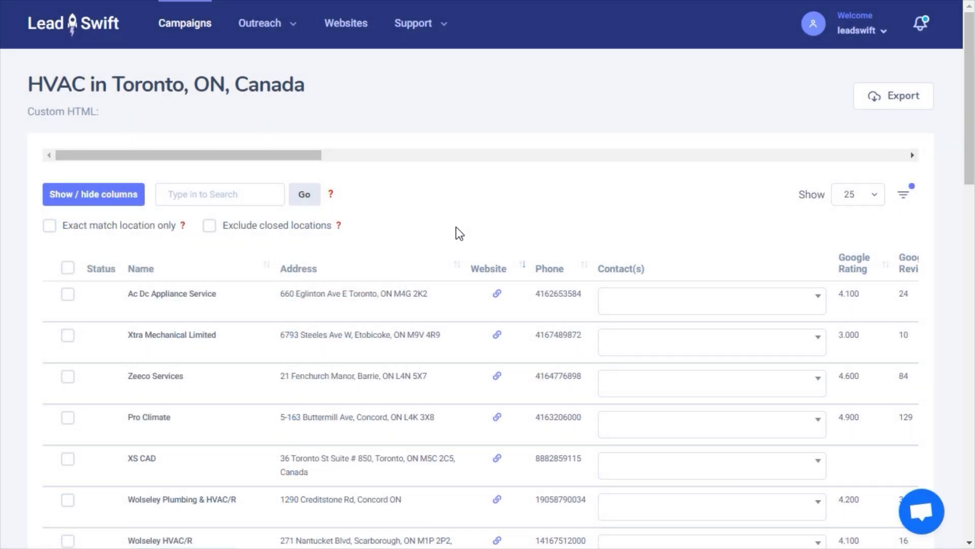
Step: Review the leads' Category, Search Type and Company Size columns across the table
scroll("down", 3)
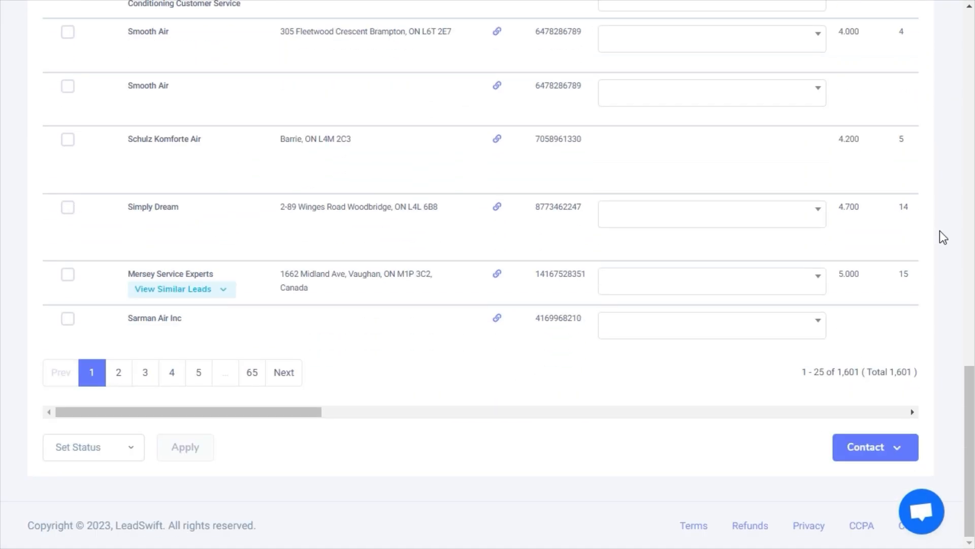
double_click(900, 372)
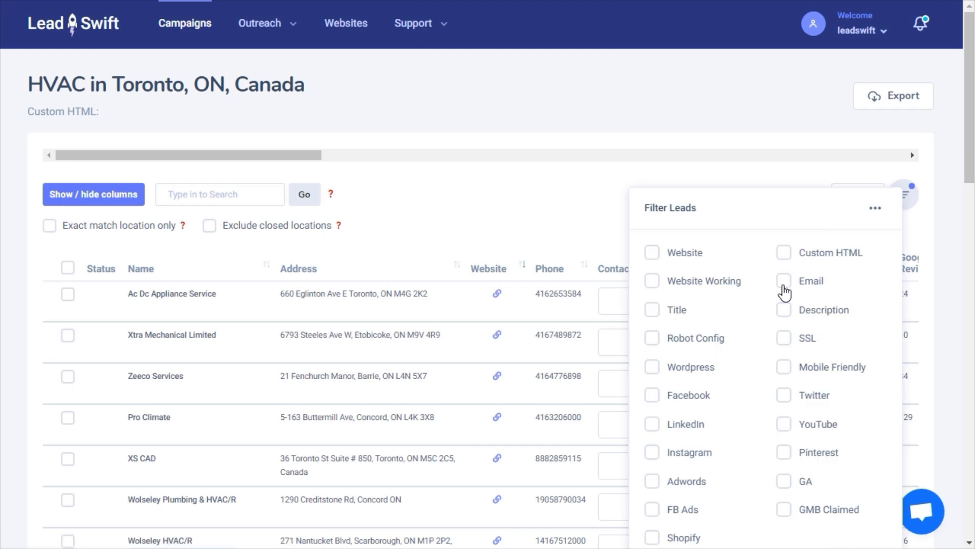
scroll("down", 3)
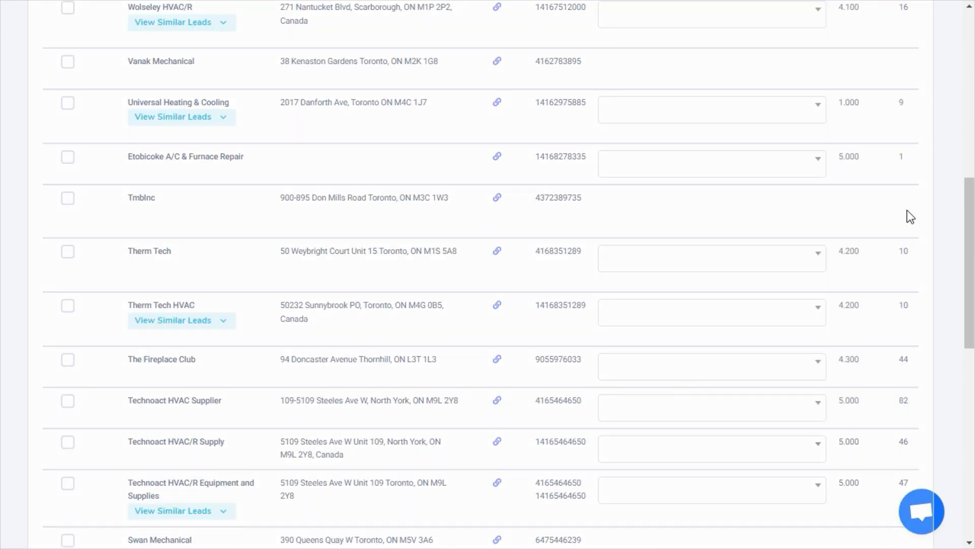
scroll("down", 3)
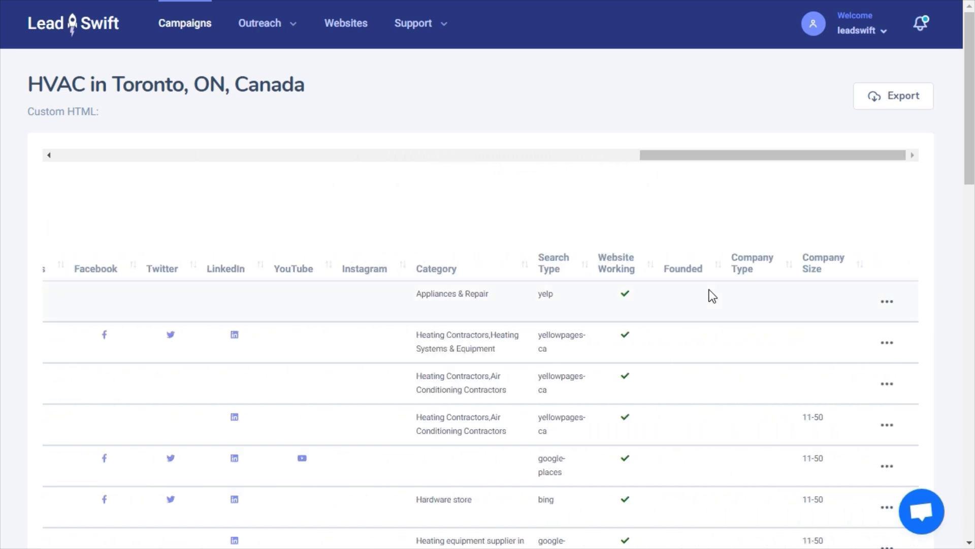
scroll("down", 3)
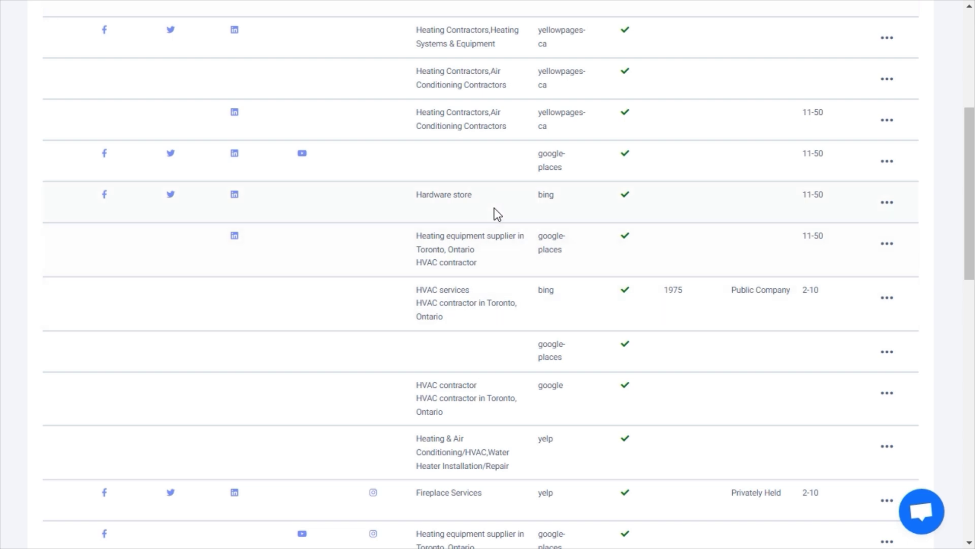
double_click(444, 195)
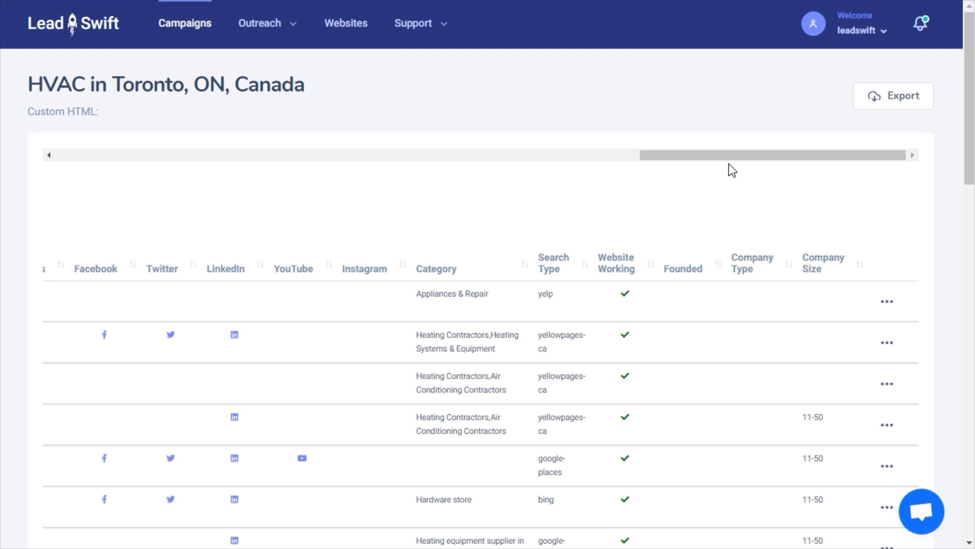
scroll("left", 3)
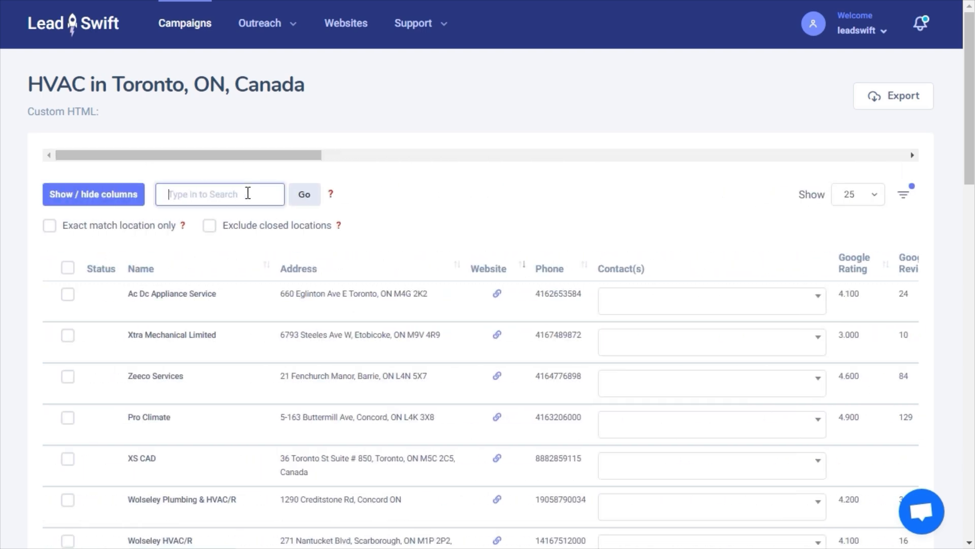
Step: Search the leads with category:contractor, listing Xtra Mechanical Limited first
type("category:contractor")
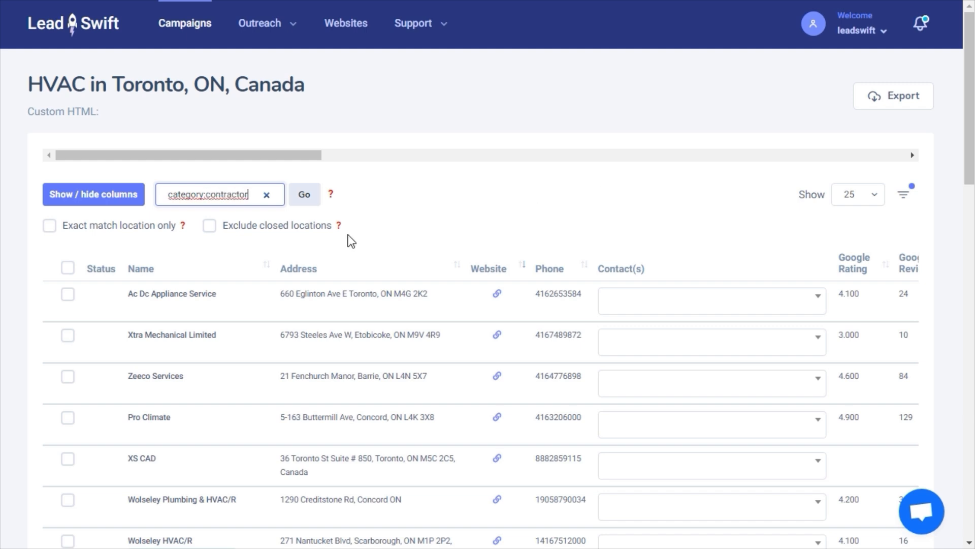
left_click(304, 194)
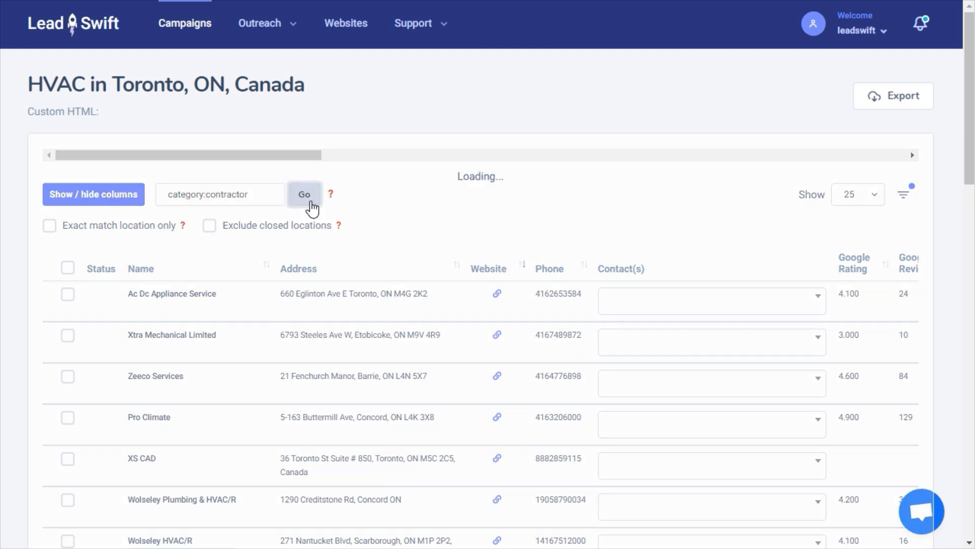
left_click(904, 194)
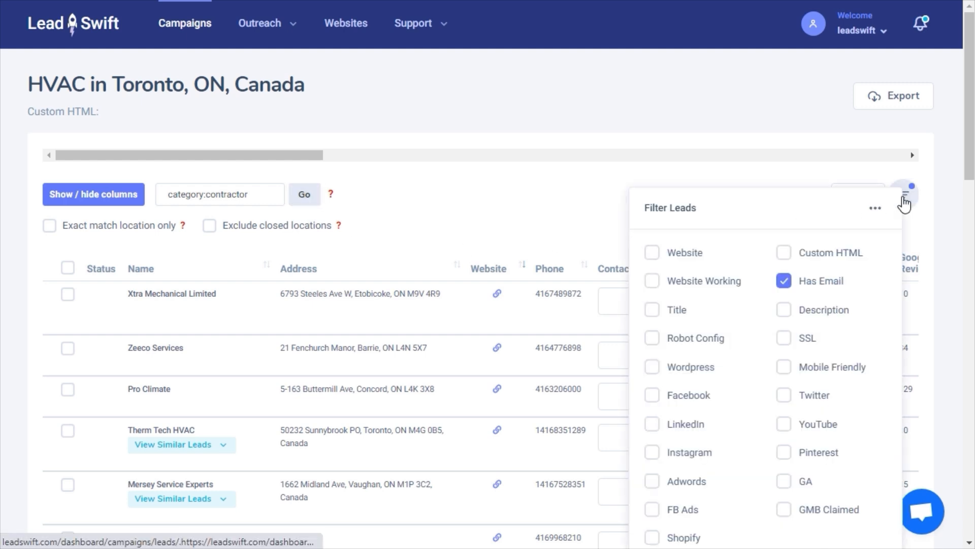
Step: In Filter Leads, clear the Website and Facebook conditions and stop requiring an email
scroll("down", 3)
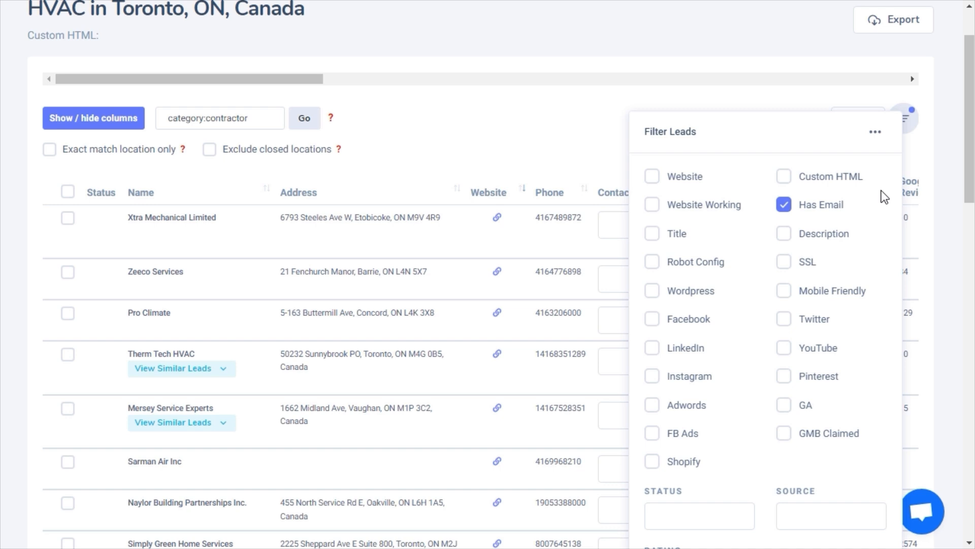
mouse_move(825, 200)
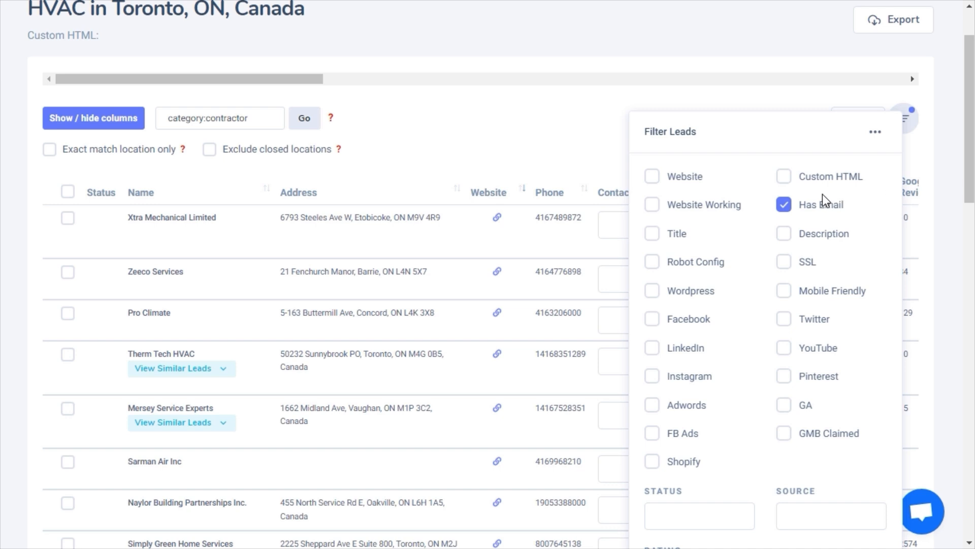
left_click(652, 175)
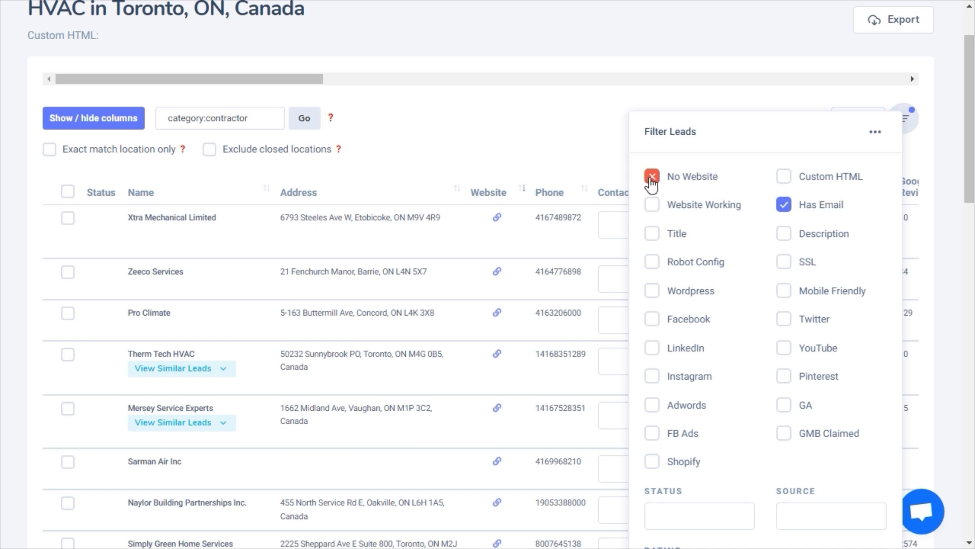
left_click(653, 175)
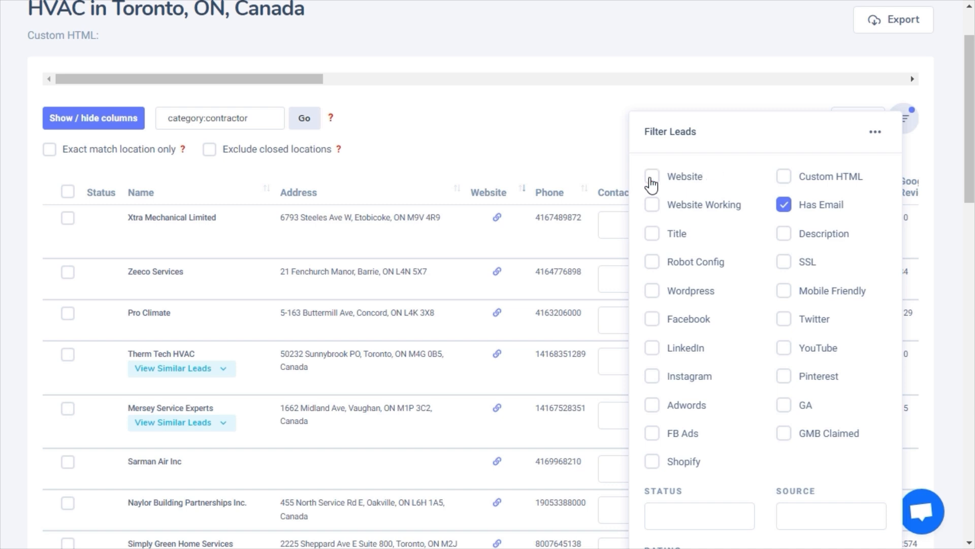
left_click(783, 204)
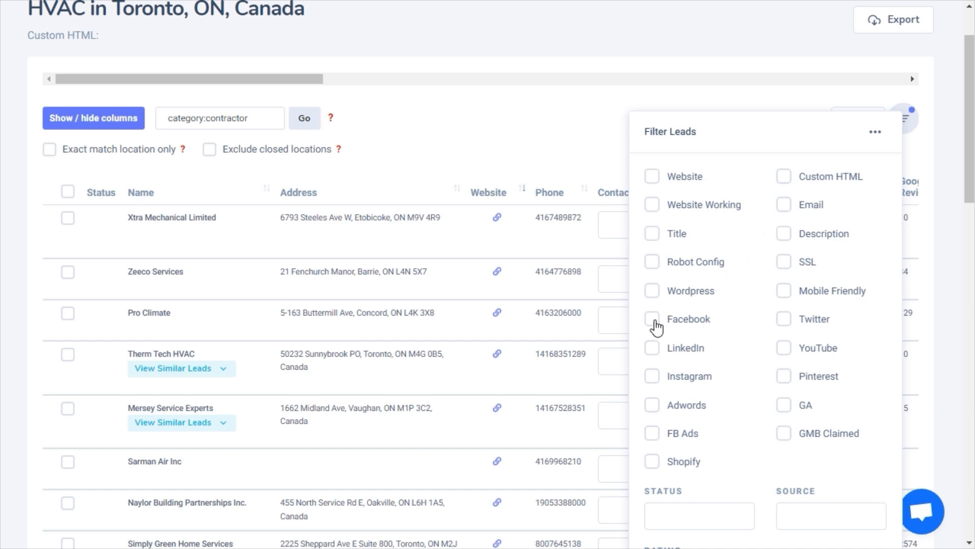
left_click(652, 318)
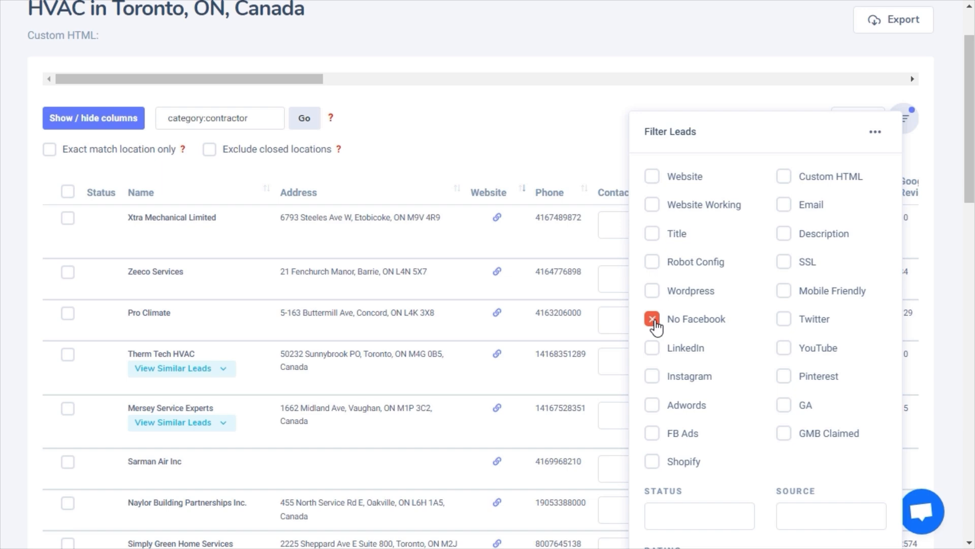
left_click(651, 318)
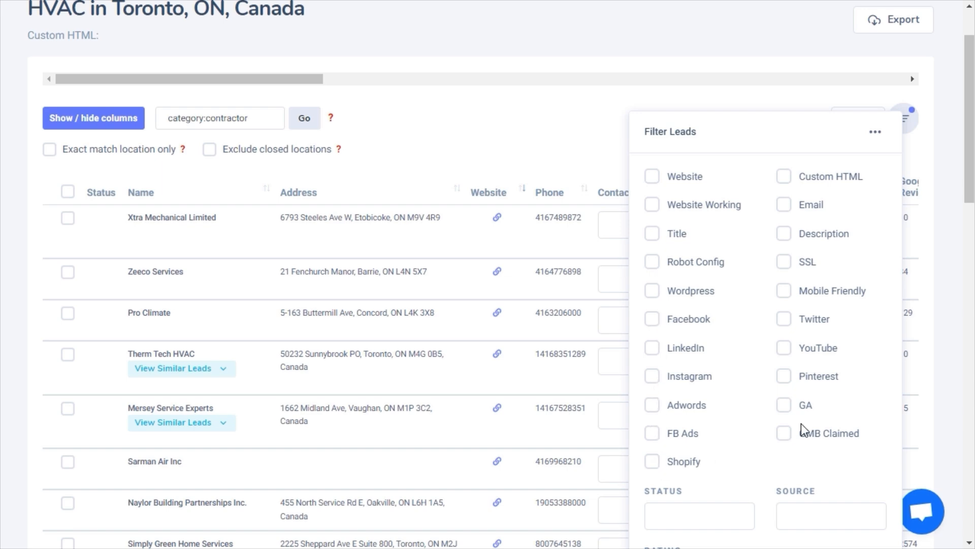
scroll("down", 3)
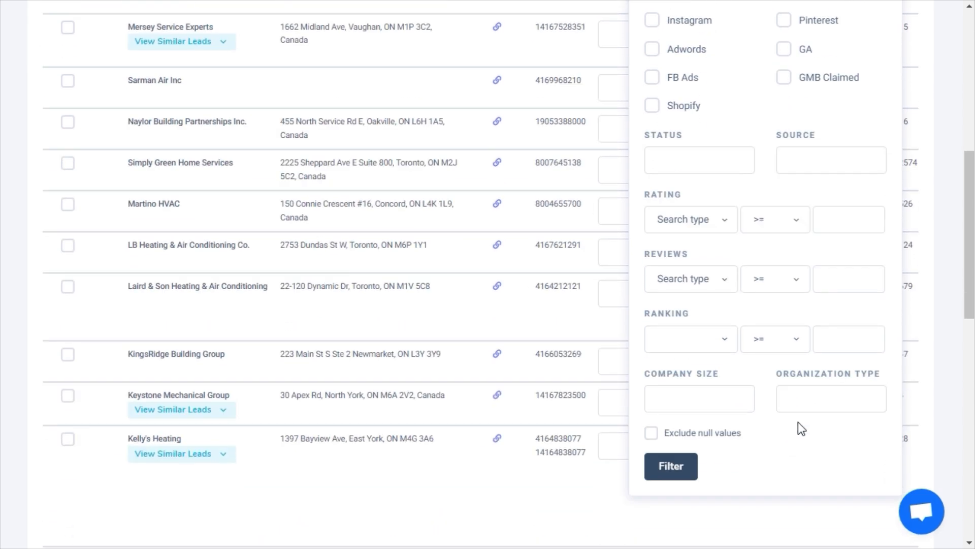
Step: Filter to Google rating <= 4 and company sizes 1, 2-10, 11-50, then apply
left_click(686, 219)
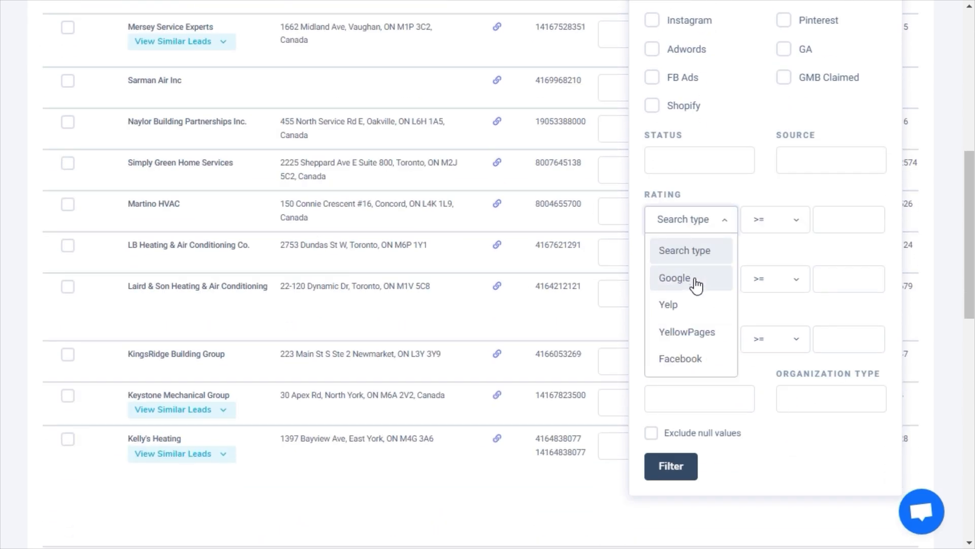
left_click(674, 277)
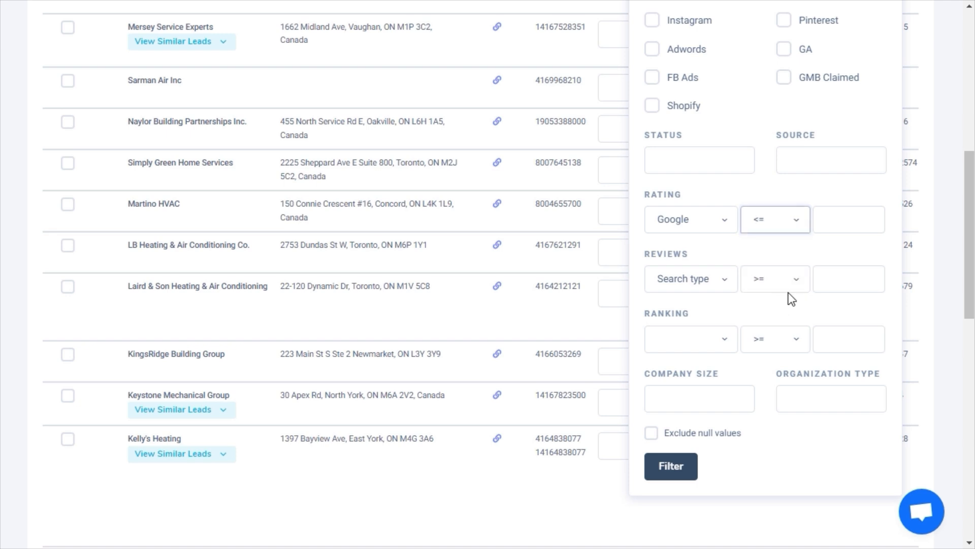
type("4")
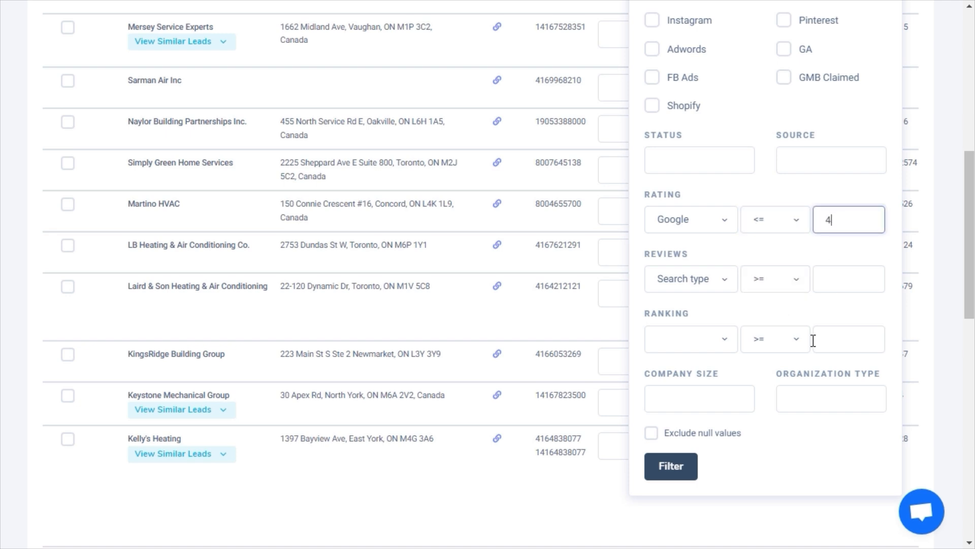
left_click(689, 338)
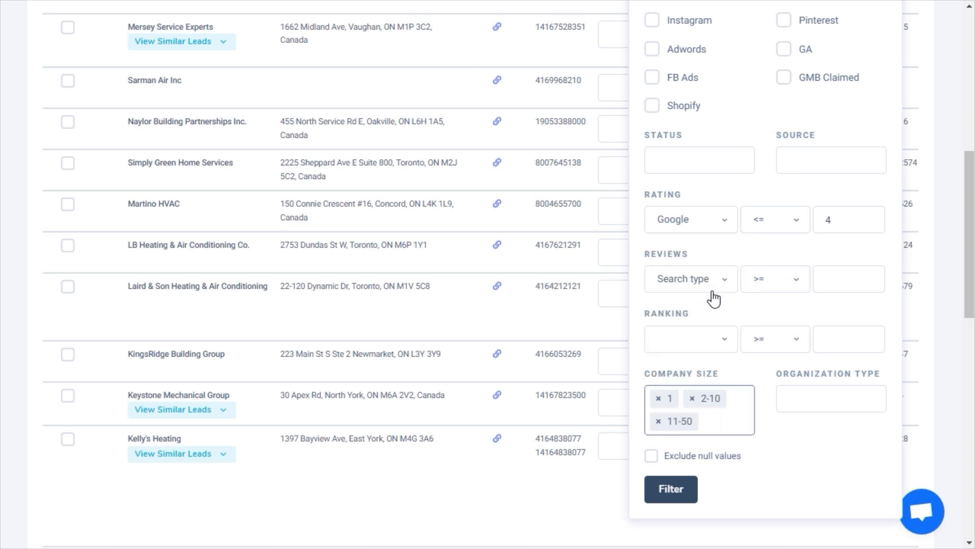
left_click(829, 399)
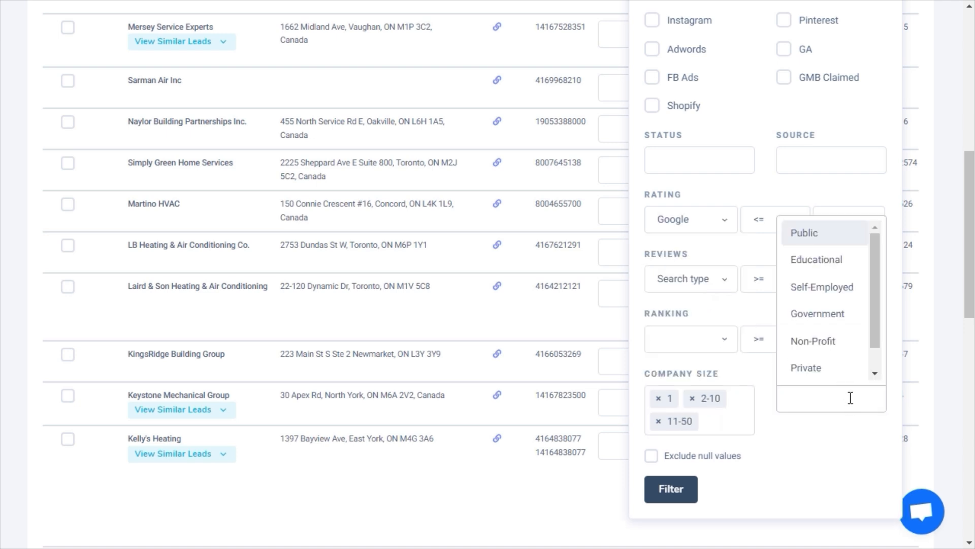
scroll("down", 3)
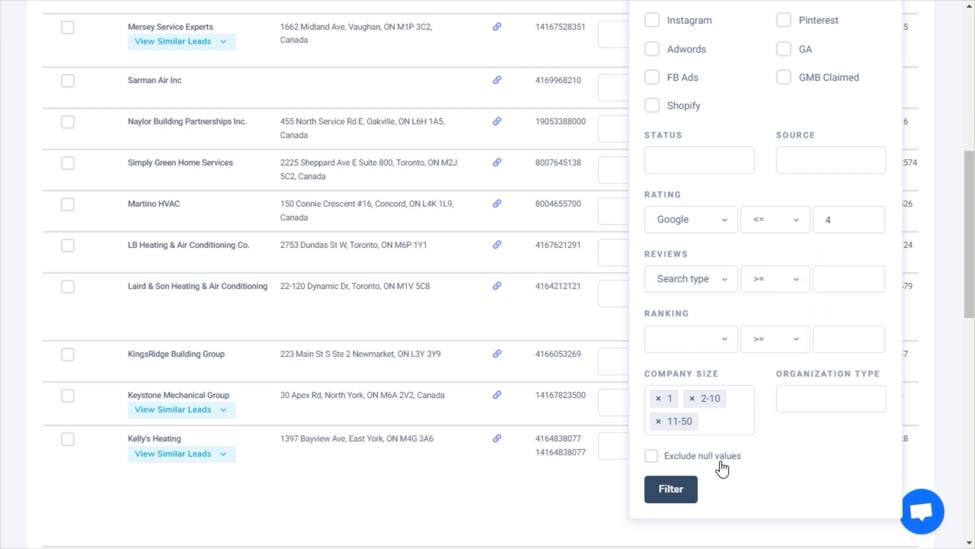
mouse_move(720, 465)
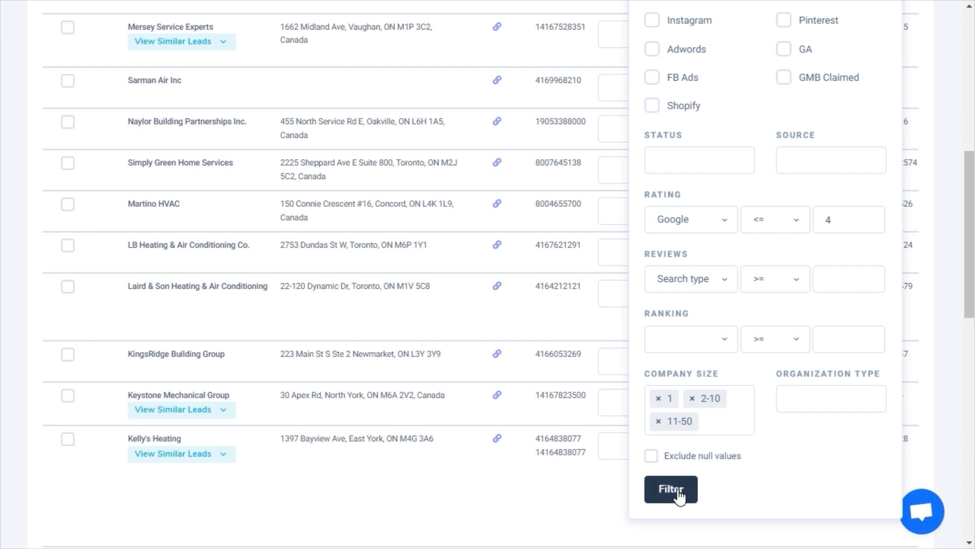
left_click(669, 488)
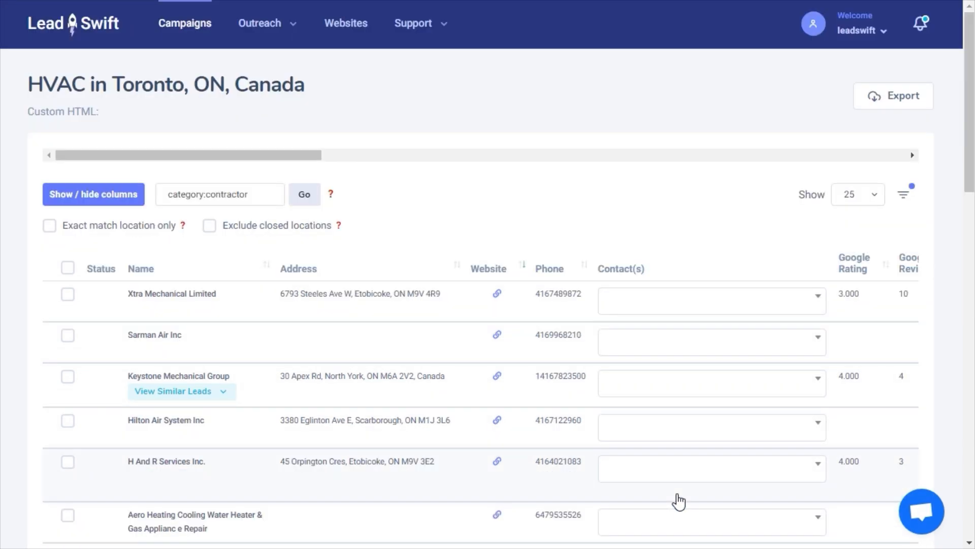
left_click(709, 299)
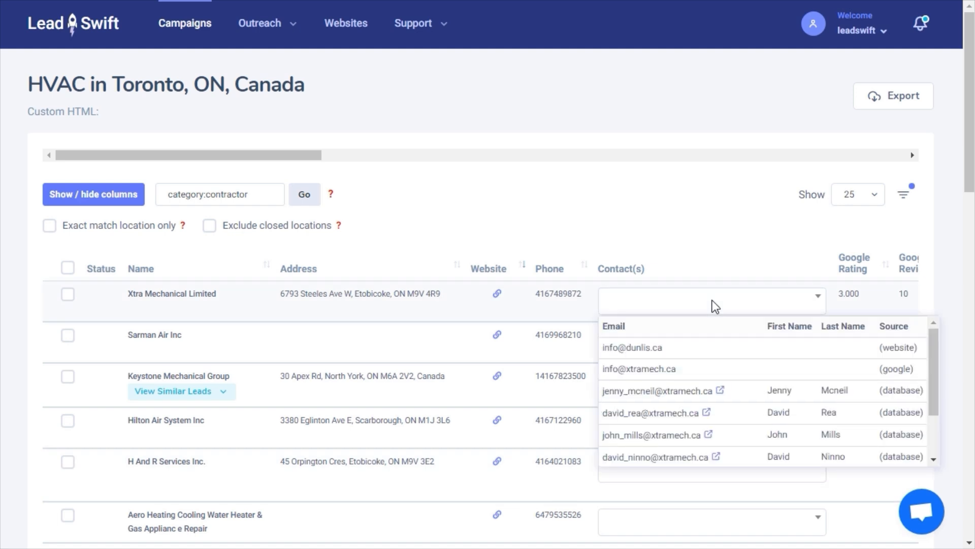
mouse_move(750, 397)
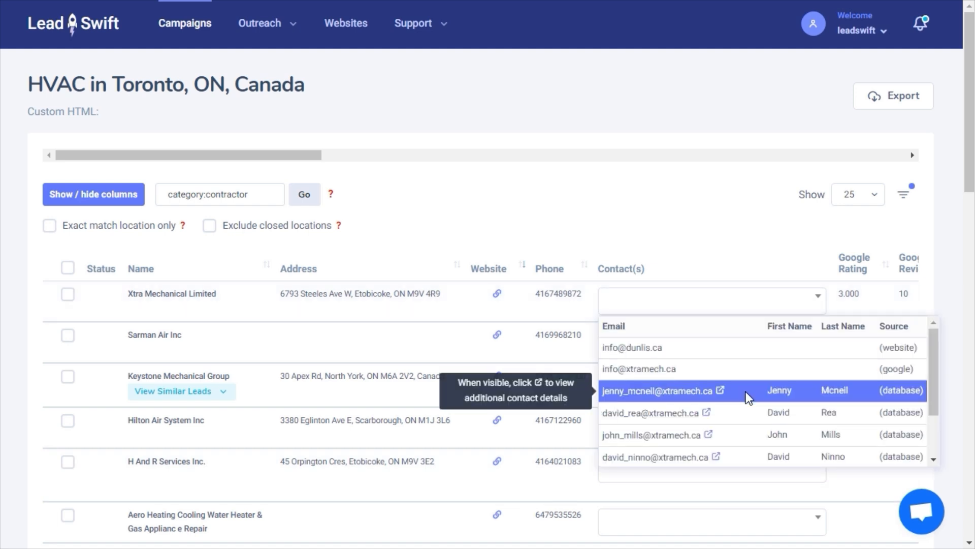
left_click(723, 390)
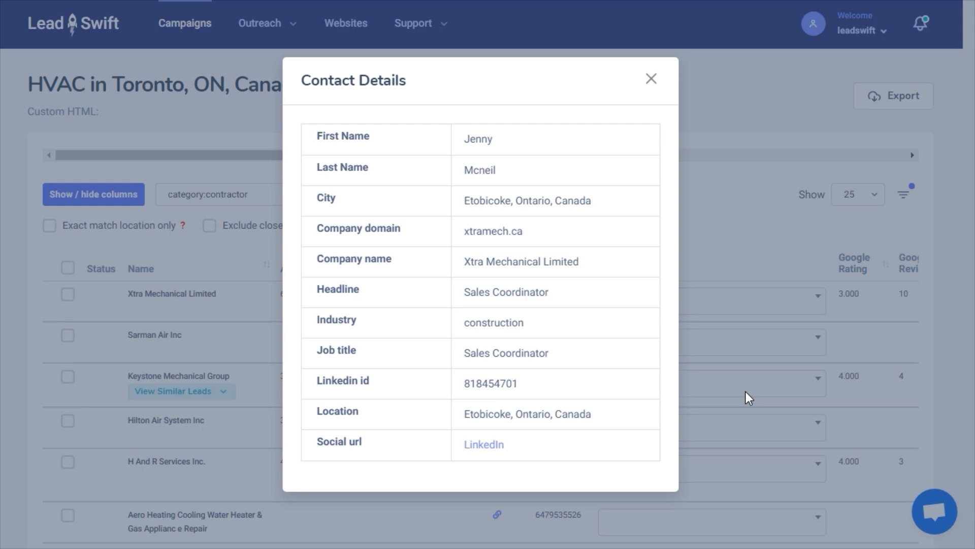
double_click(506, 352)
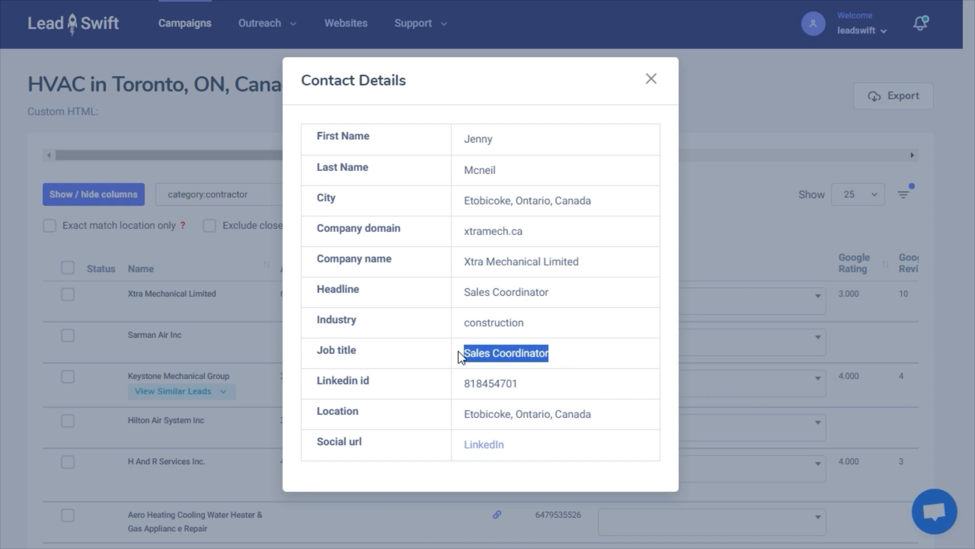
mouse_move(827, 309)
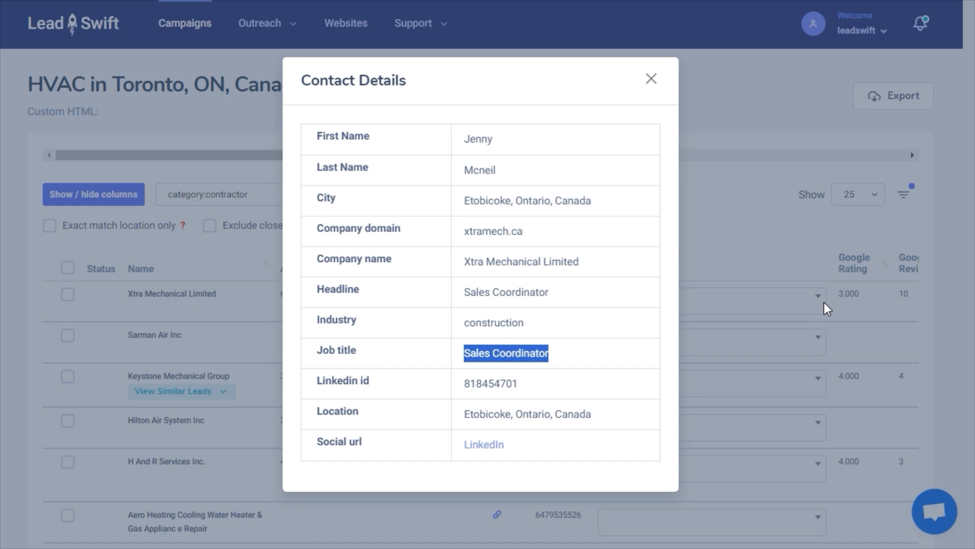
left_click(651, 78)
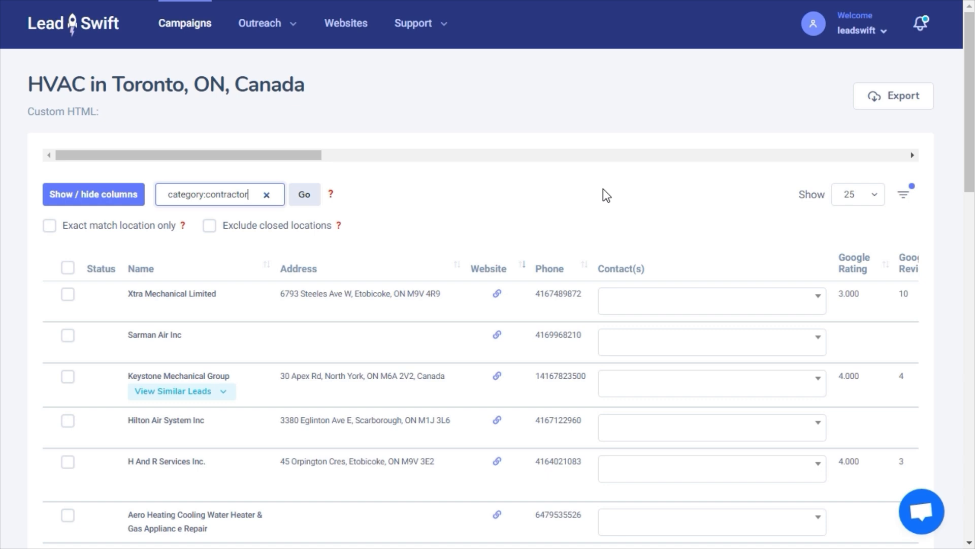
Step: Add a job-title term to the contractor filter and apply it
type(";job")
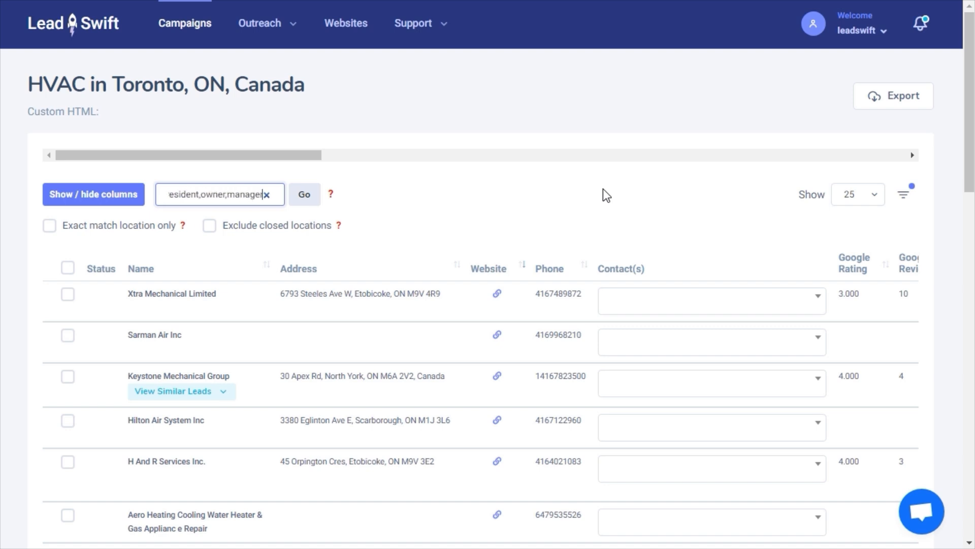
left_click(304, 194)
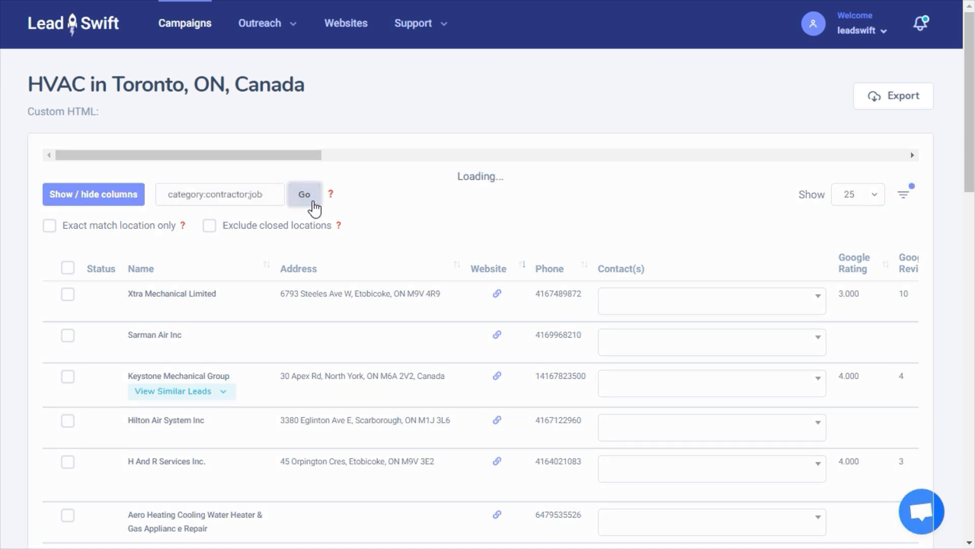
left_click(304, 194)
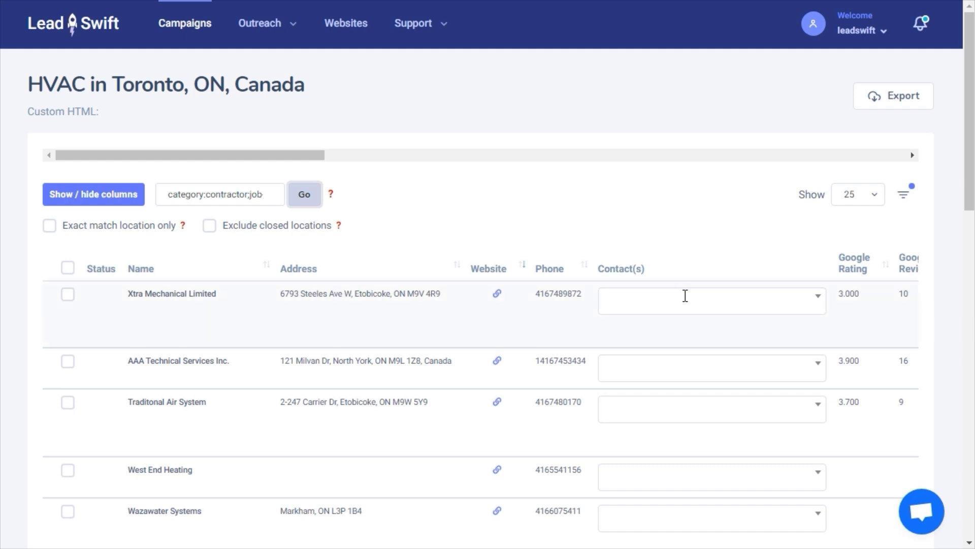
Step: Check the first Xtra Mechanical Limited contact's details and job title
left_click(711, 297)
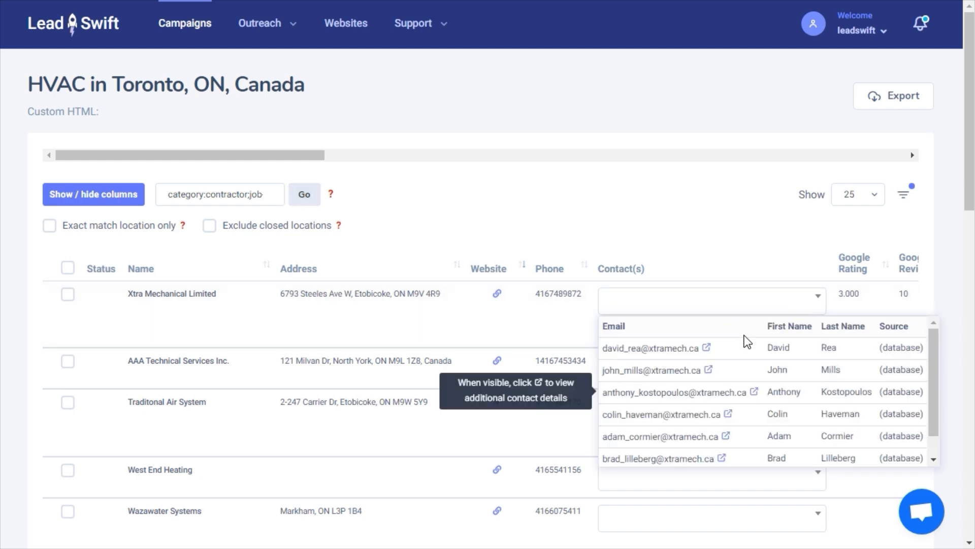
left_click(707, 347)
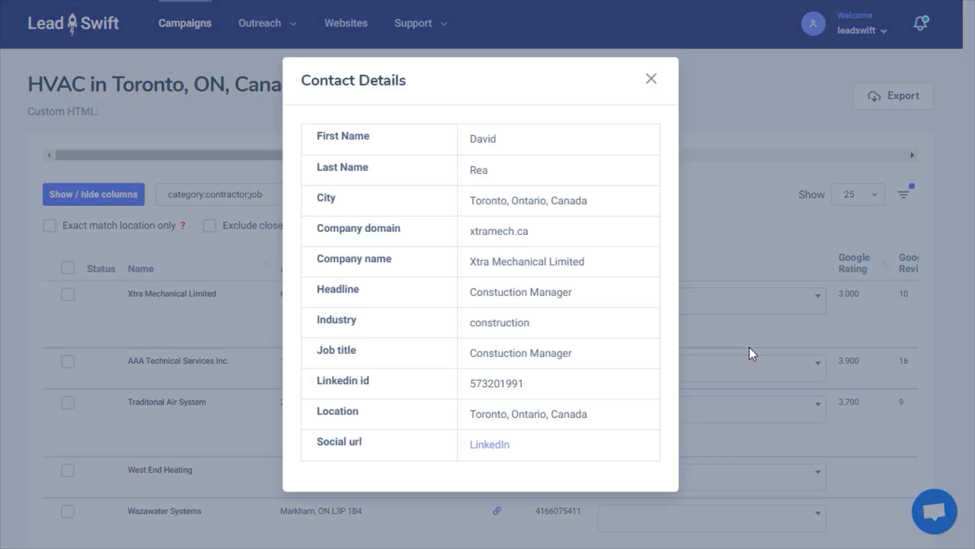
double_click(520, 353)
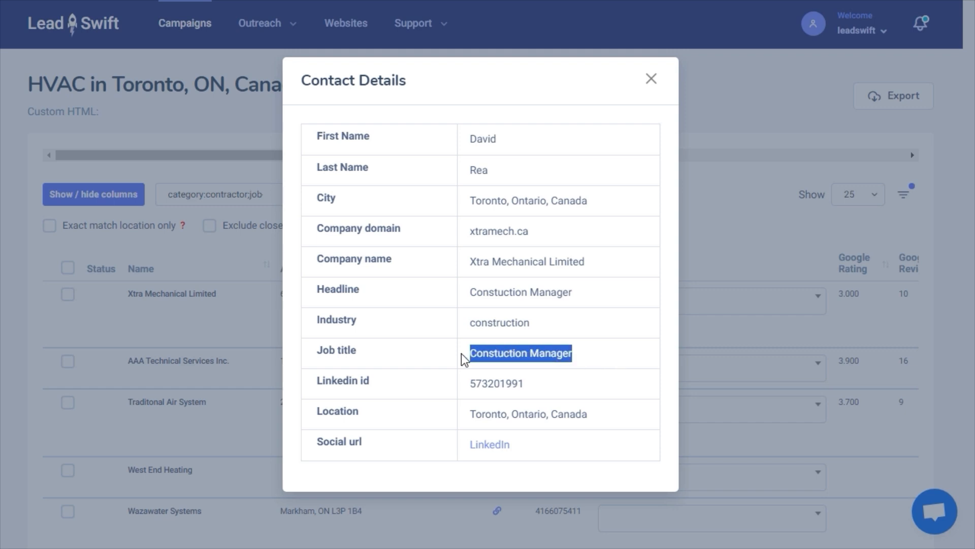
left_click(650, 78)
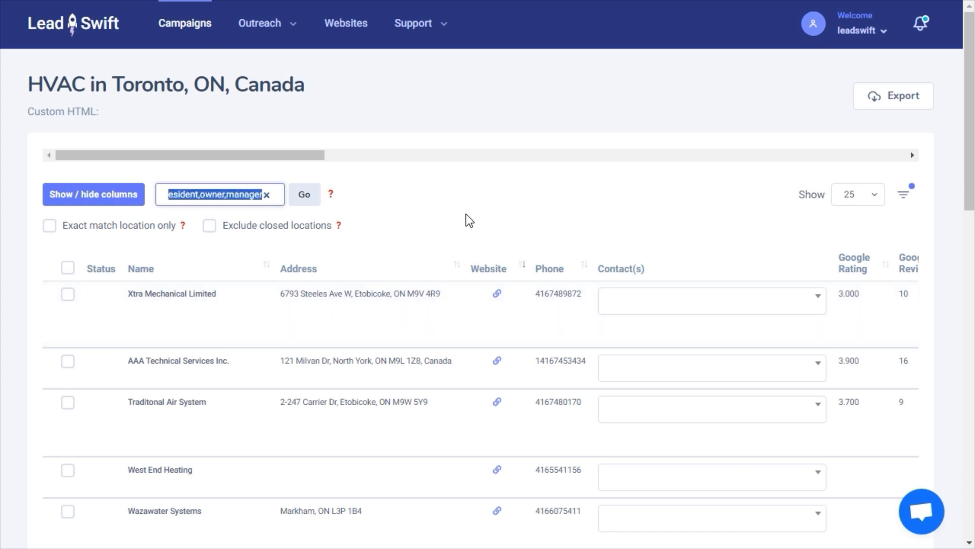
Step: Filter by category:contractor alone, giving 302 leads in total
type("category:contractor")
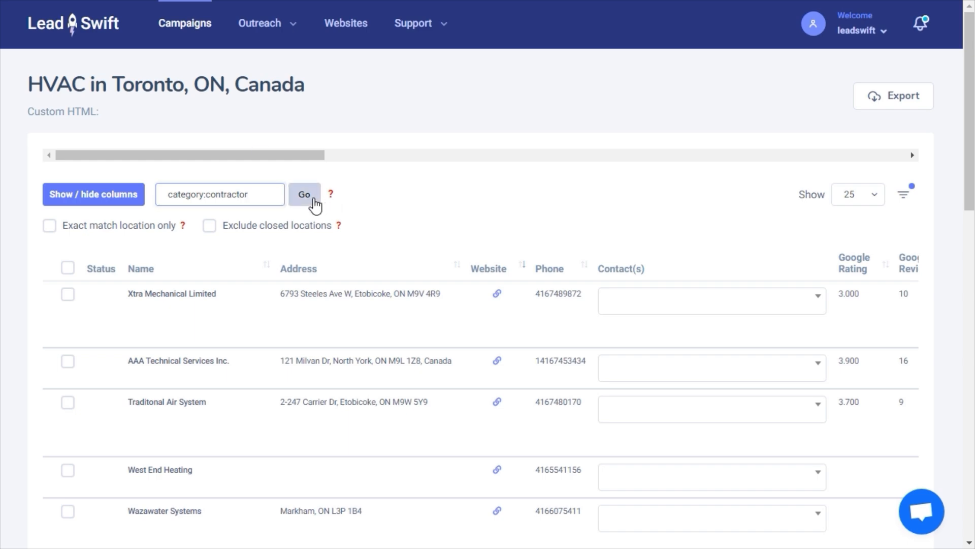
left_click(303, 194)
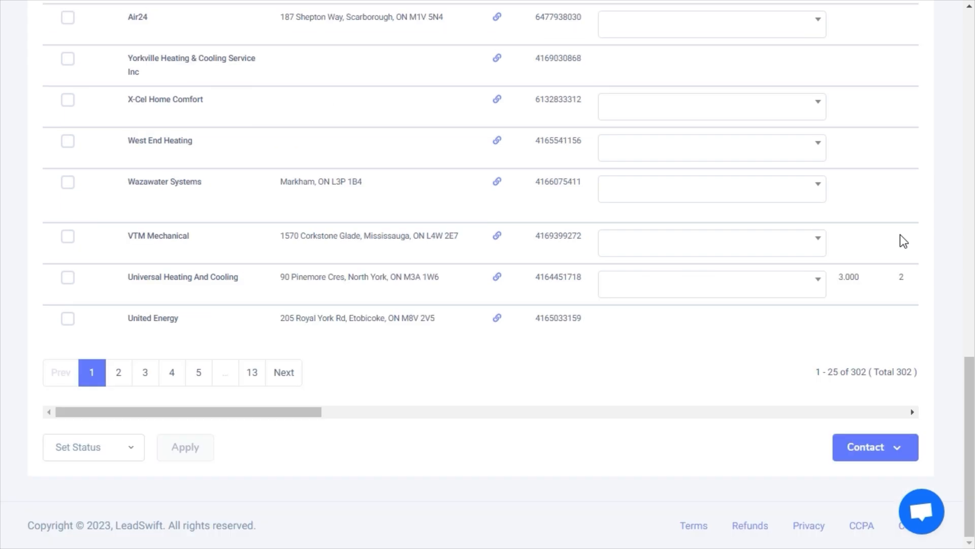
Step: Preview an email draft addressed to all 302 leads from the Contact options
left_click(874, 447)
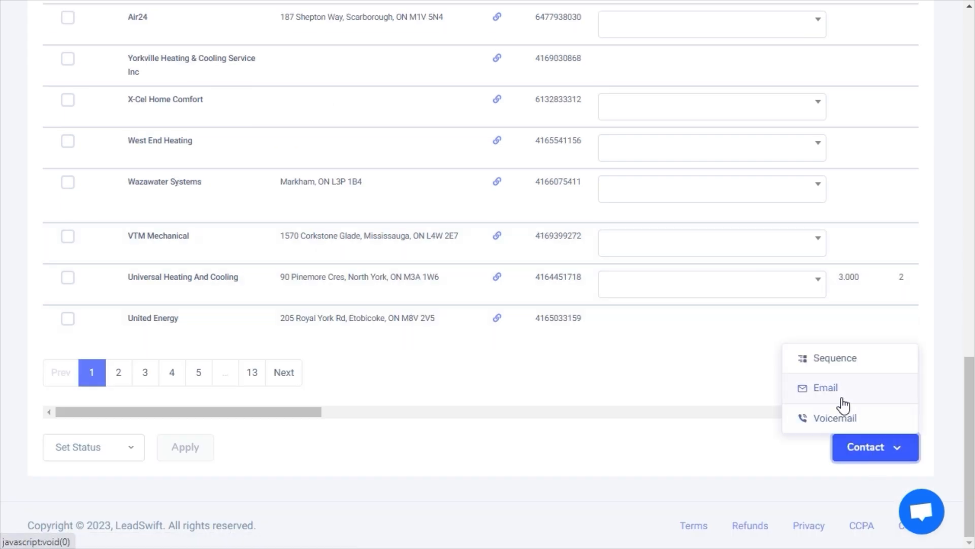
left_click(825, 387)
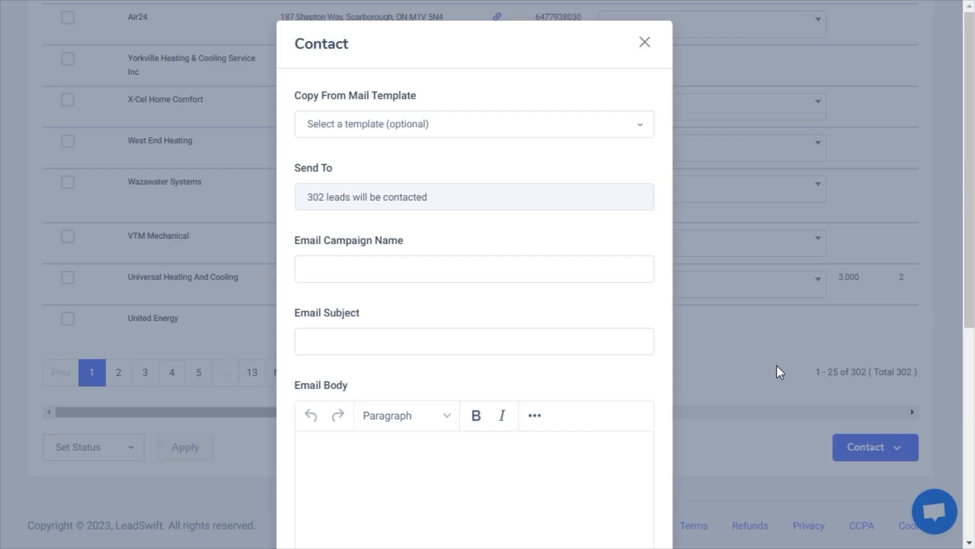
scroll("down", 3)
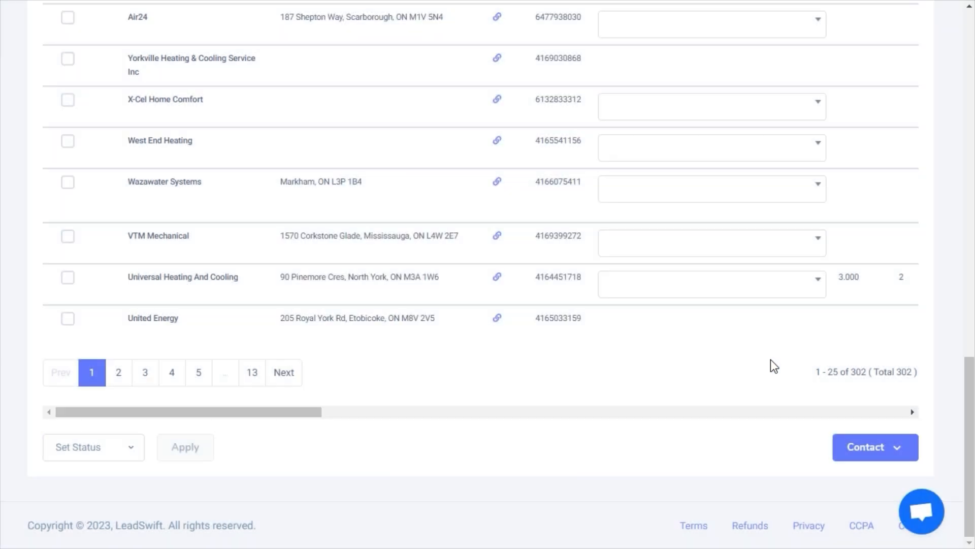
mouse_move(666, 384)
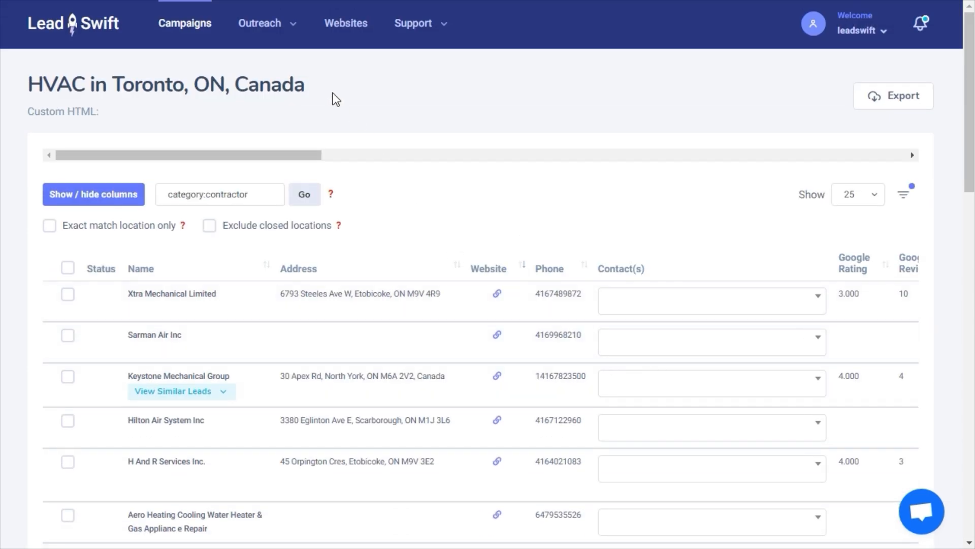
Step: Start a new contact sequence from Outreach > Sequences
left_click(259, 23)
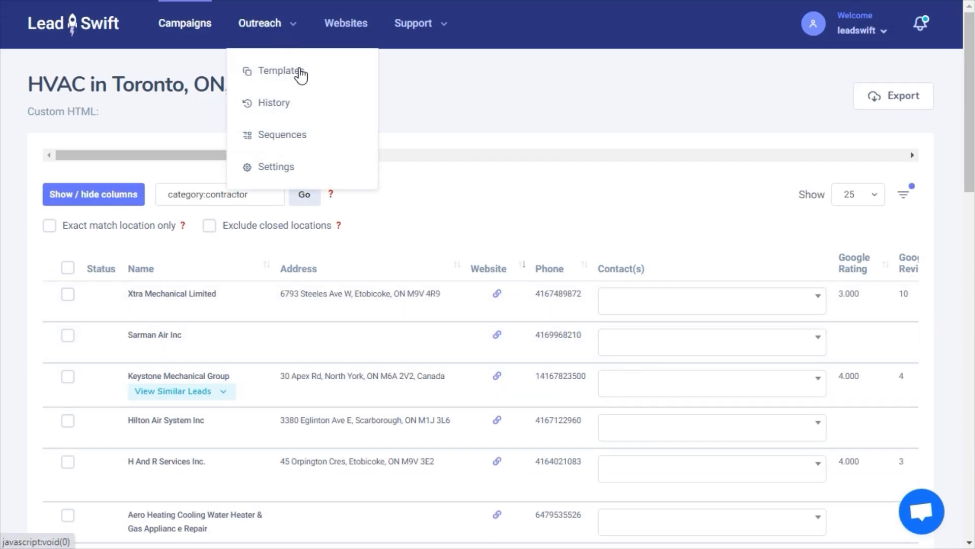
left_click(281, 134)
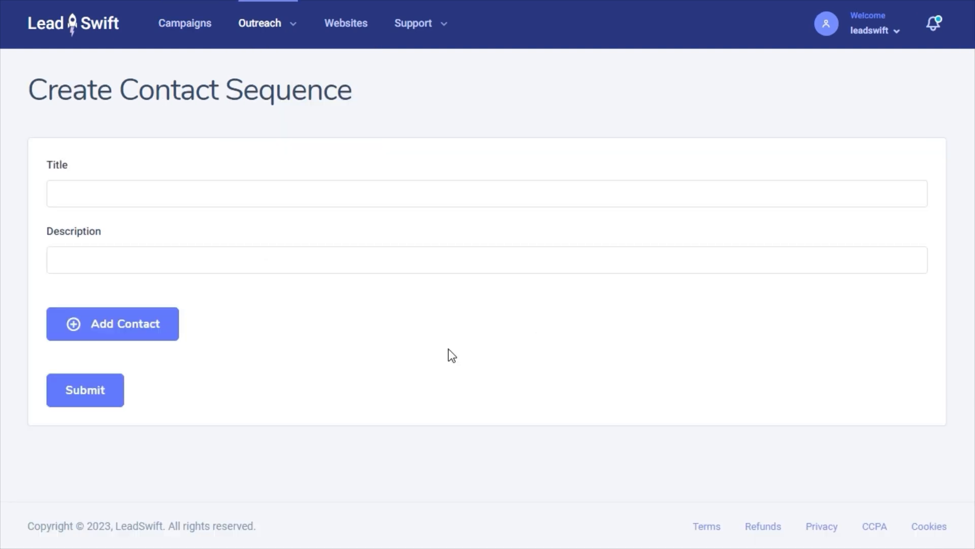
Step: Title the sequence 'HVAC (Low Ratings)' with description 'HVAC businesses with low ratings'
type("HVAC")
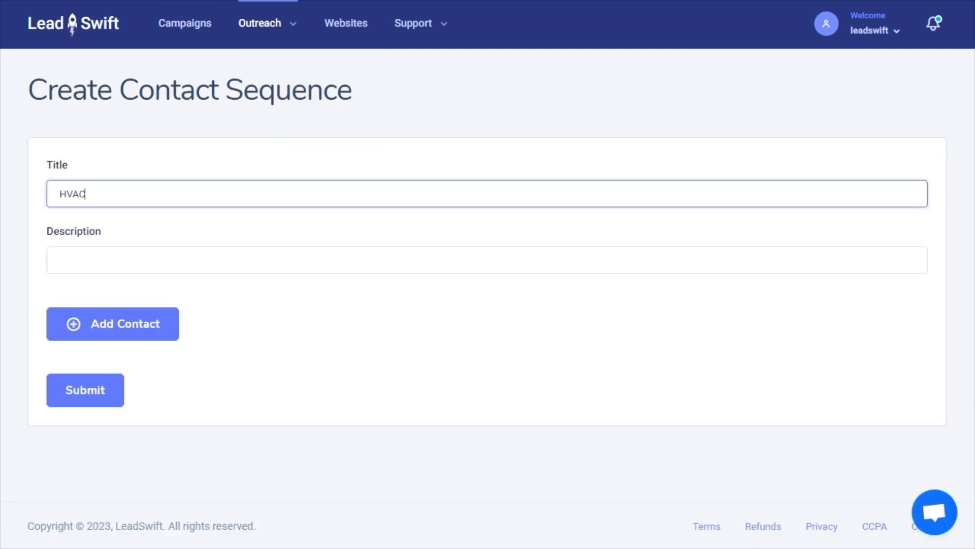
type("H")
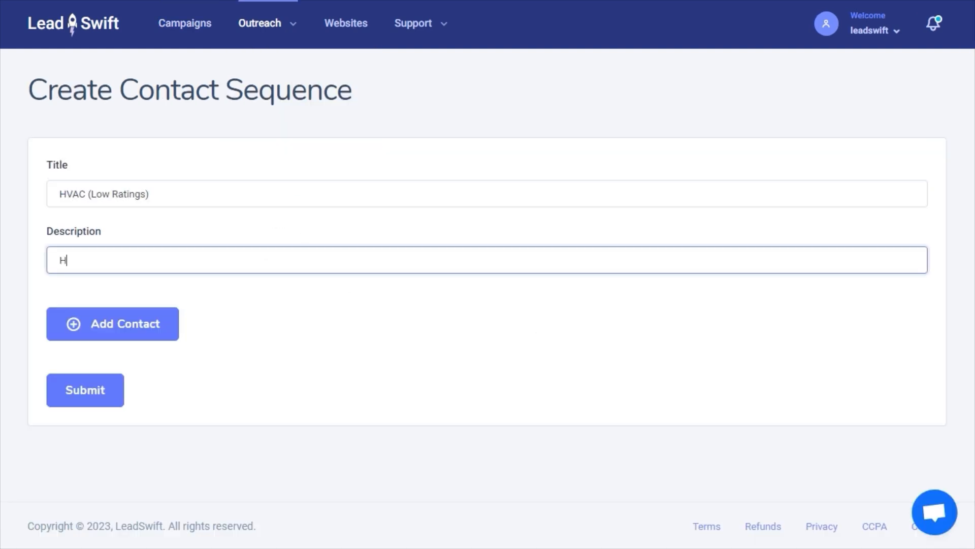
type("VAC businesses with low ratings")
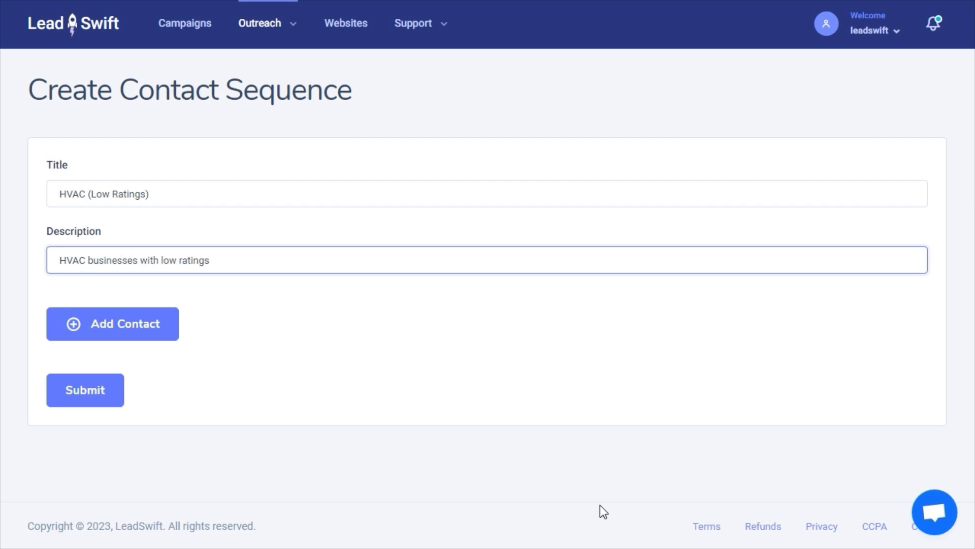
left_click(113, 323)
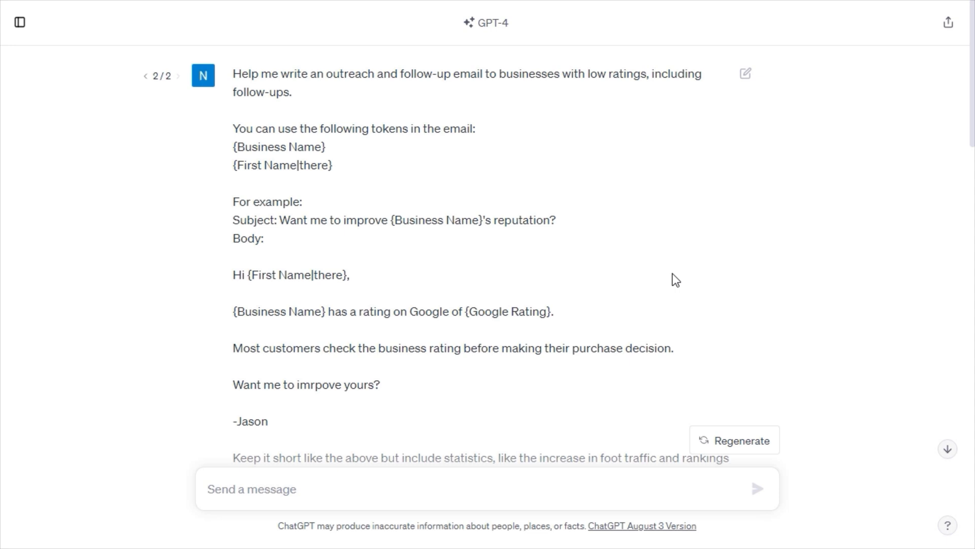
scroll("down", 3)
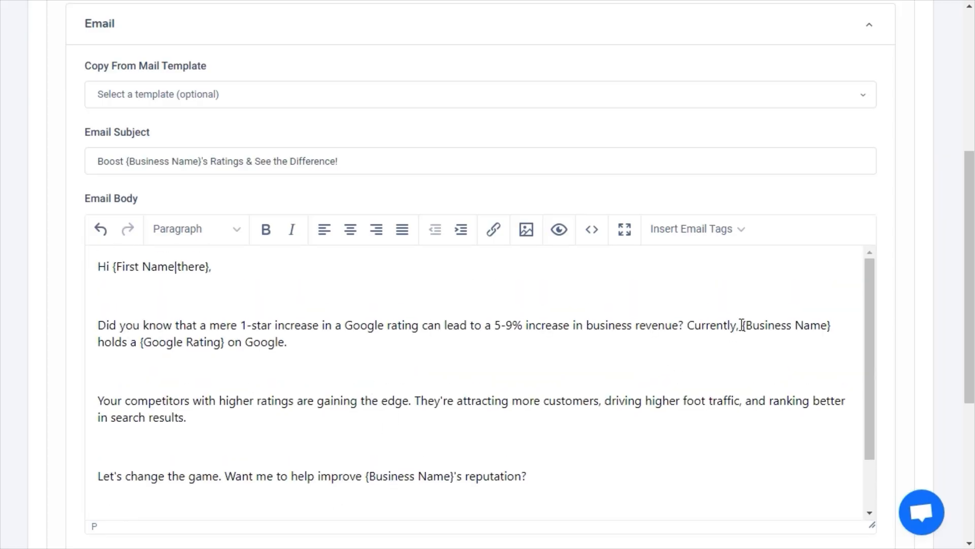
Step: Check the {Business Name} tag and pick the {First Name|there} greeting tag from Insert Email Tags
double_click(767, 325)
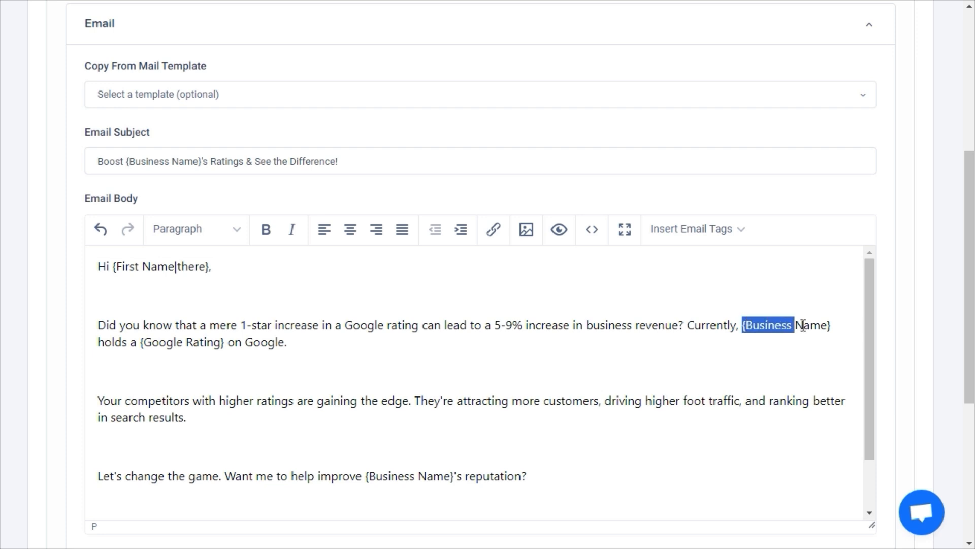
left_click_drag(797, 325, 833, 325)
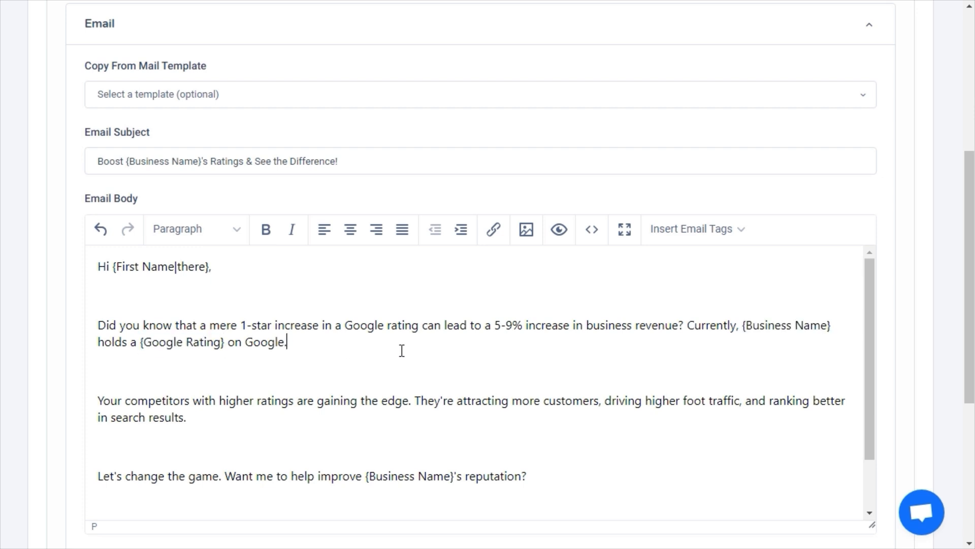
left_click(695, 229)
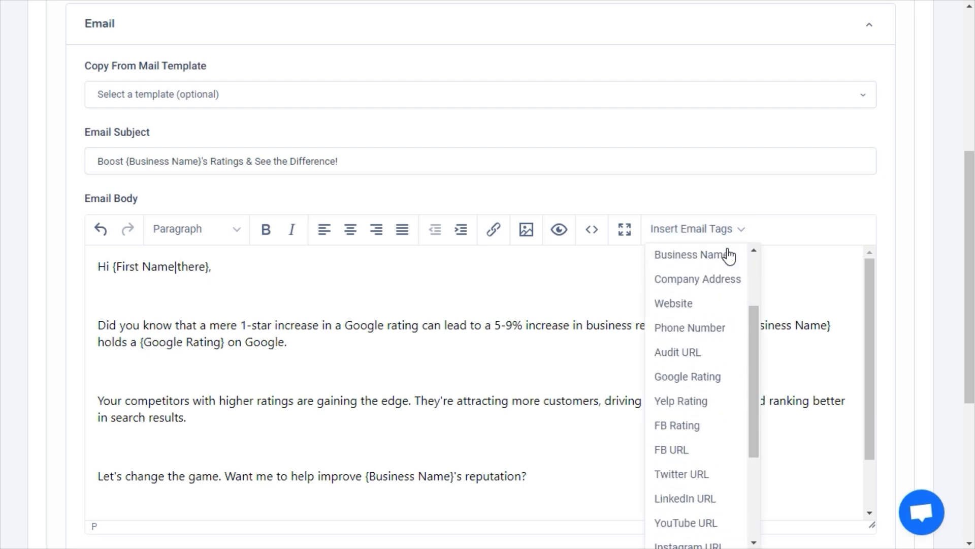
scroll("down", 3)
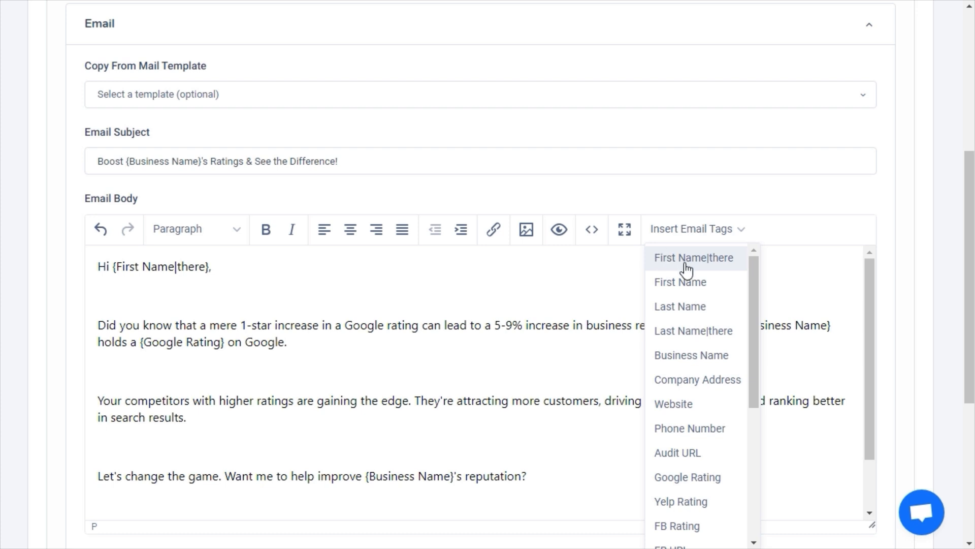
mouse_move(721, 270)
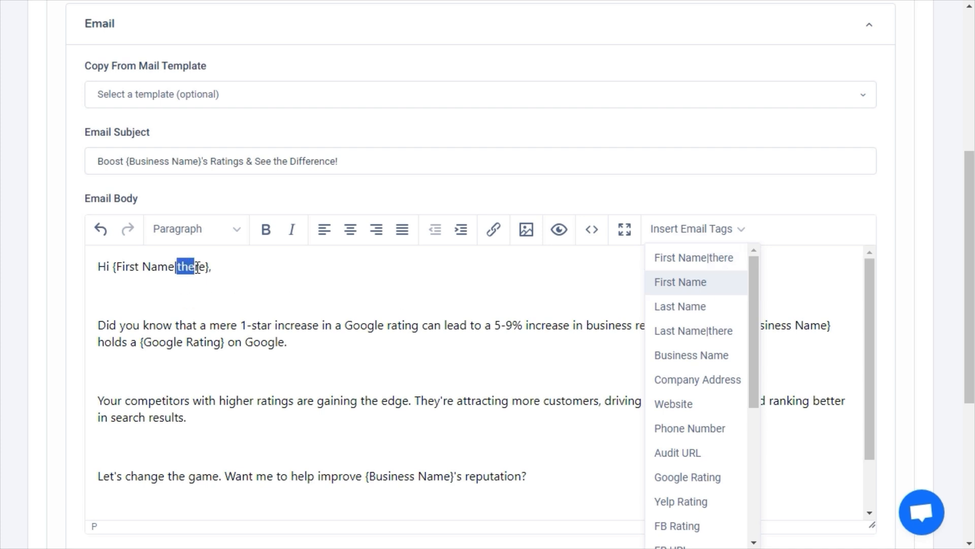
left_click(694, 257)
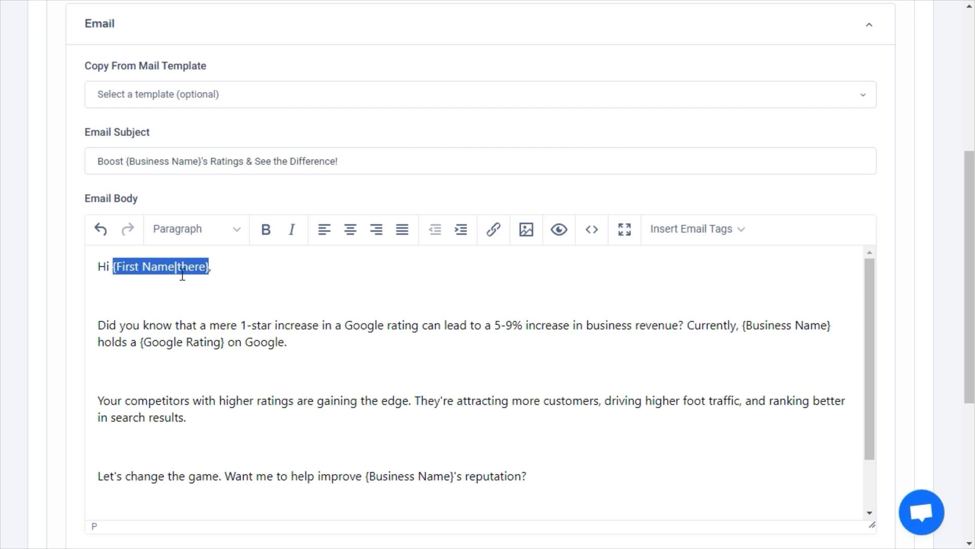
Step: Test the greeting with the name Tom, then restore the {First Name|there} tag
type("Tom,")
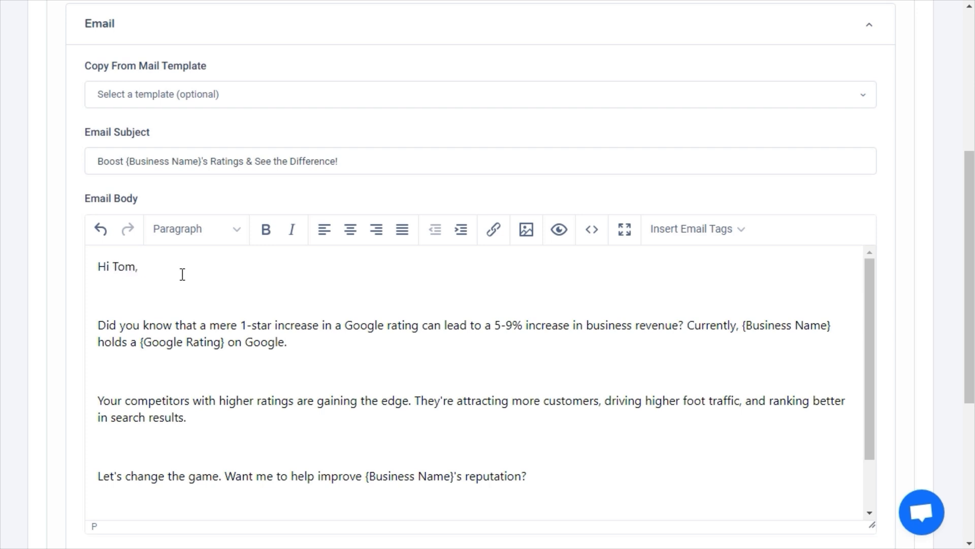
double_click(124, 266)
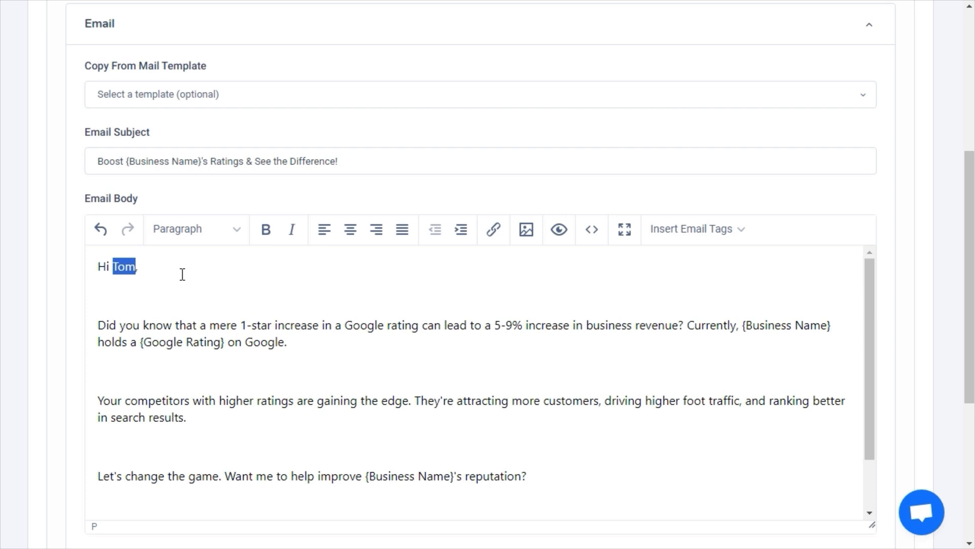
type("there}")
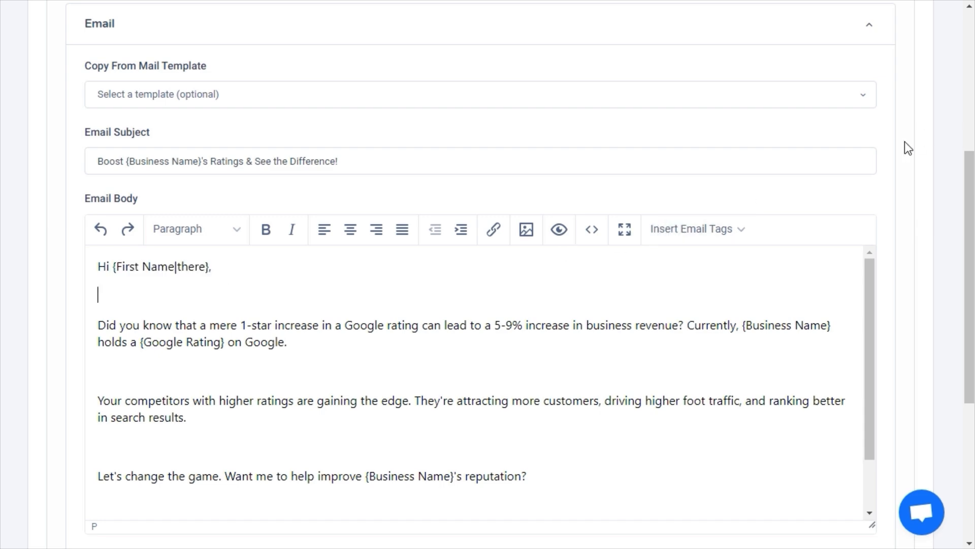
scroll("down", 3)
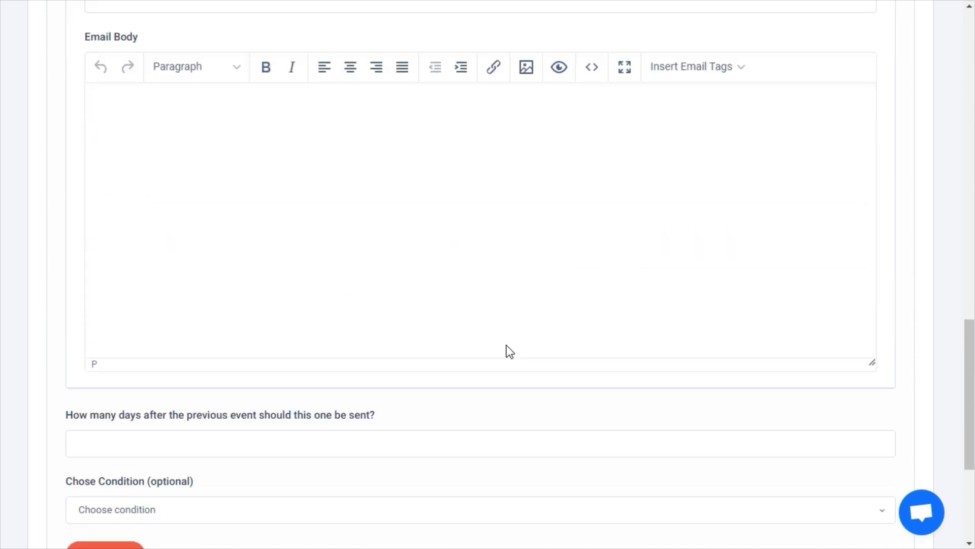
Step: Delay the follow-up 2 days with condition 'Prospect does not open the previous event'
type("2")
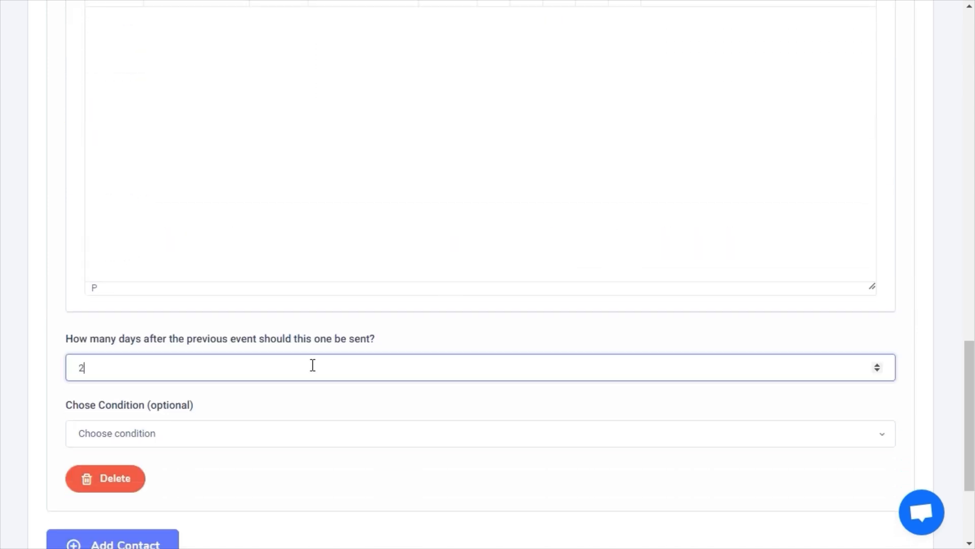
left_click(479, 433)
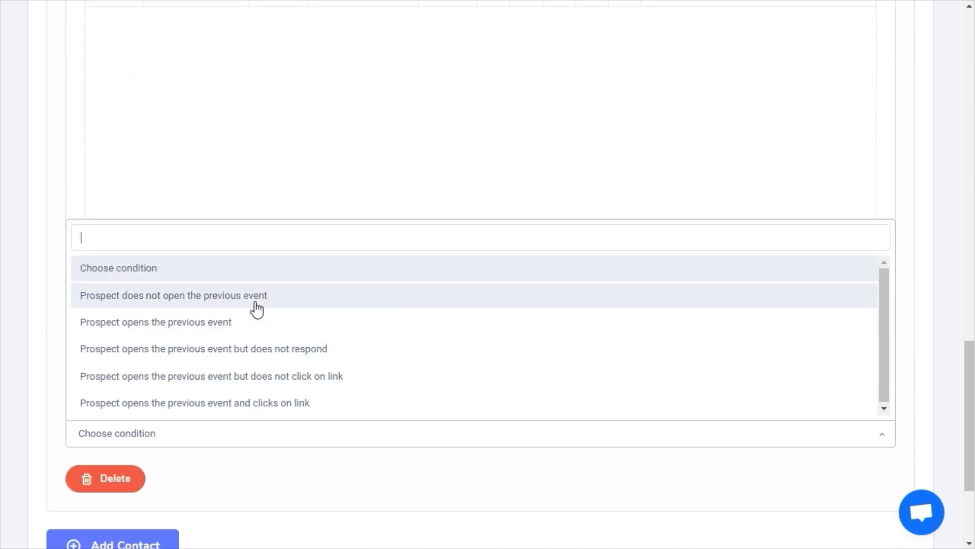
left_click(172, 294)
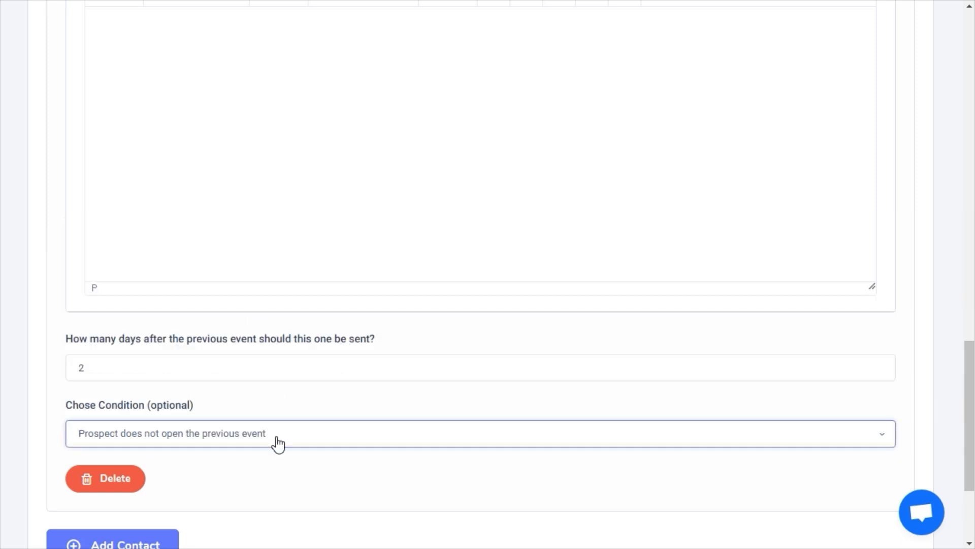
scroll("down", 3)
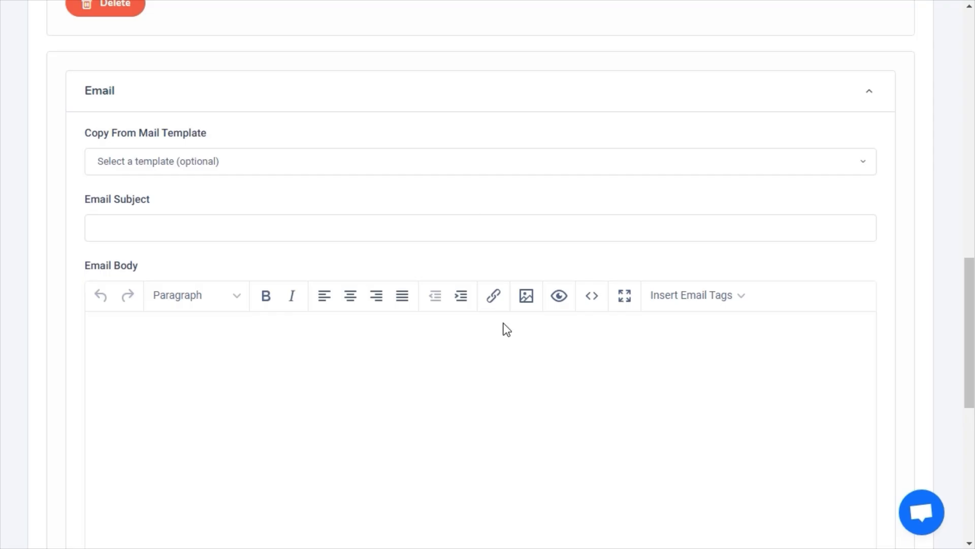
Step: Give the follow-up the subject 'Don't Miss Out on Potential Customers' and submit the sequence
type("Don't Miss Out on Potential Customers")
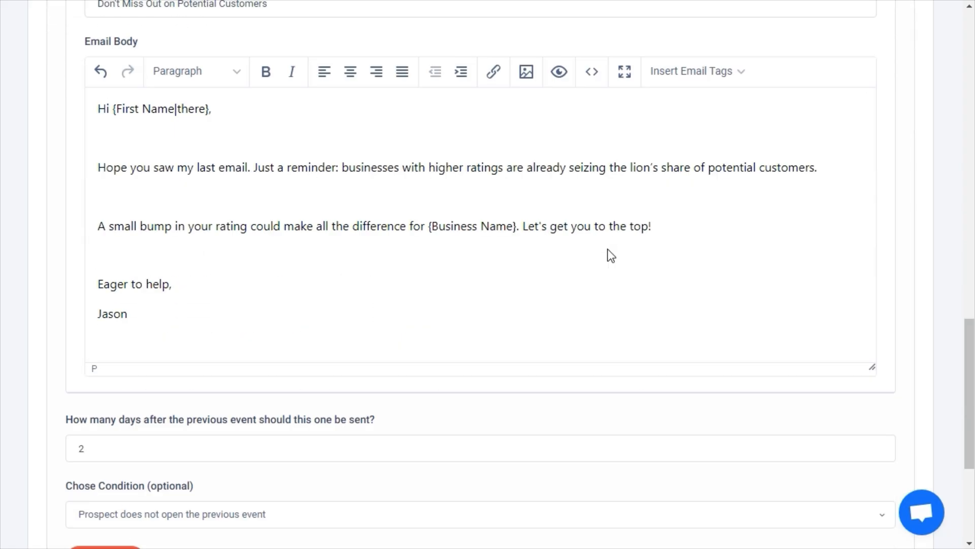
scroll("down", 3)
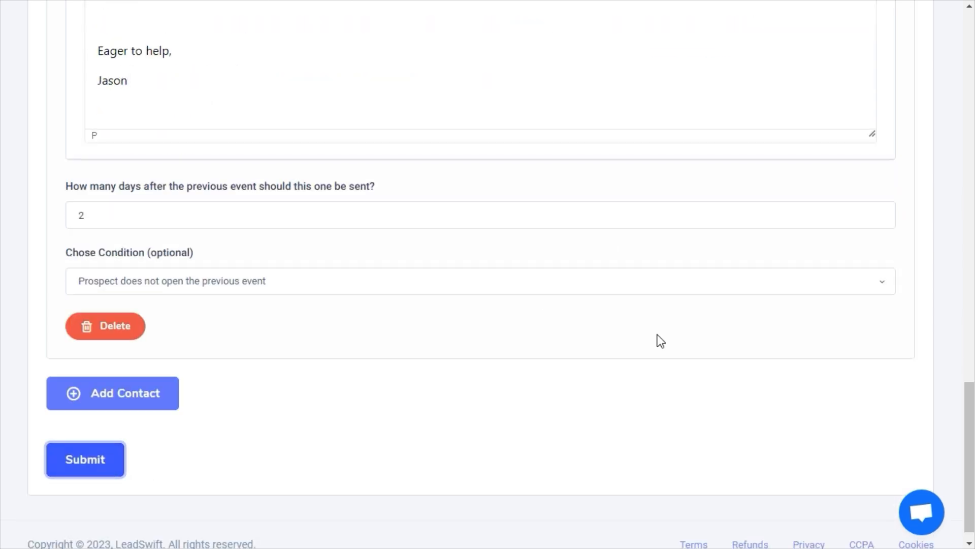
left_click(84, 460)
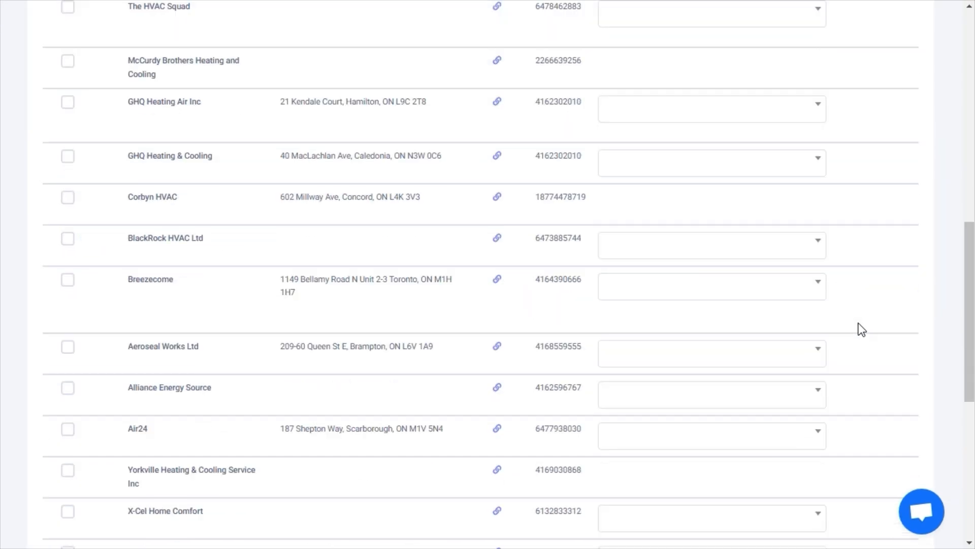
Step: Send the campaign 'HVAC businesses with low ratings - Toronto' to 302 leads and confirm it queued
scroll("down", 3)
type("HVAC")
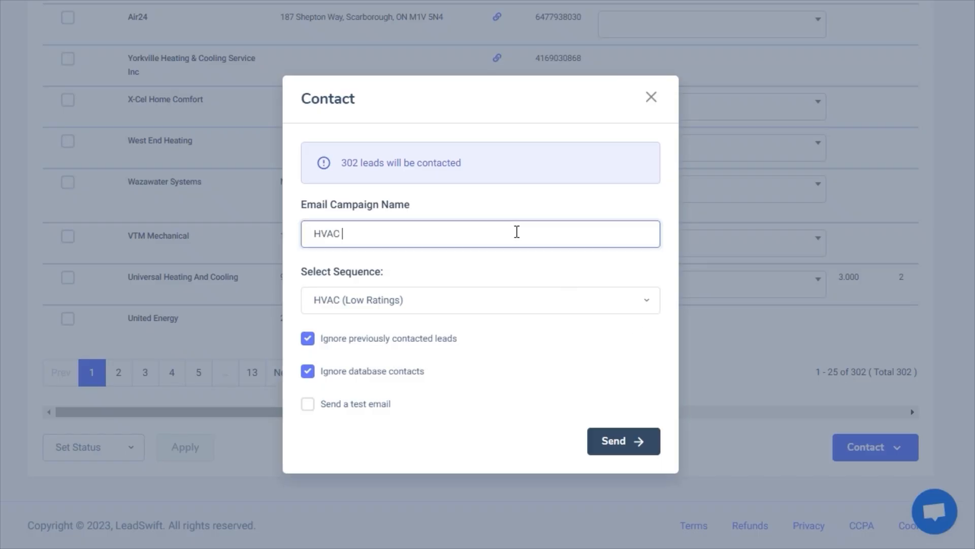
type("businesses with low ratings - Toronto")
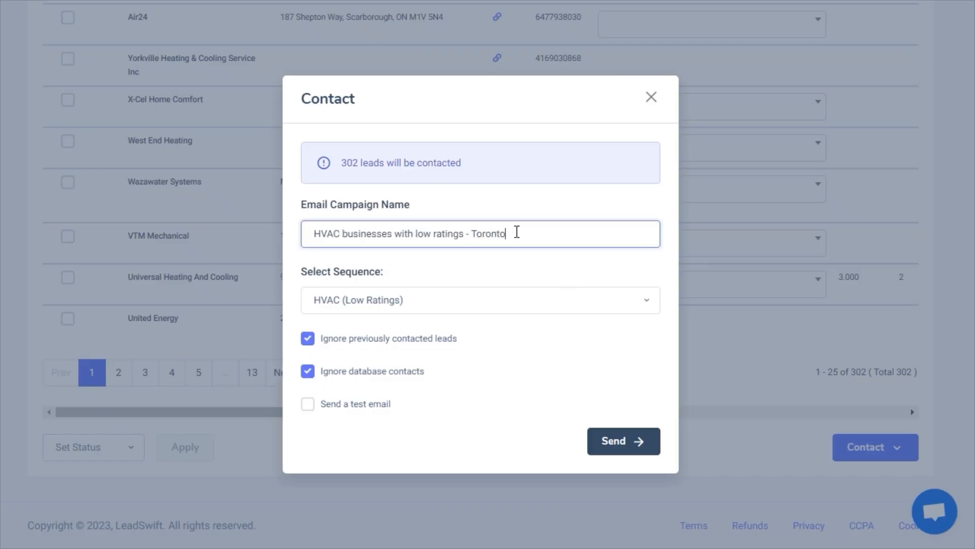
mouse_move(622, 440)
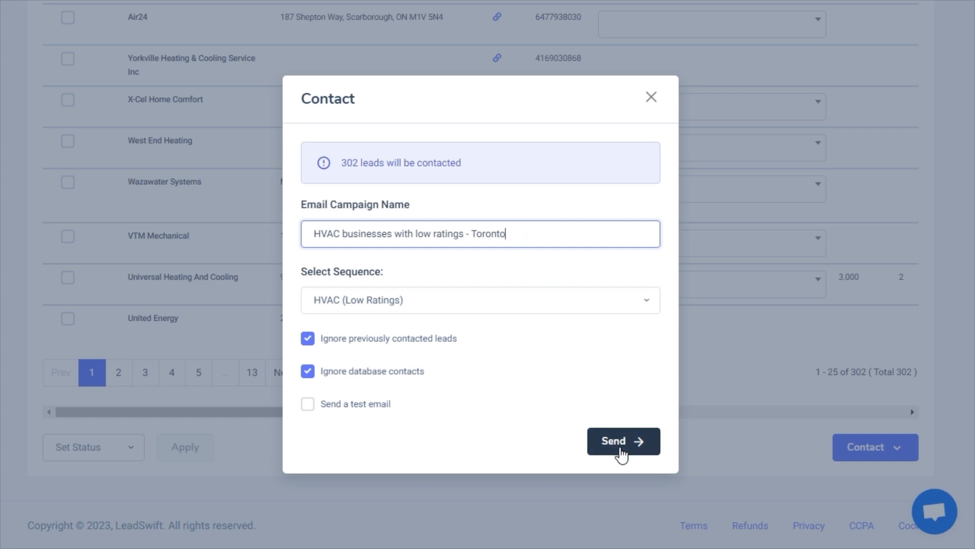
left_click(623, 440)
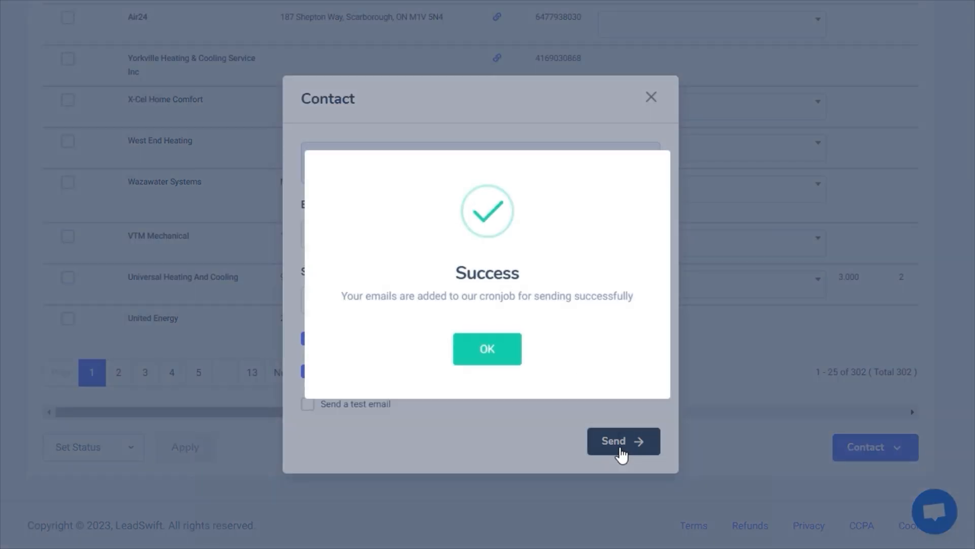
left_click(487, 349)
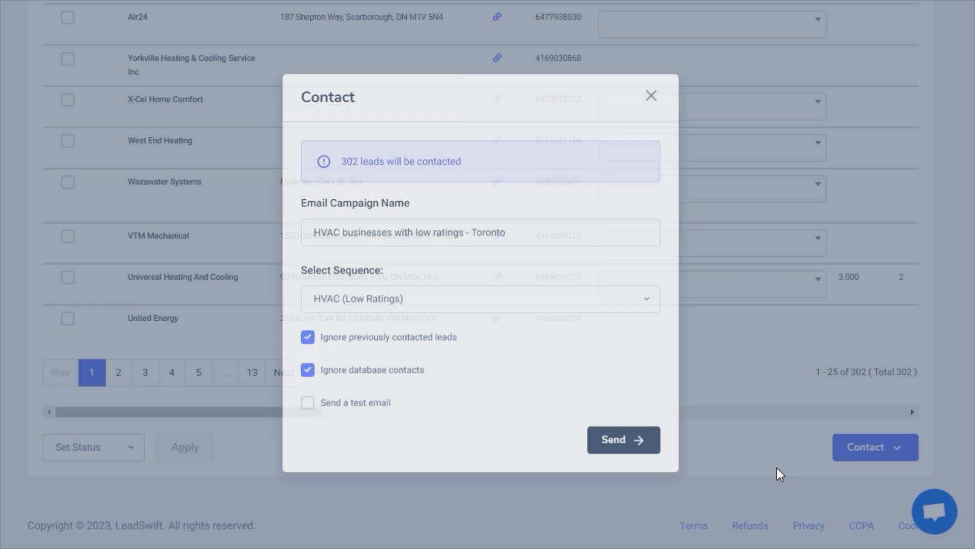
left_click(651, 96)
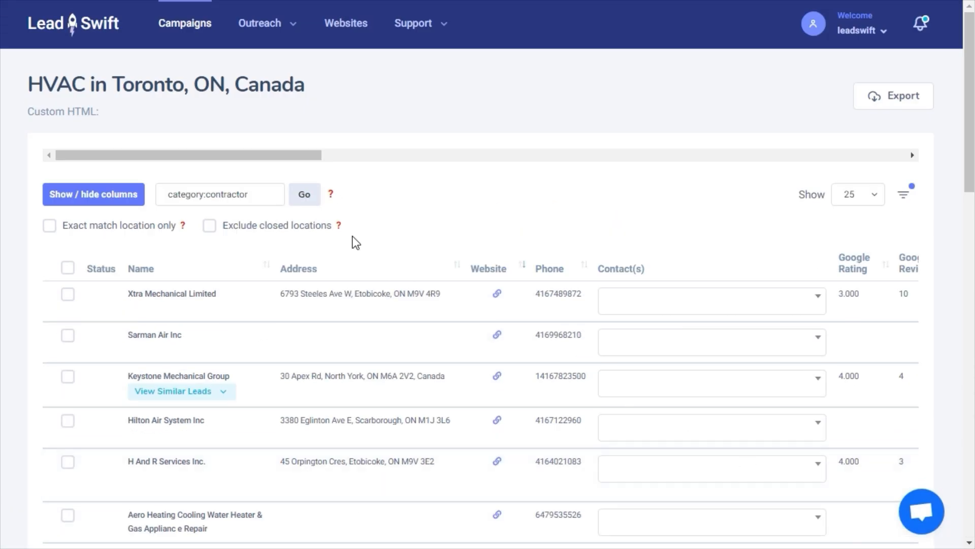
Step: View the audit report for Xtra Mechanical Limited from its row actions menu
scroll("right", 3)
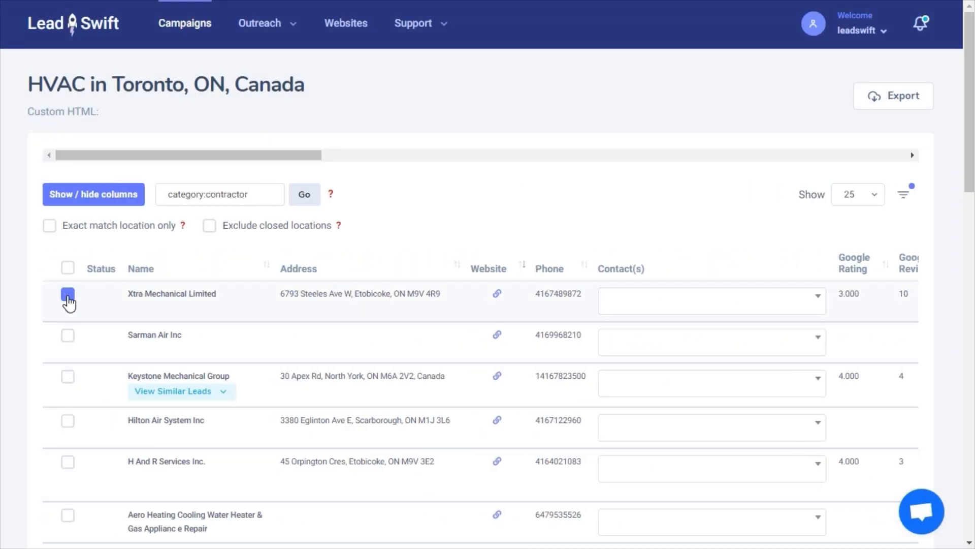
left_click(79, 447)
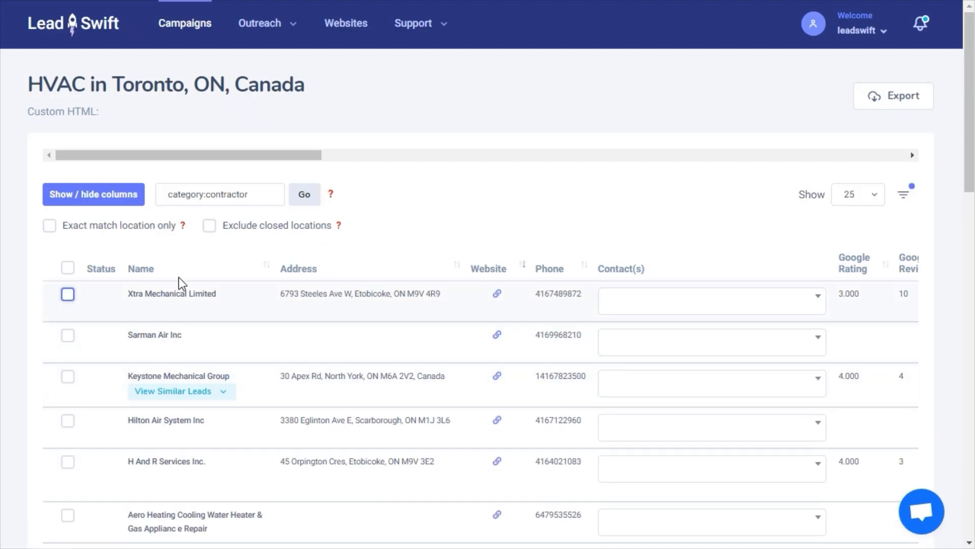
scroll("right", 3)
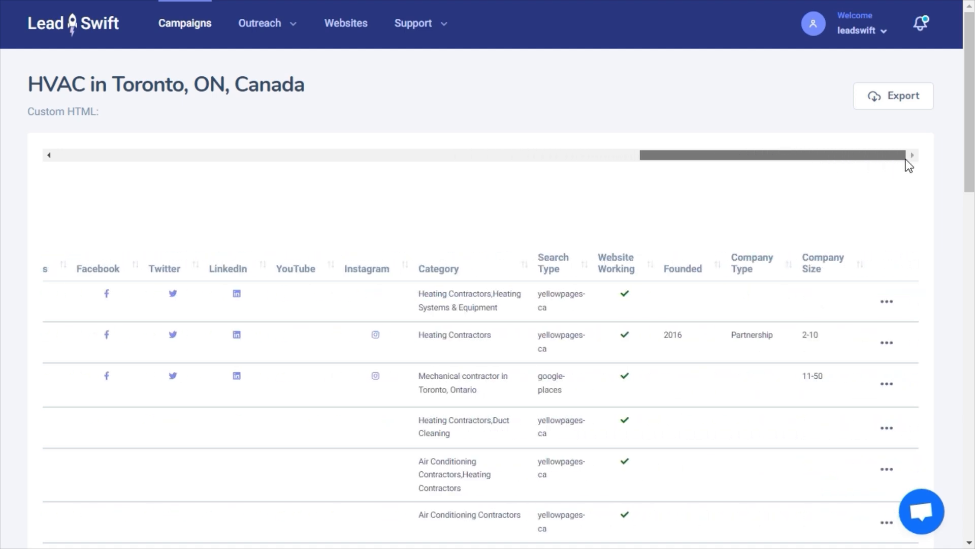
left_click(886, 301)
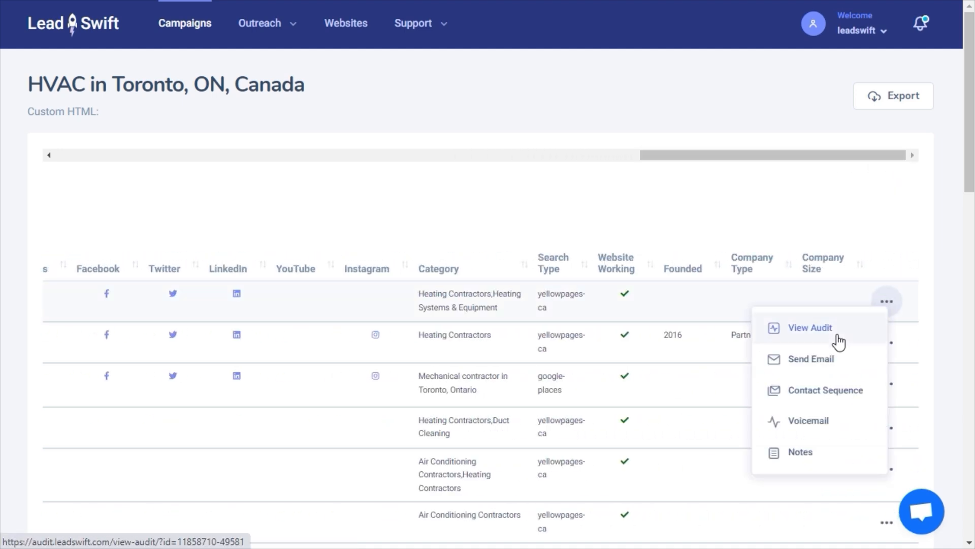
left_click(810, 327)
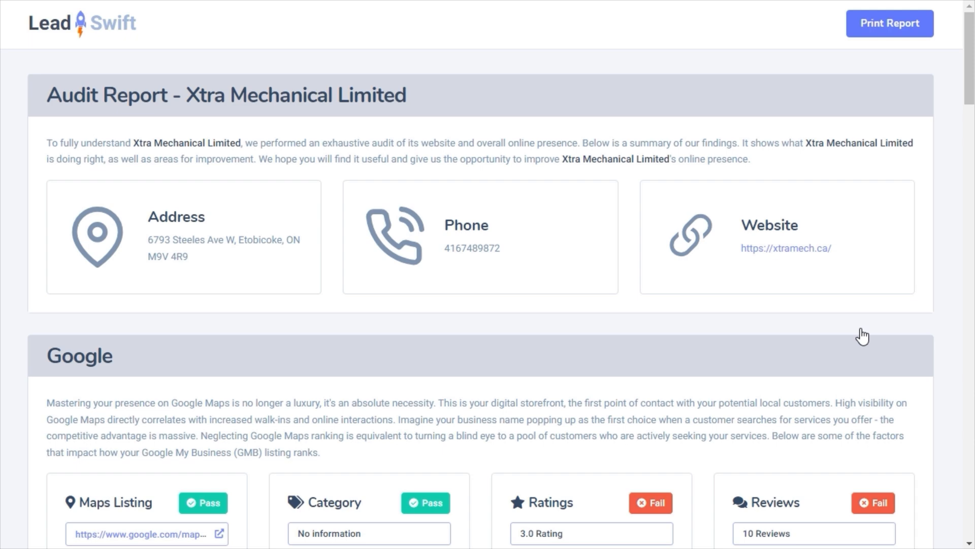
scroll("down", 3)
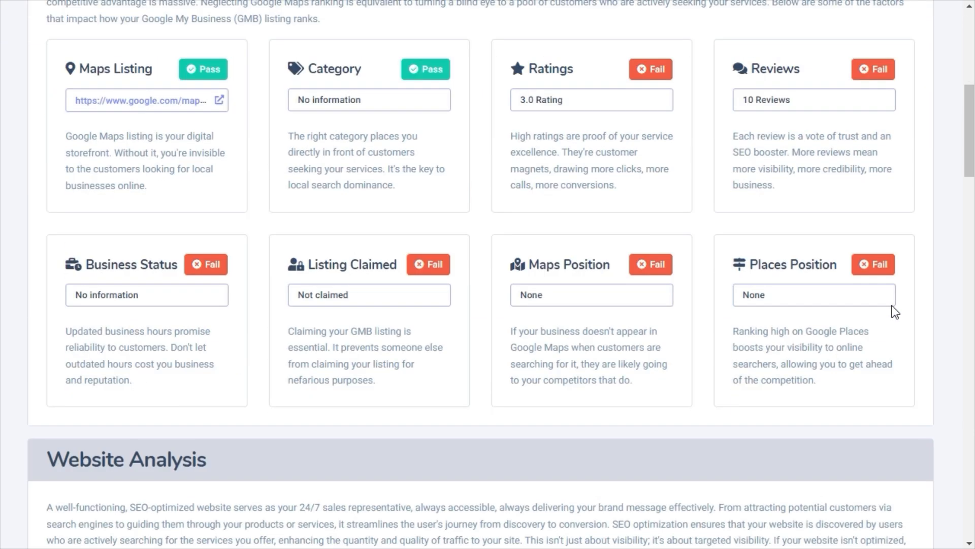
scroll("down", 3)
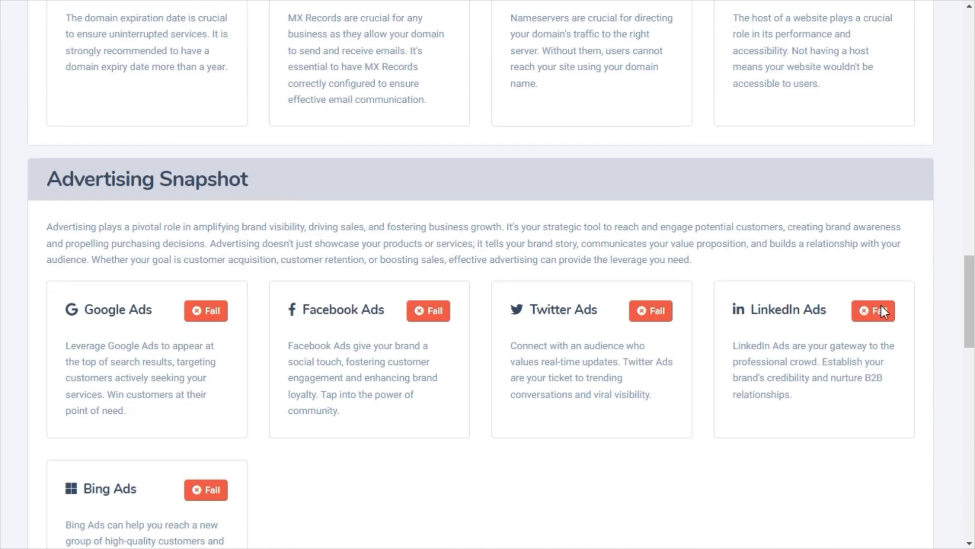
scroll("down", 3)
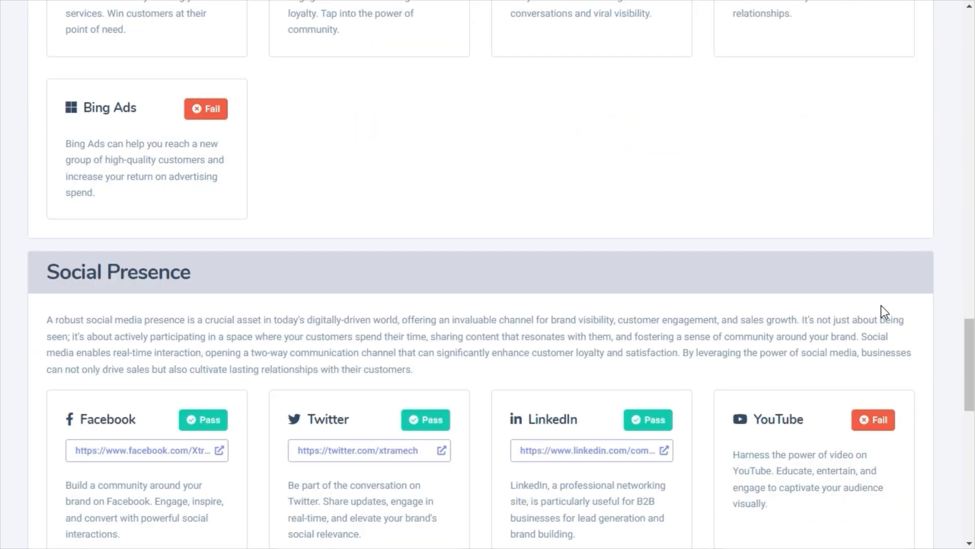
scroll("down", 3)
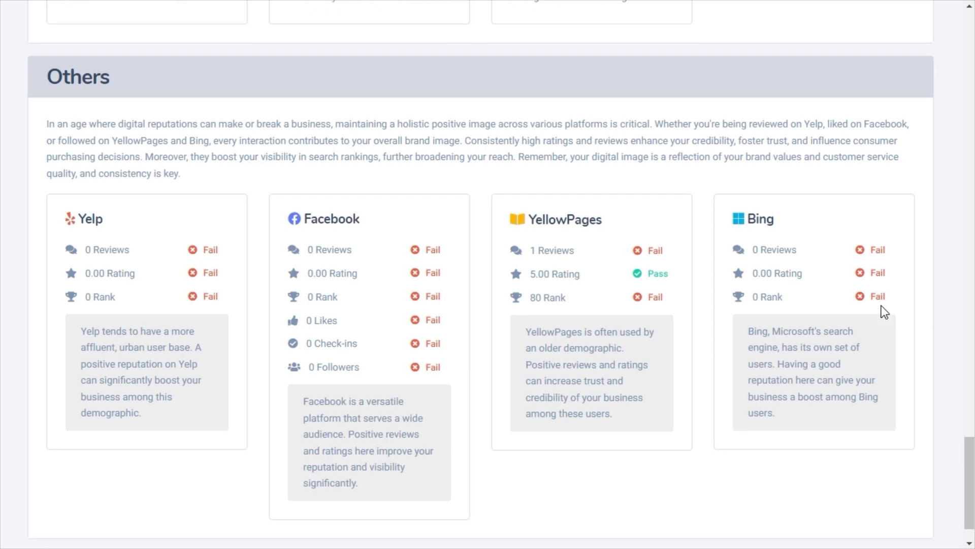
scroll("down", 3)
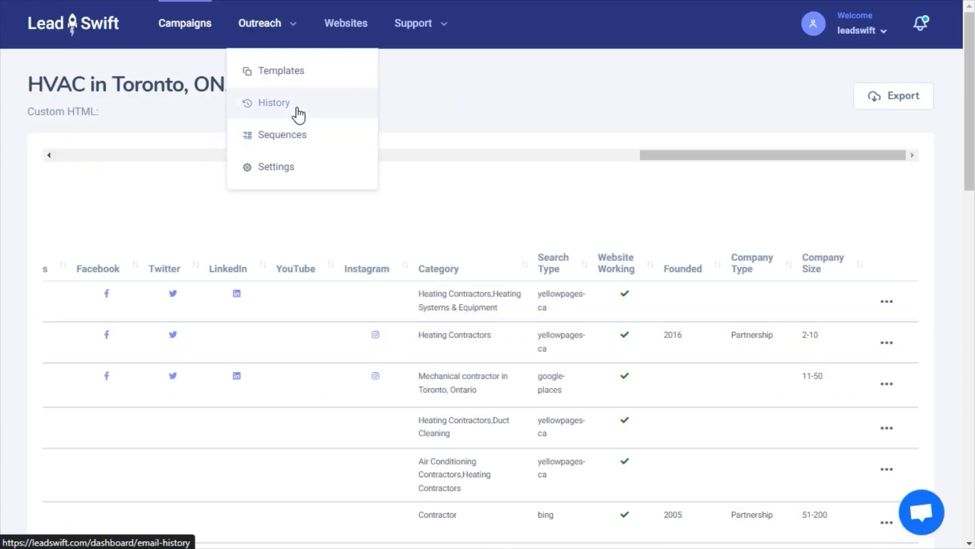
mouse_move(302, 171)
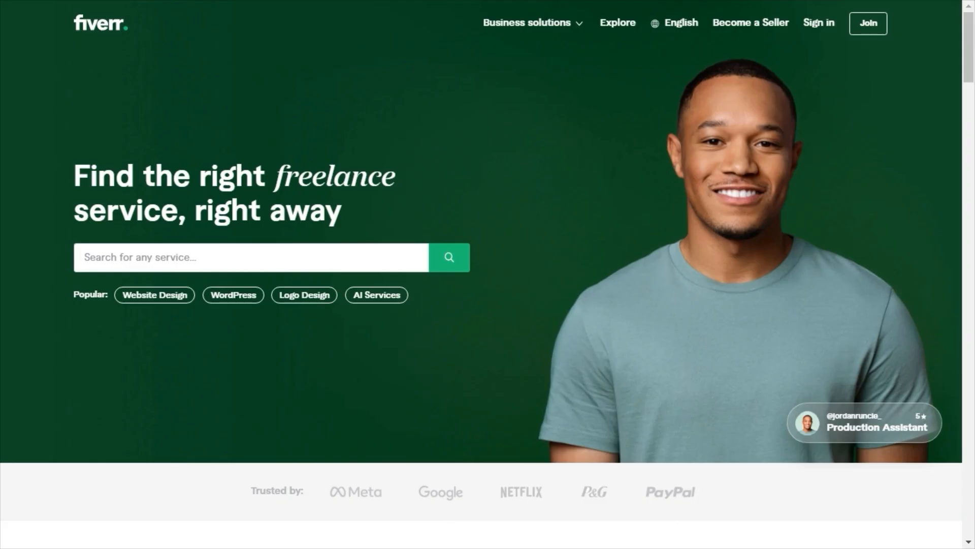
Step: Search Fiverr for 'reputation management' services
left_click(251, 257)
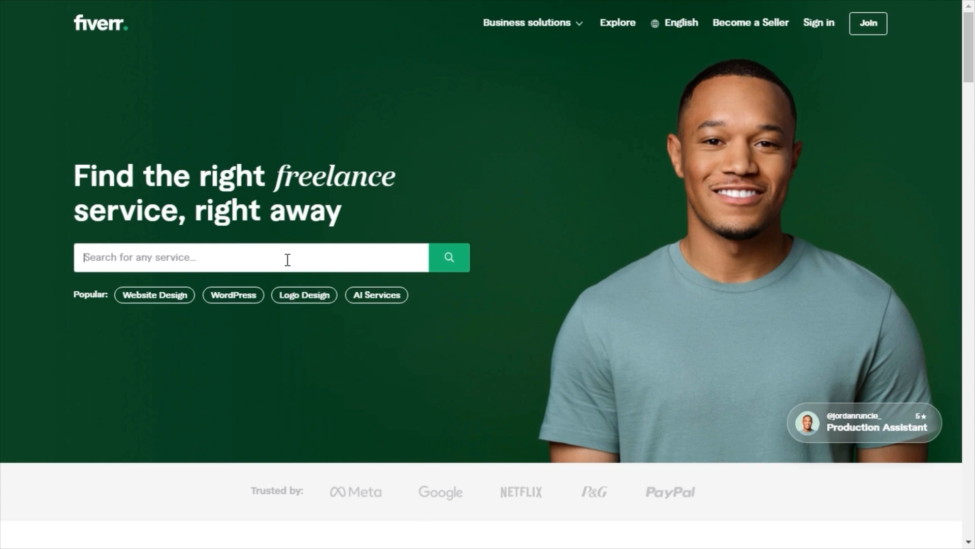
type("reputation man")
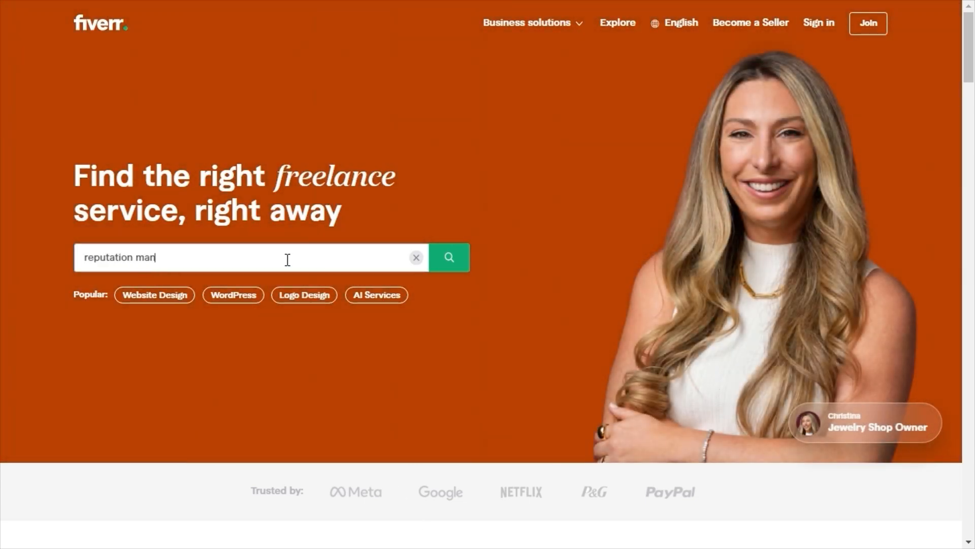